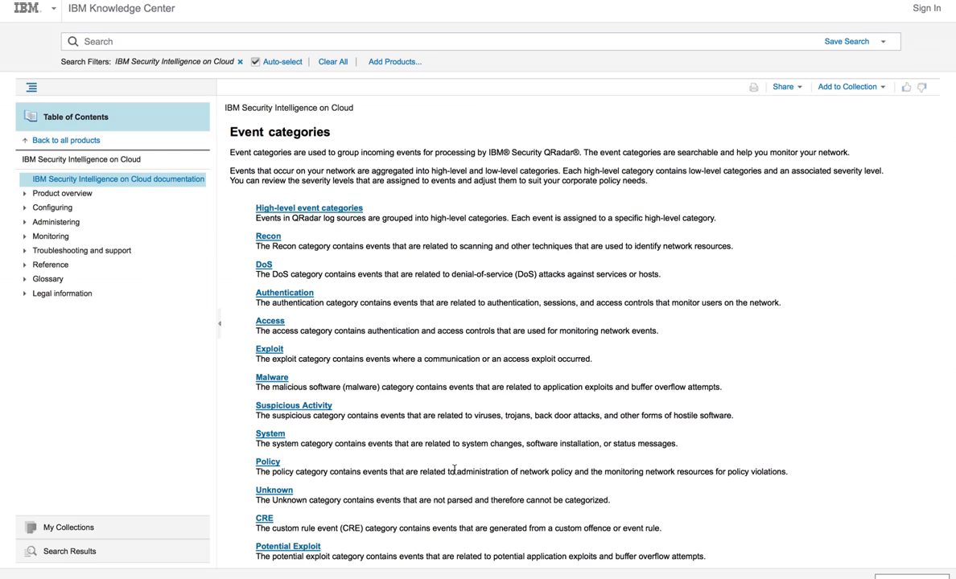
mouse_move(454, 470)
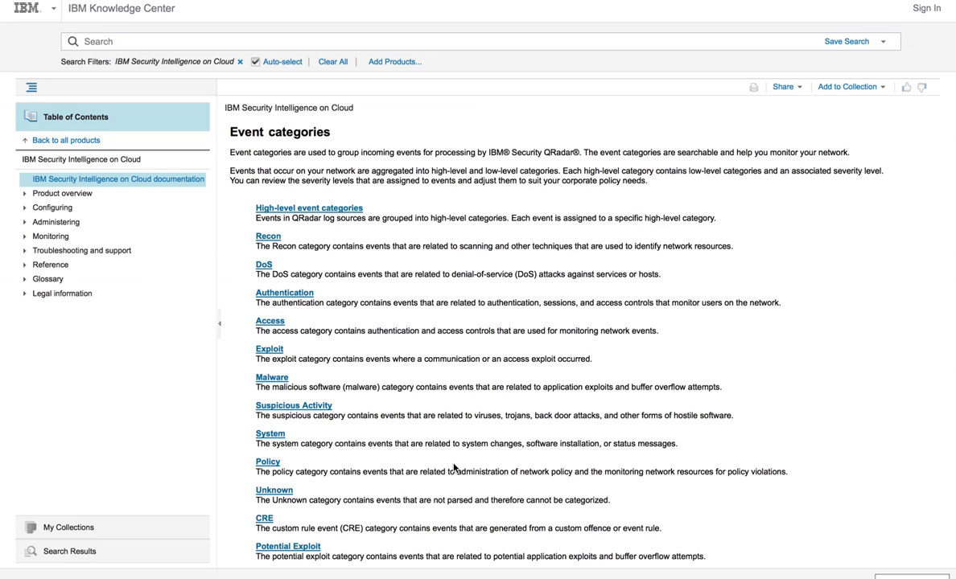
mouse_move(270, 161)
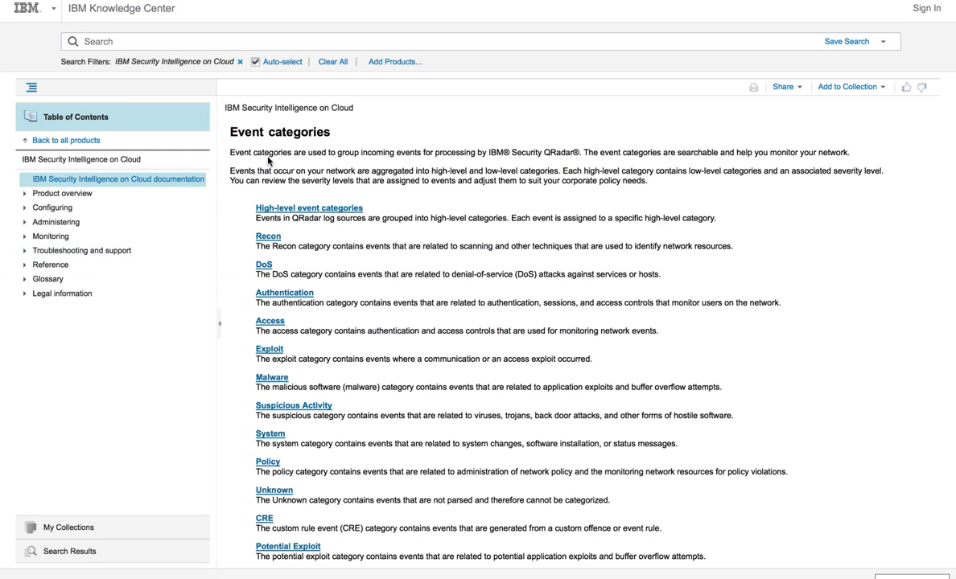
mouse_move(267, 183)
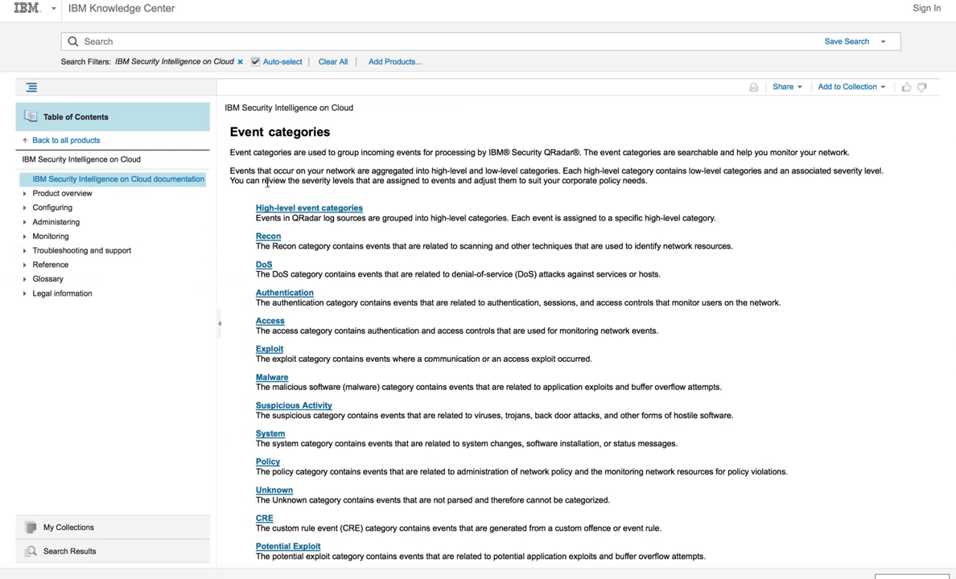
mouse_move(313, 166)
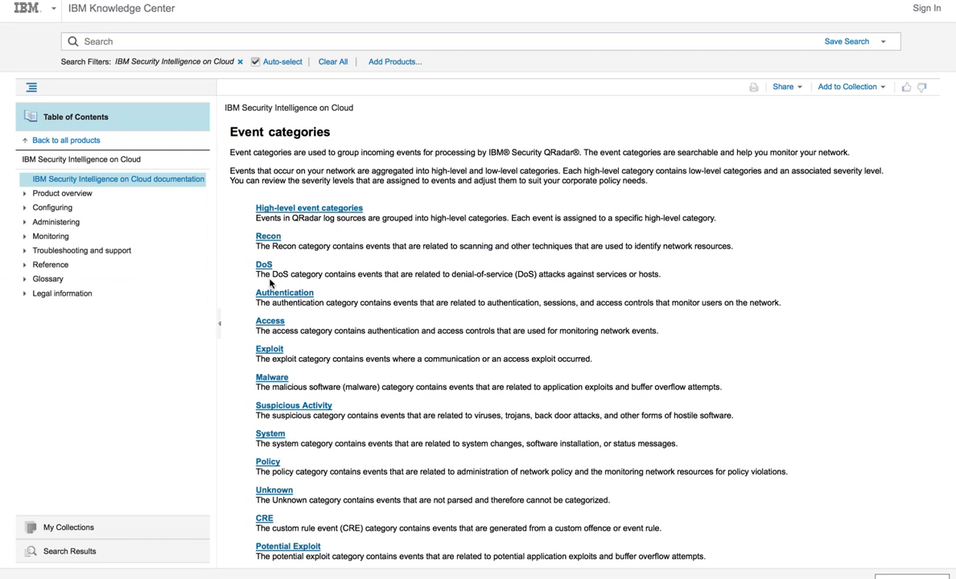
mouse_move(272, 346)
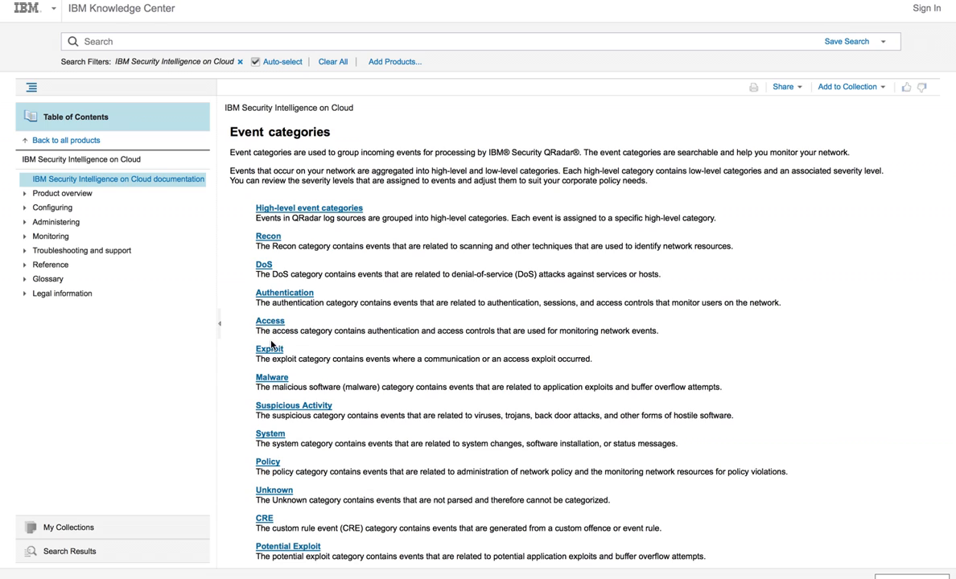
- Review the Malware event category's low-level categories in IBM Knowledge Center
left_click(273, 376)
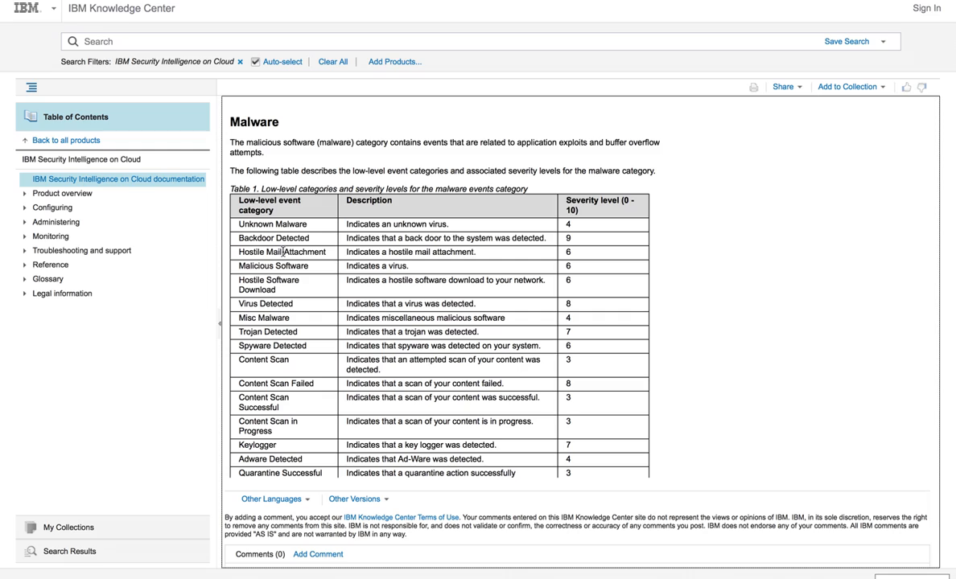
mouse_move(274, 235)
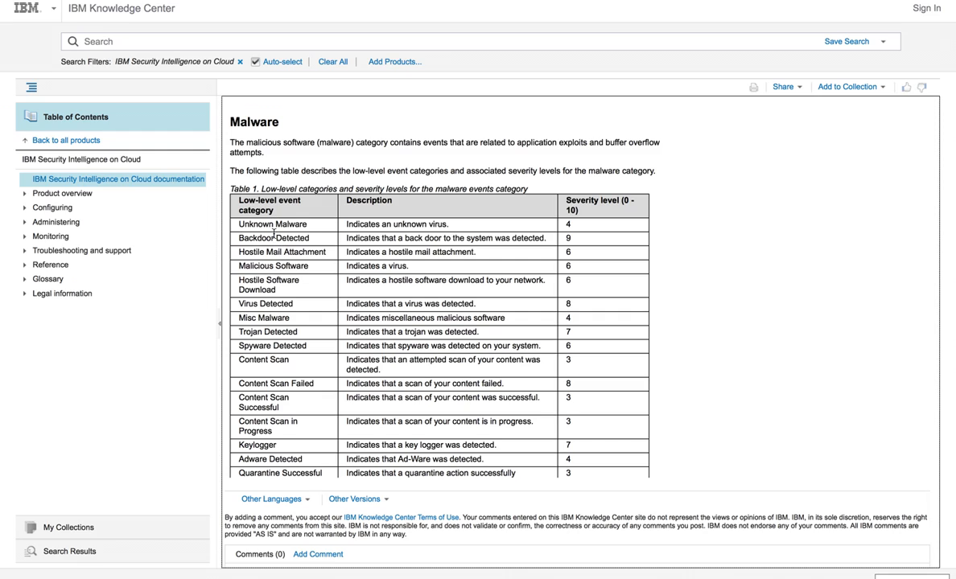
mouse_move(274, 305)
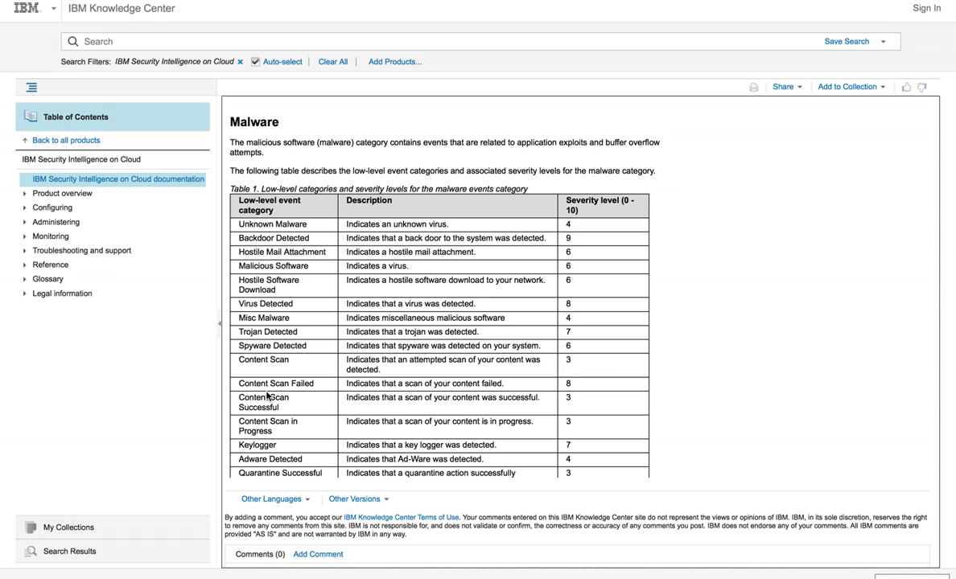
scroll("down", 3)
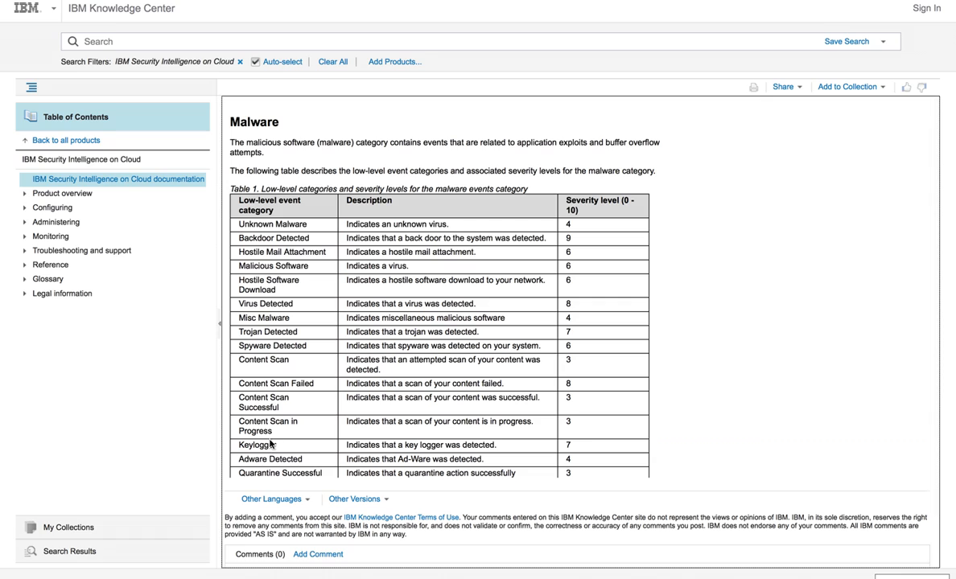
mouse_move(43, 26)
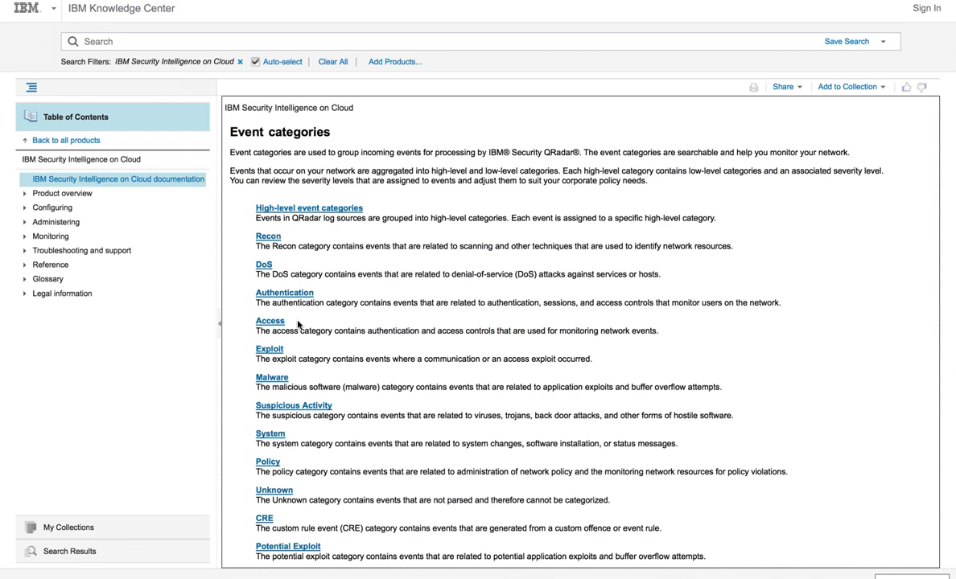
mouse_move(296, 383)
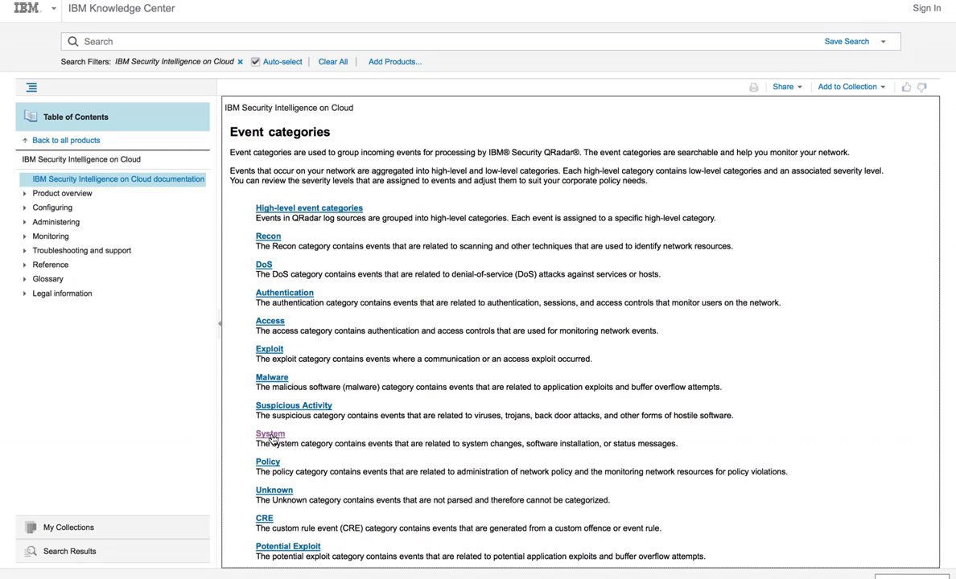
- Review the System event category's low-level category table and severity levels
left_click(271, 435)
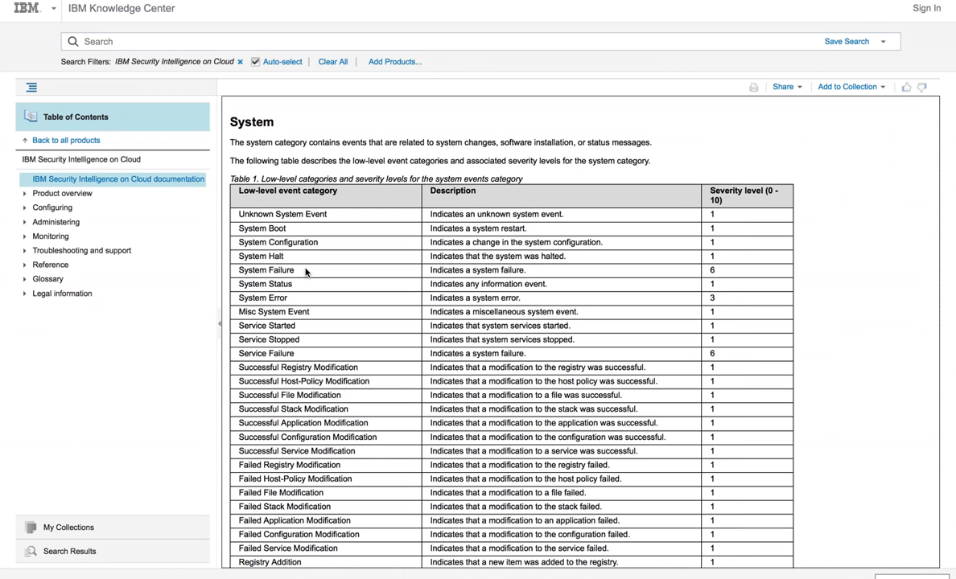
scroll("down", 3)
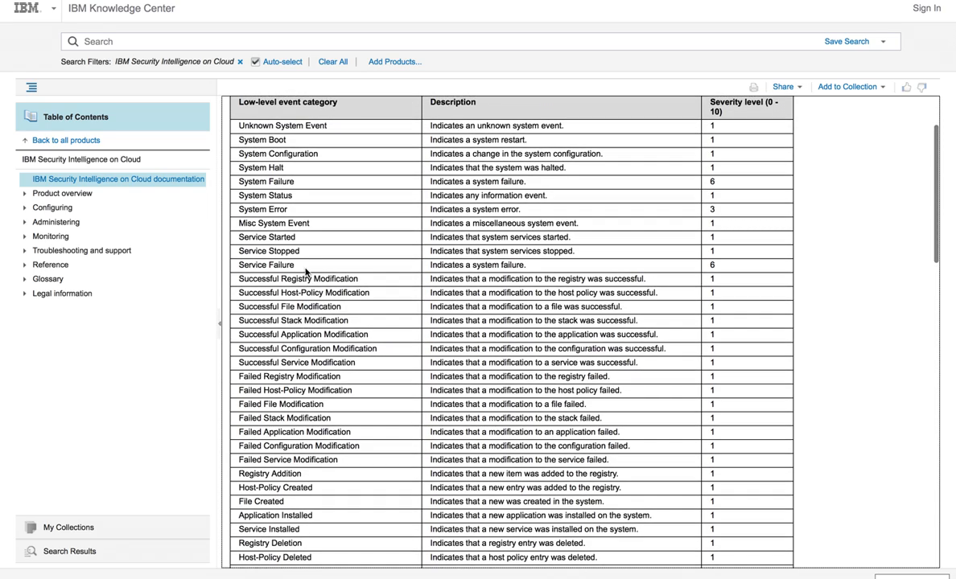
scroll("down", 3)
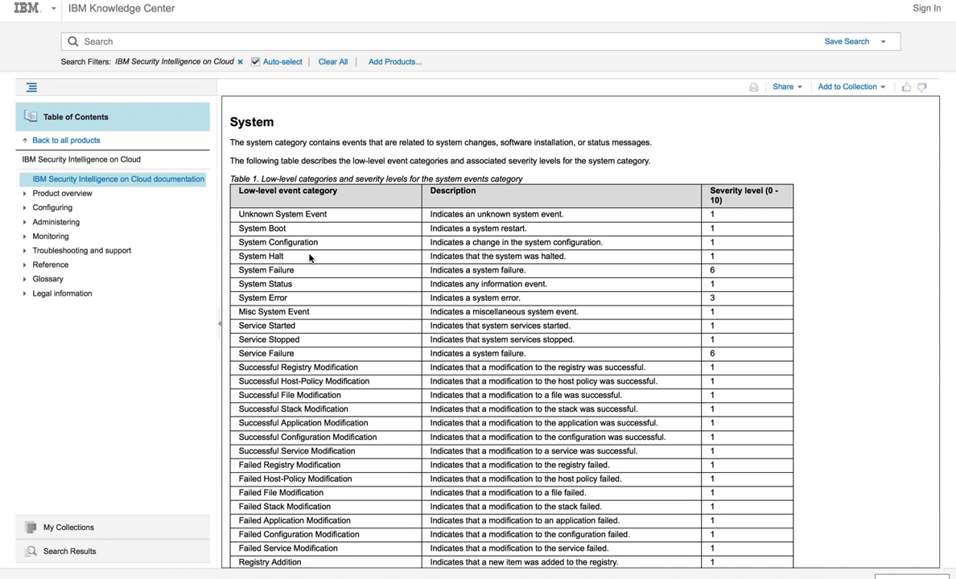
scroll("down", 3)
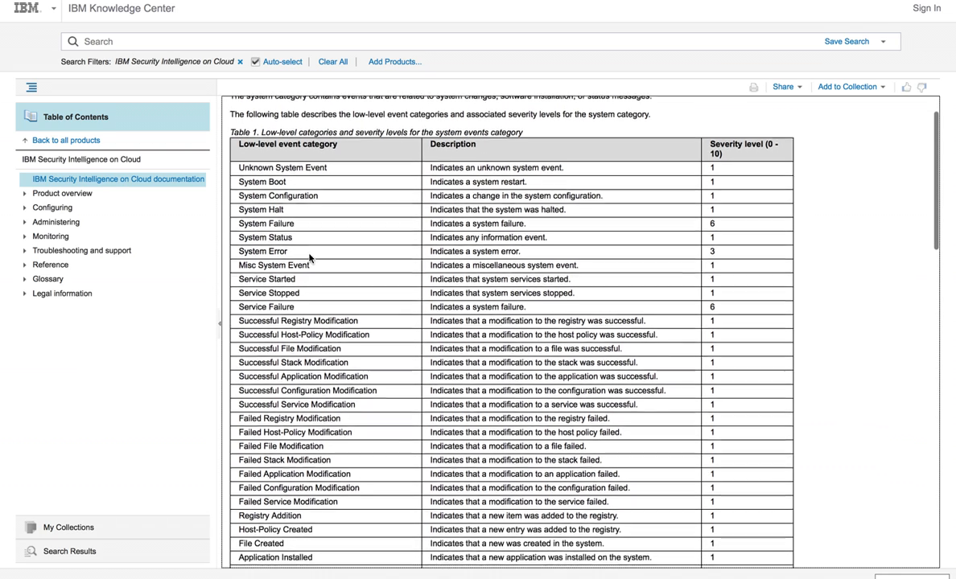
scroll("down", 3)
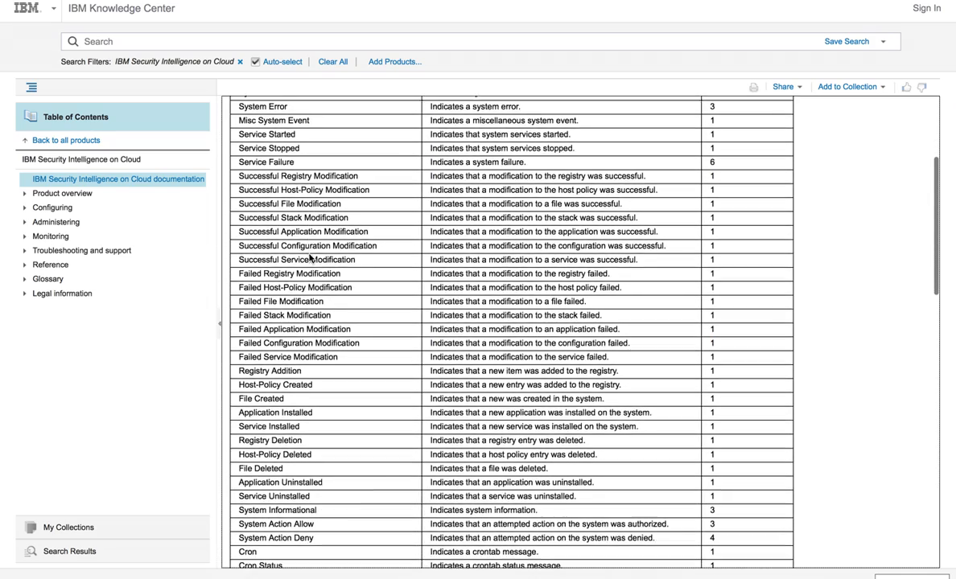
scroll("down", 3)
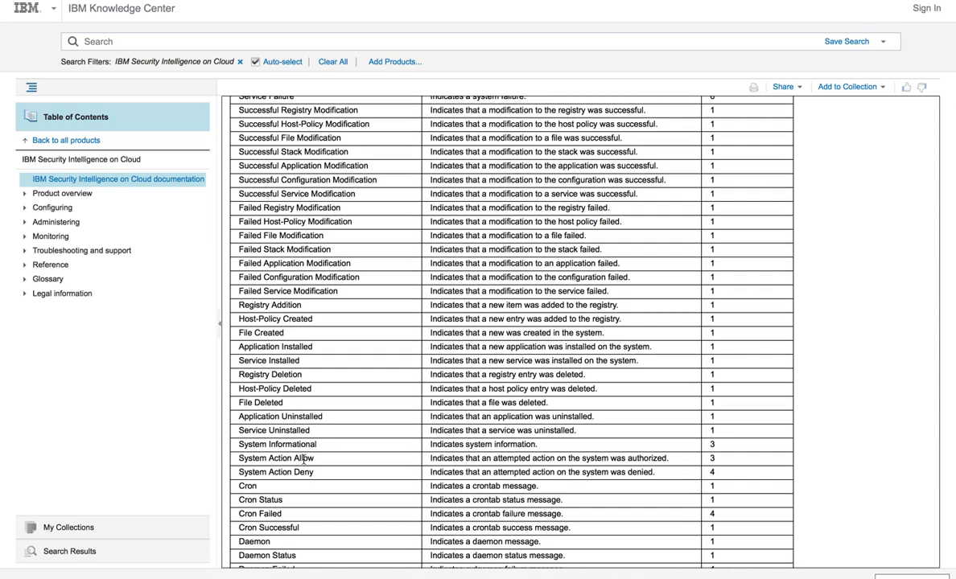
double_click(304, 458)
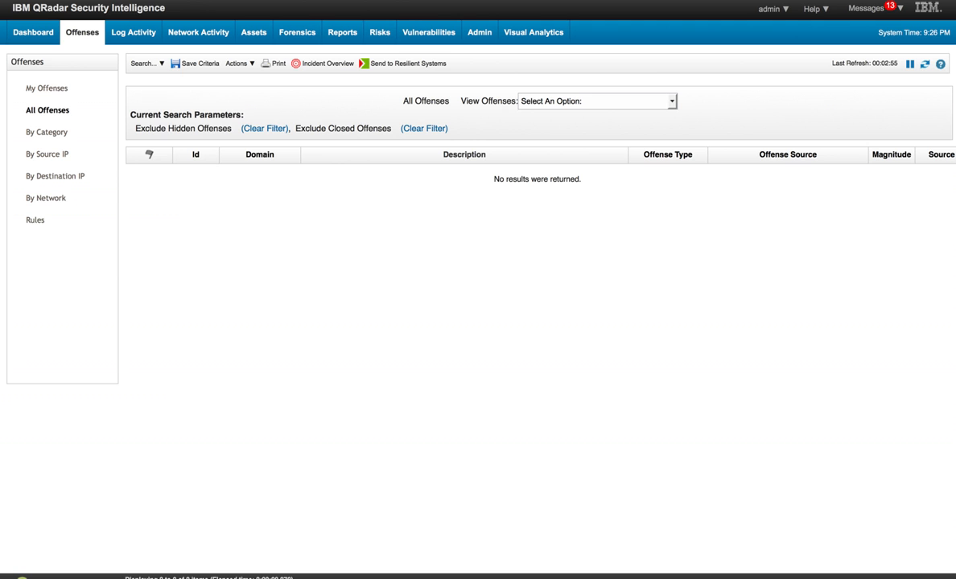
mouse_move(154, 18)
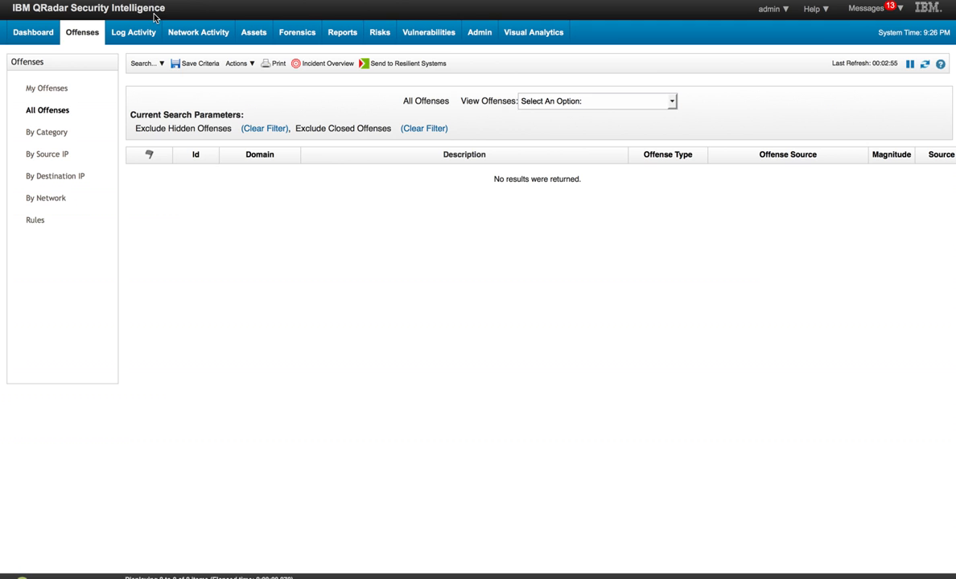
mouse_move(133, 32)
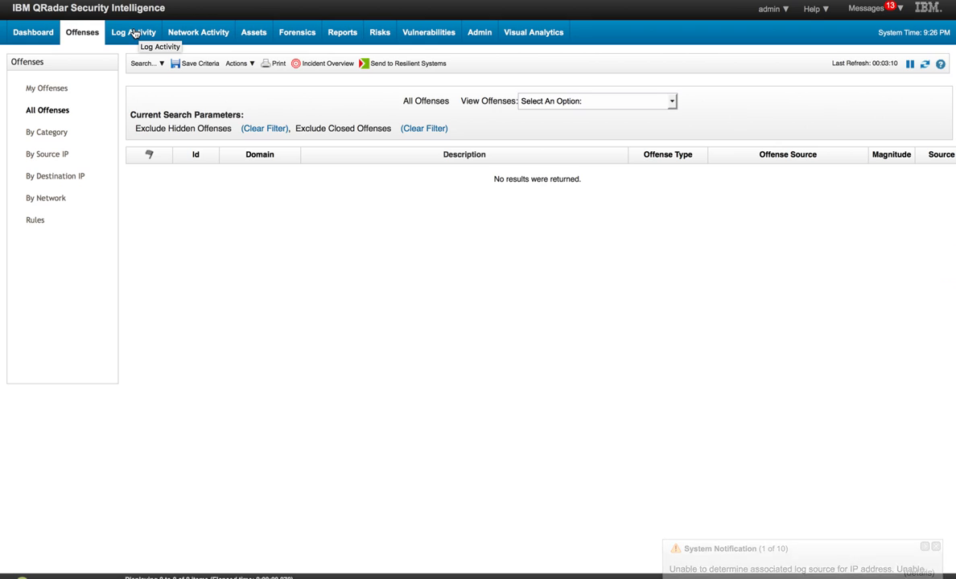
- Switch to Log Activity and start a new event search
left_click(132, 32)
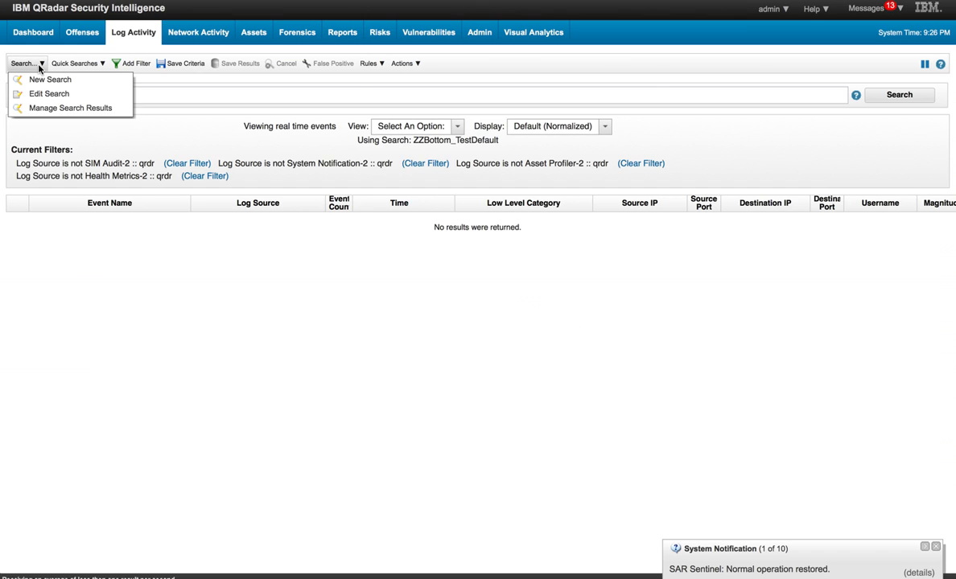
left_click(48, 93)
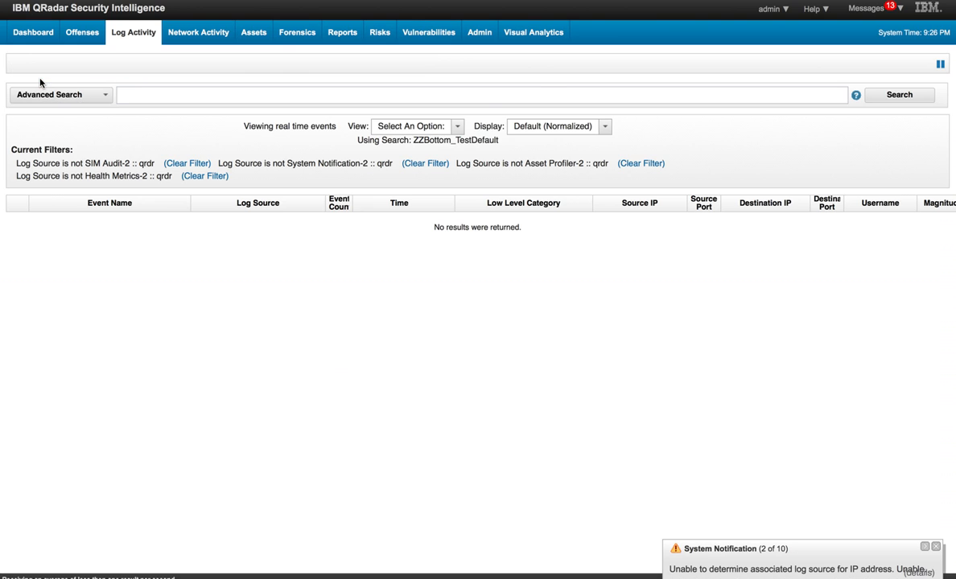
- Choose Category [Indexed] as the search filter parameter
left_click(57, 94)
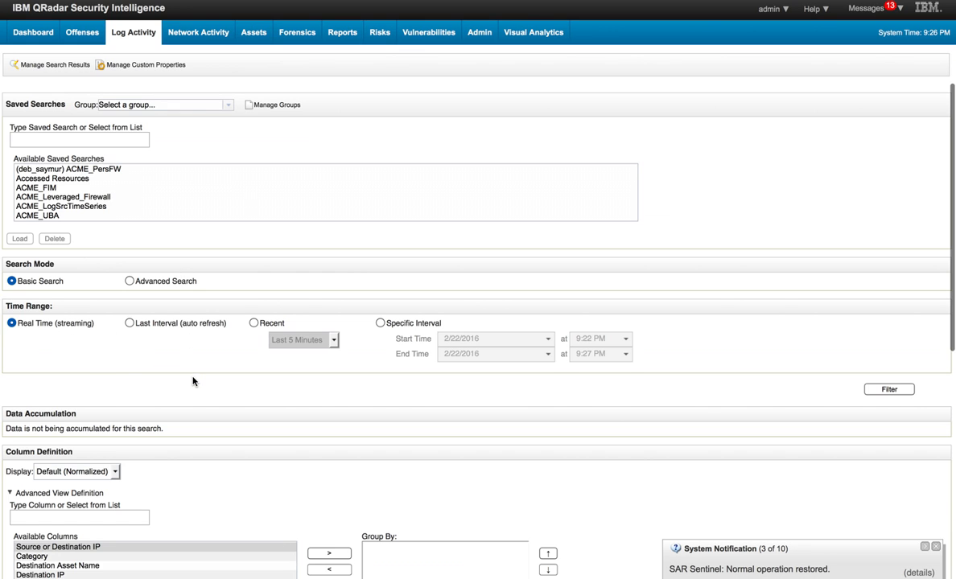
scroll("down", 3)
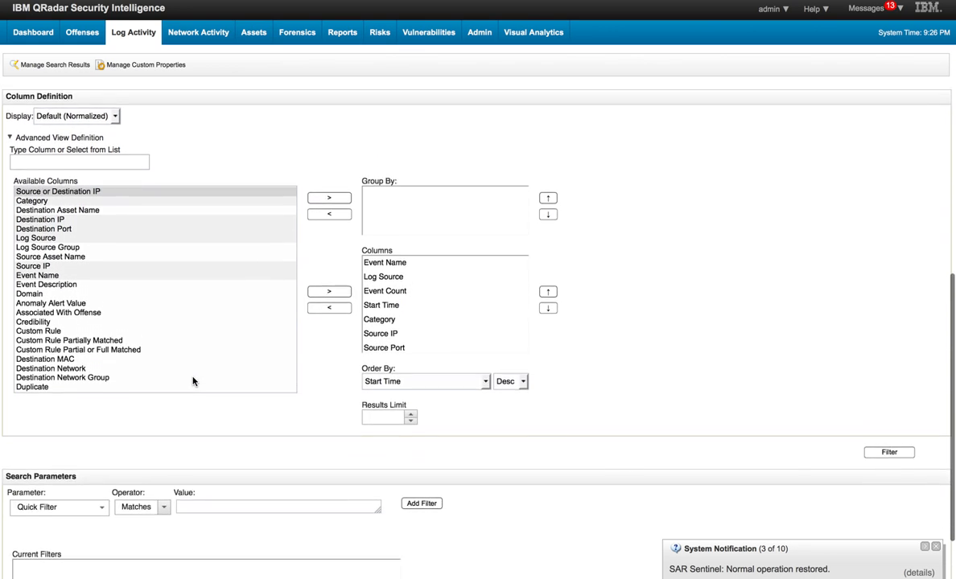
scroll("down", 3)
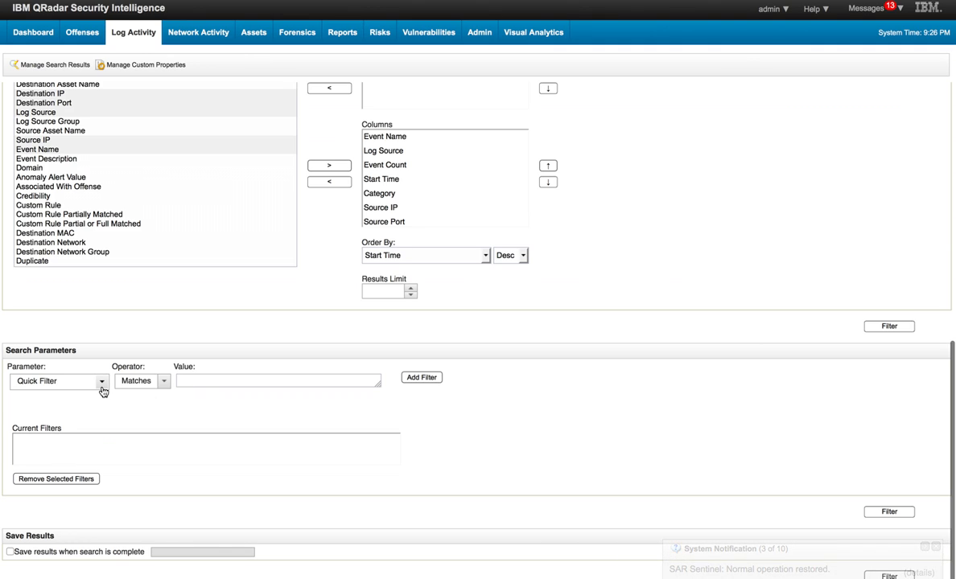
left_click(102, 380)
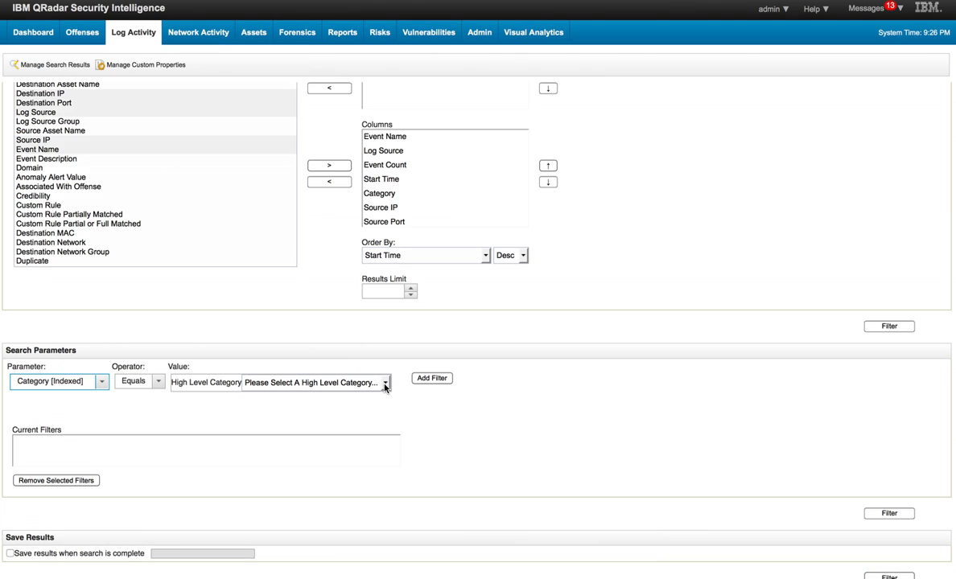
- Filter on high-level category System, low-level System Action Allow, and add the filter
left_click(387, 383)
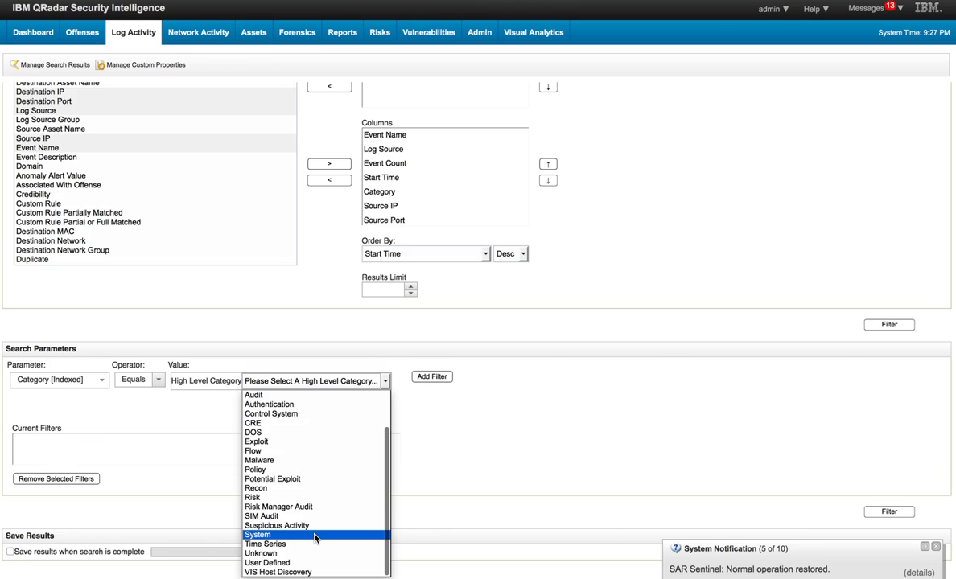
left_click(257, 535)
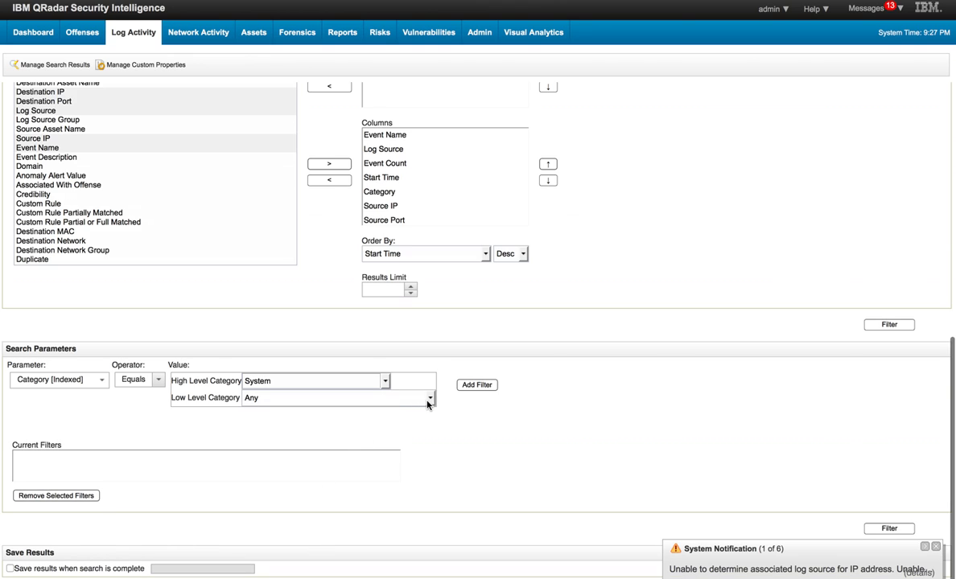
left_click(428, 398)
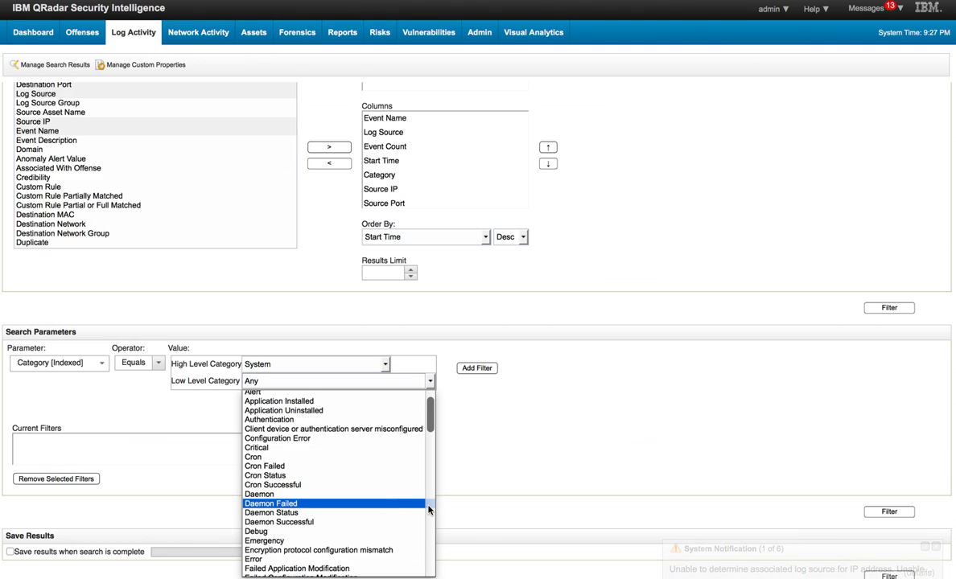
scroll("down", 3)
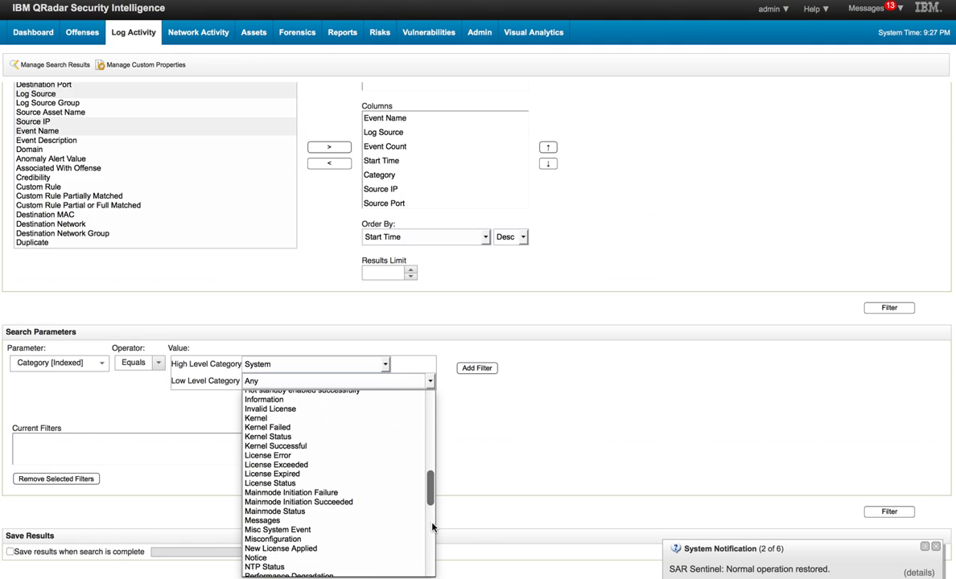
scroll("down", 3)
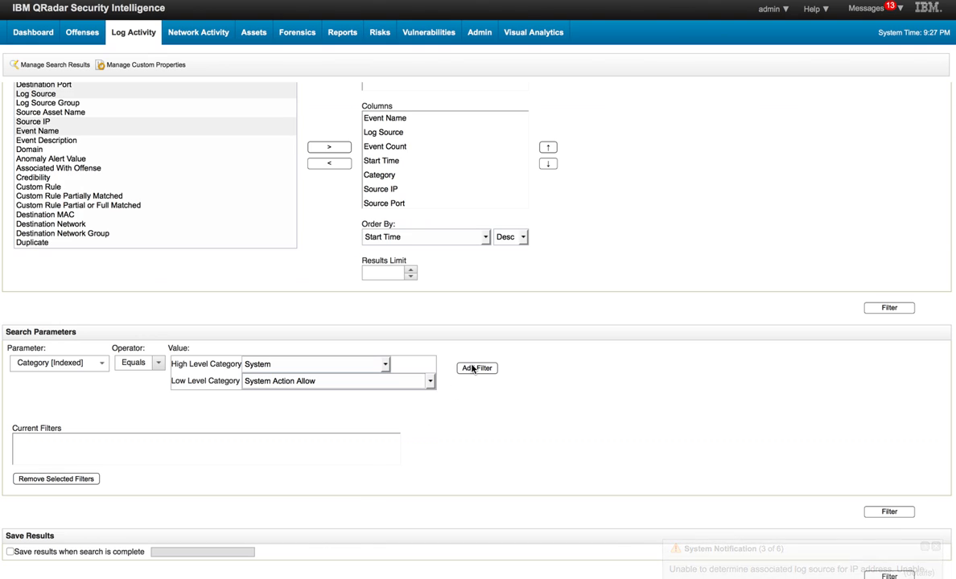
left_click(476, 367)
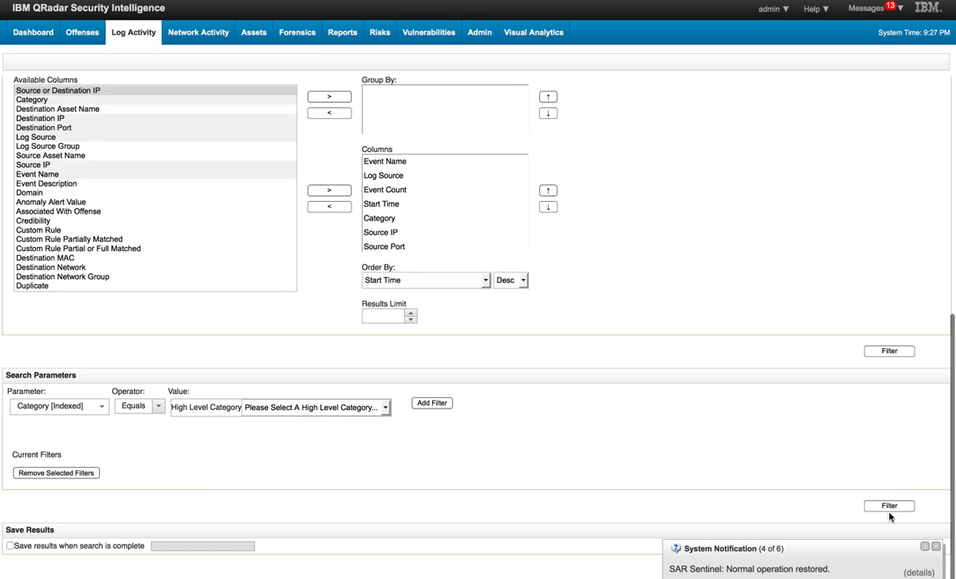
- Run the System Action Allow search, then view recent flows in Network Activity
left_click(889, 506)
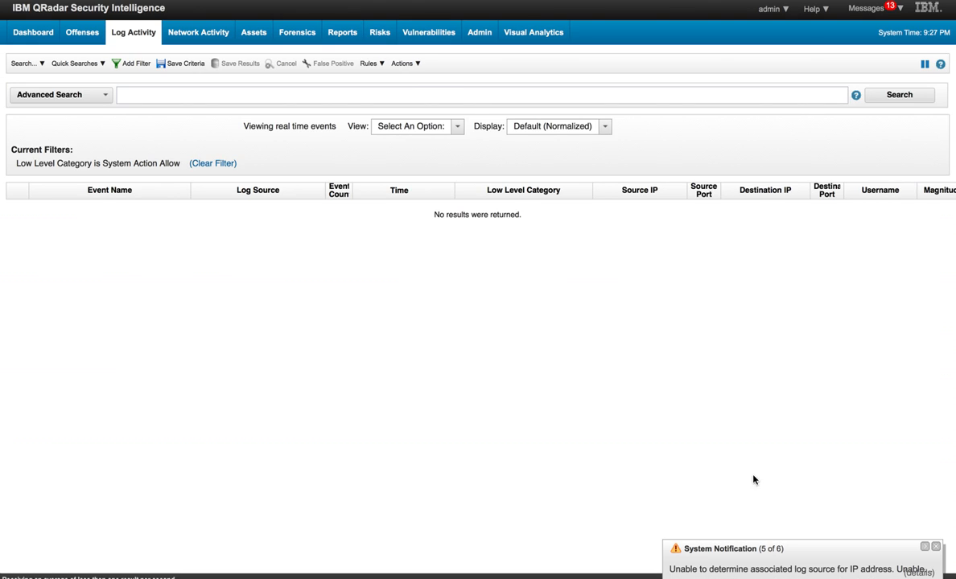
mouse_move(187, 235)
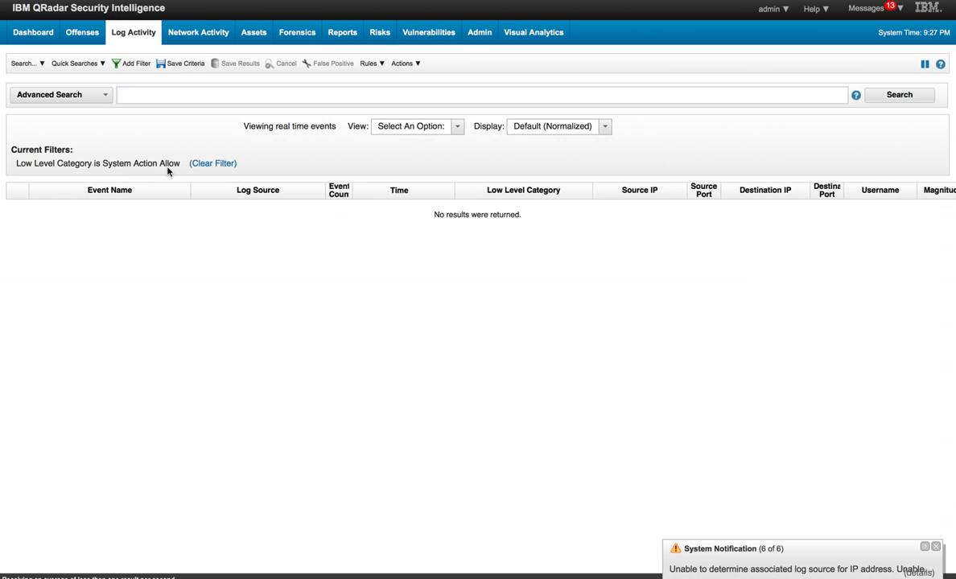
left_click(198, 32)
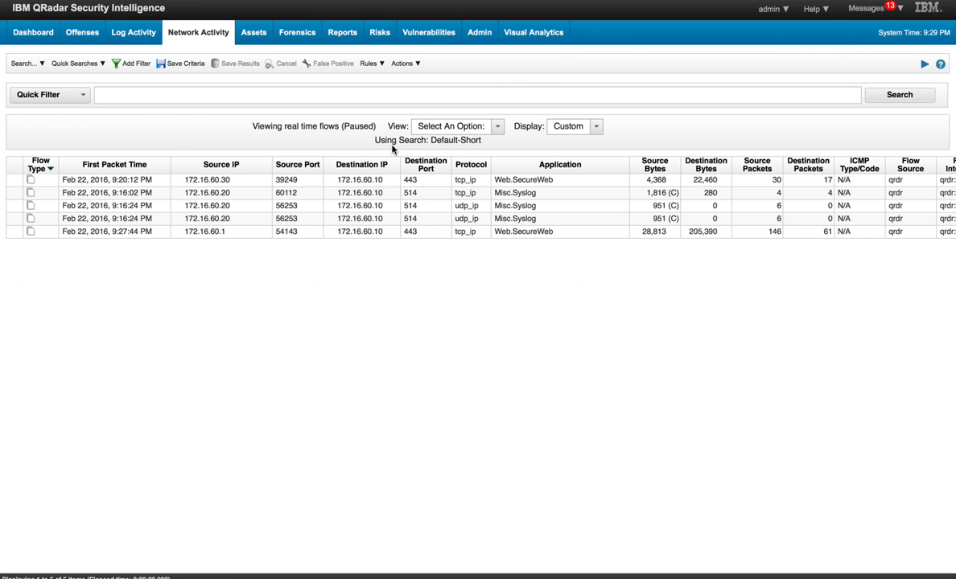
mouse_move(361, 180)
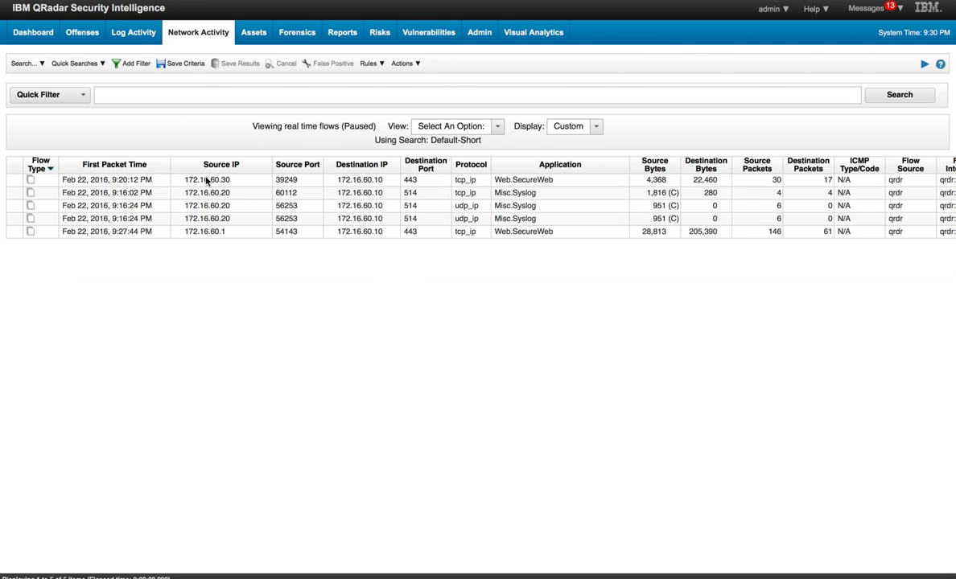
mouse_move(206, 180)
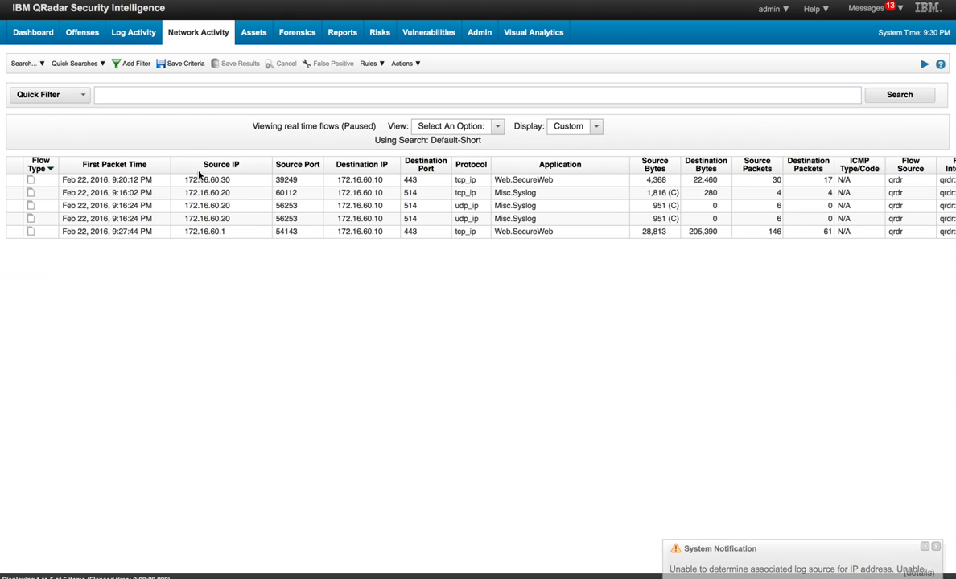
mouse_move(207, 180)
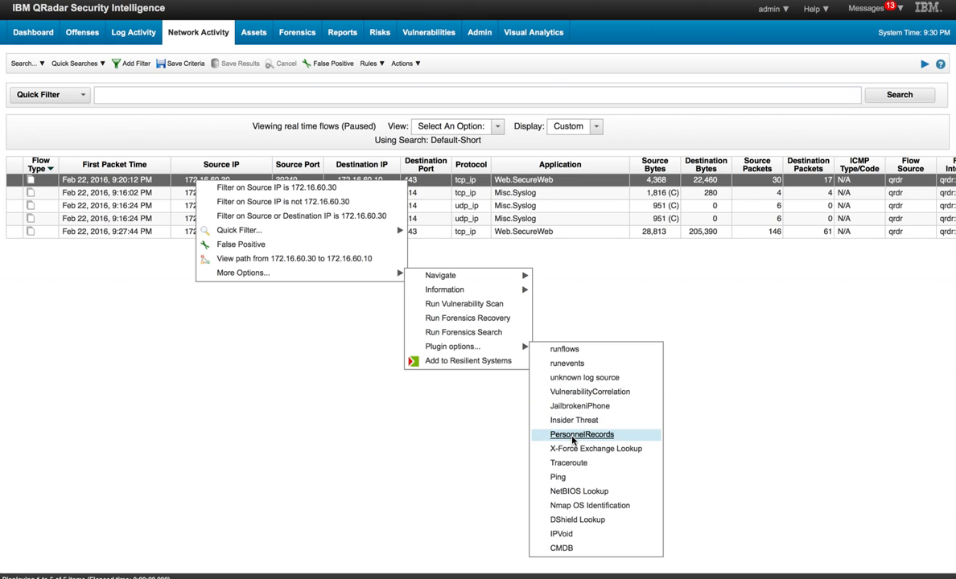
- Run the PersonnelRecords plugin on the flow from 172.16.60.30
left_click(583, 435)
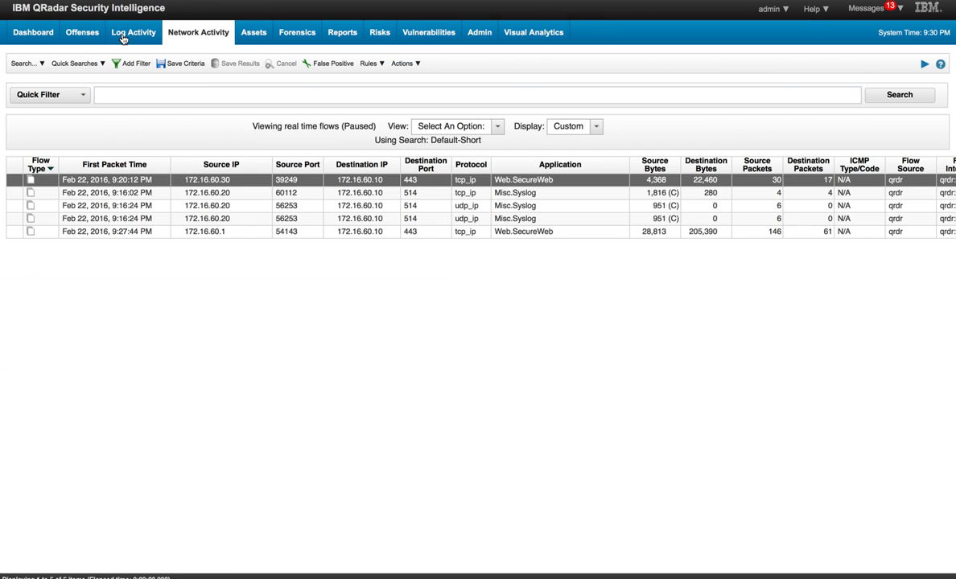
- Return to the filtered event list and pick the OracleDbAudit SELECT succeeded event
left_click(133, 32)
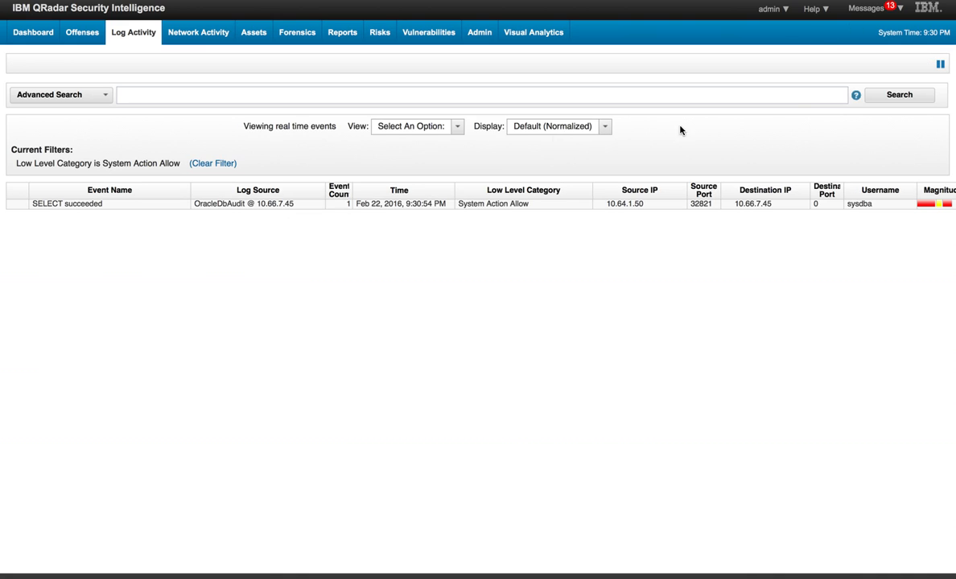
left_click(940, 64)
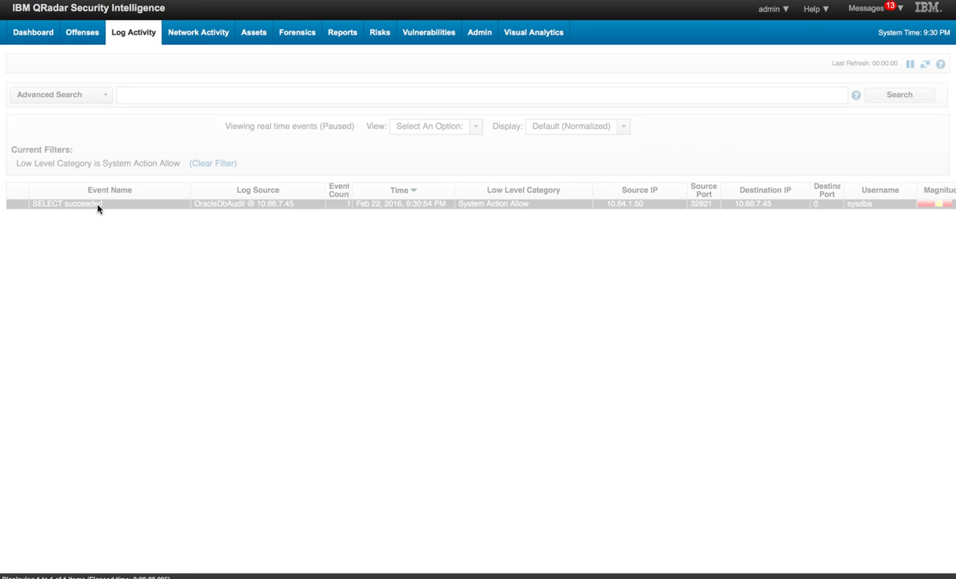
- Open the Event Information page for the SELECT succeeded event
double_click(68, 203)
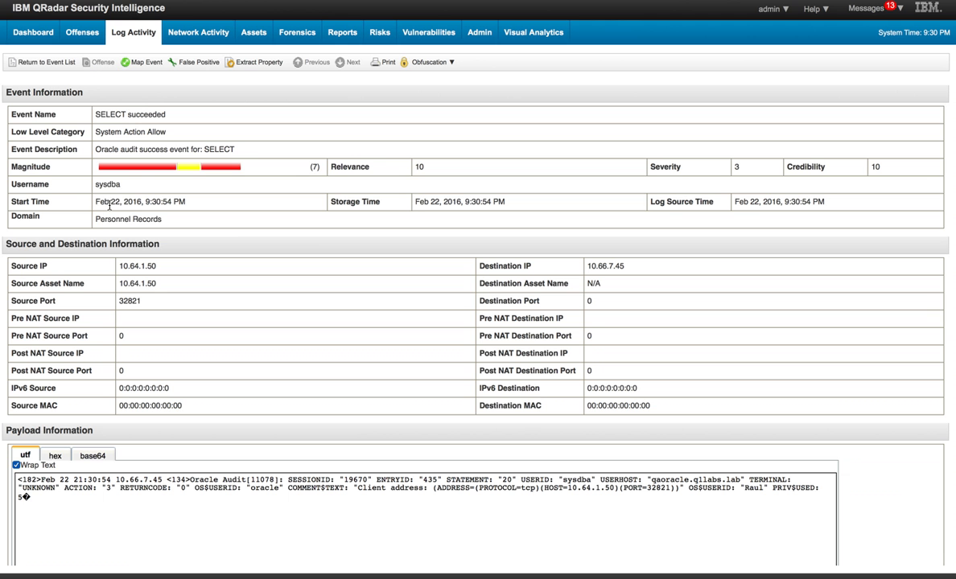
mouse_move(143, 168)
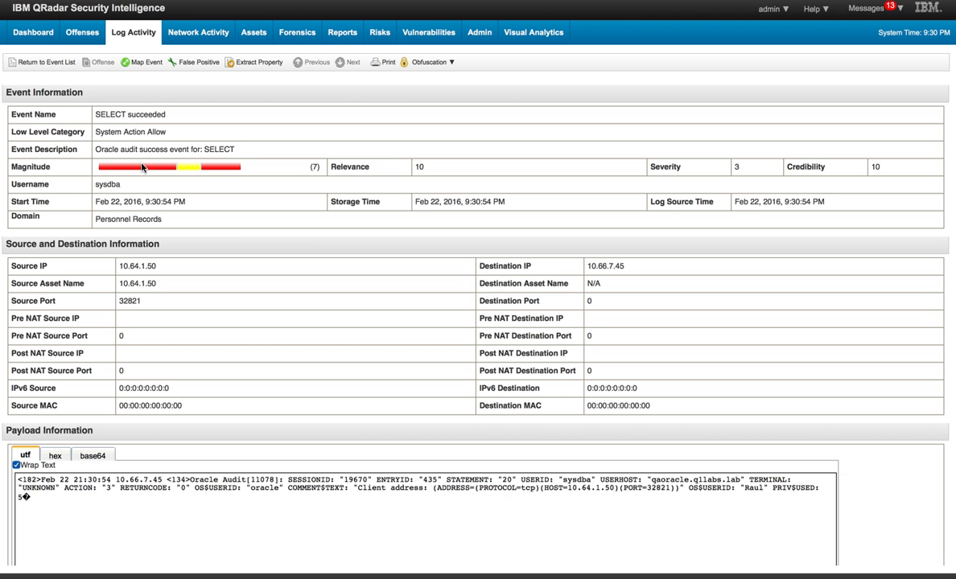
mouse_move(338, 265)
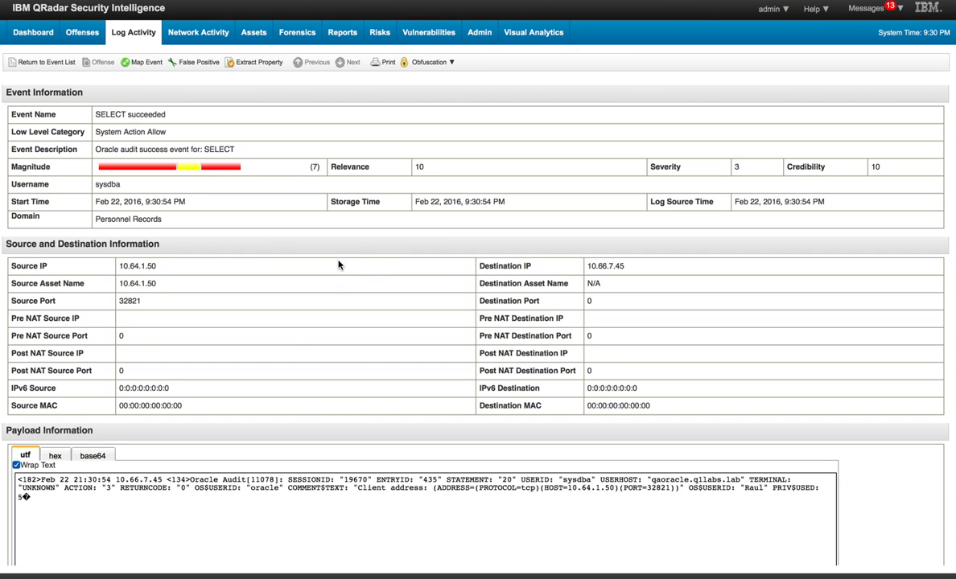
mouse_move(190, 225)
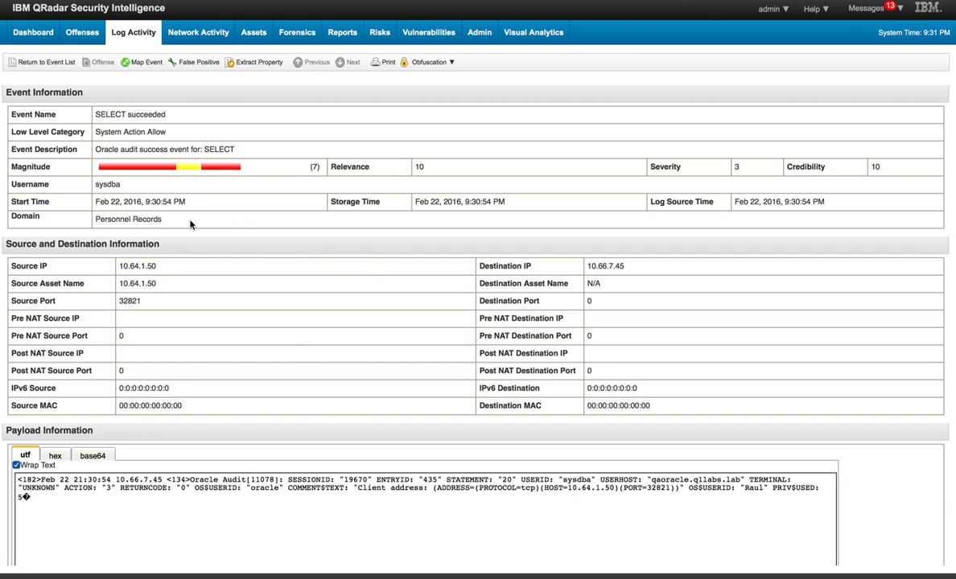
mouse_move(108, 184)
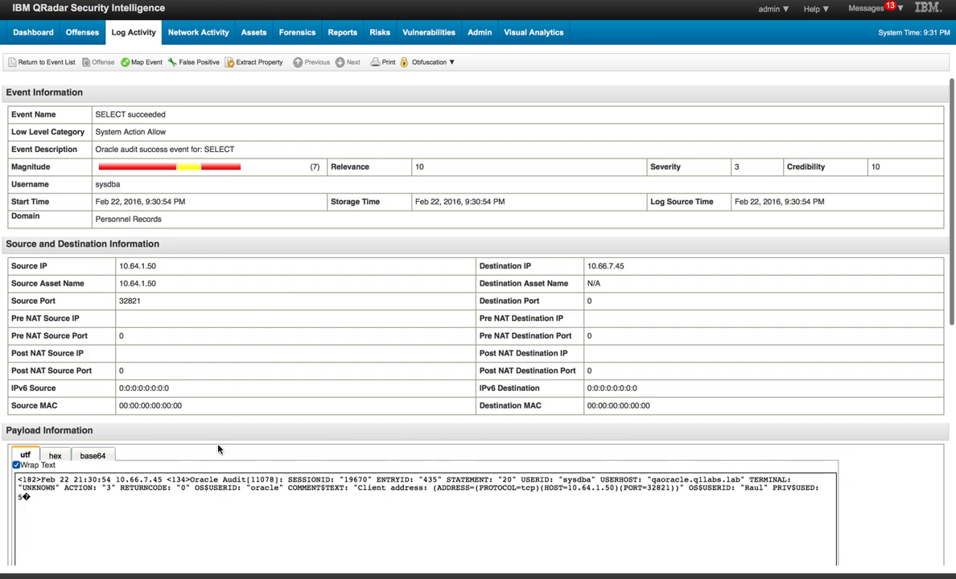
mouse_move(289, 486)
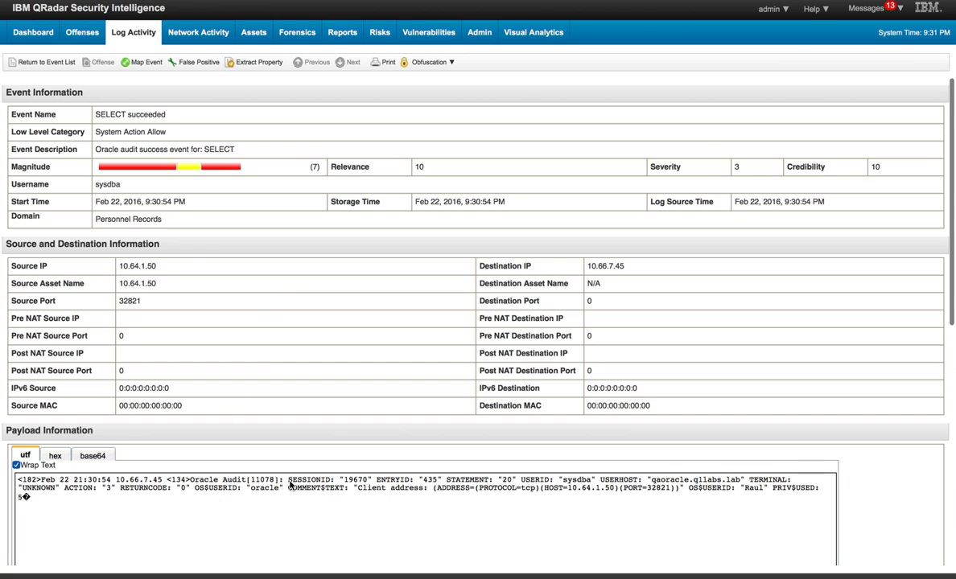
mouse_move(364, 486)
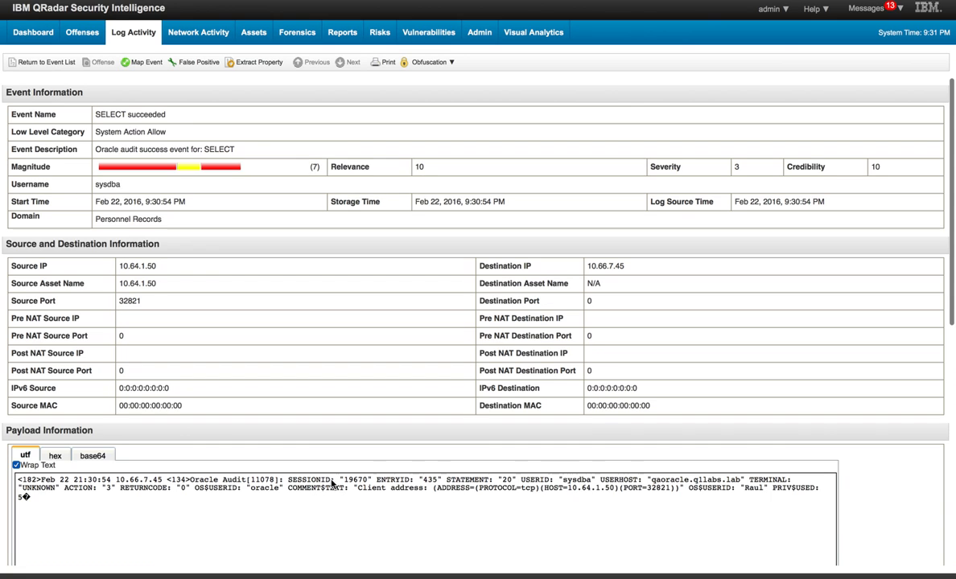
mouse_move(382, 486)
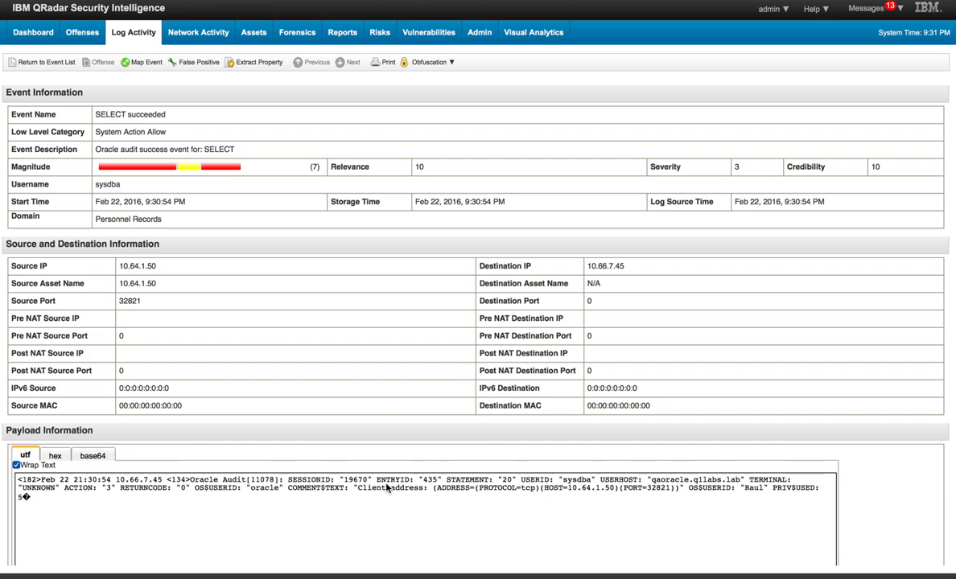
mouse_move(360, 493)
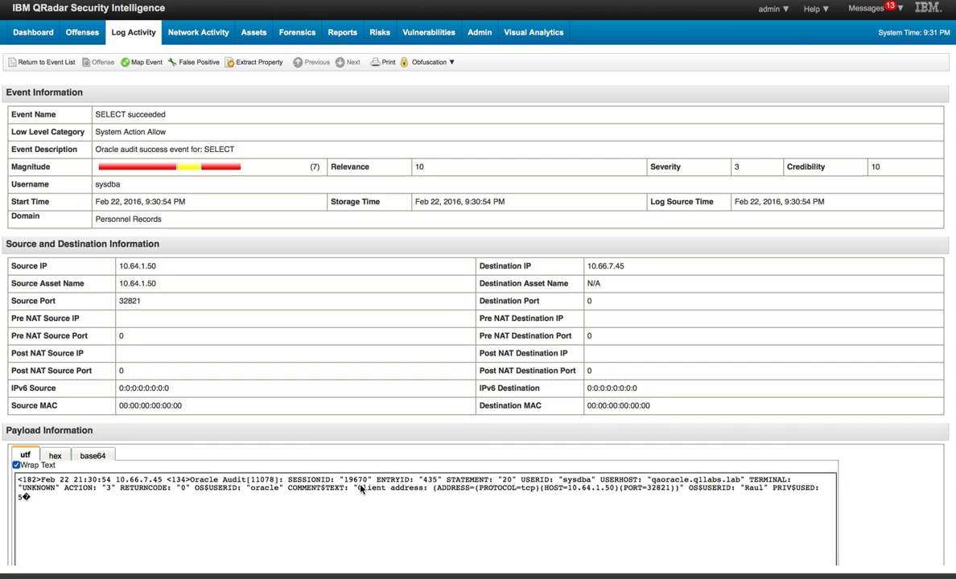
mouse_move(407, 492)
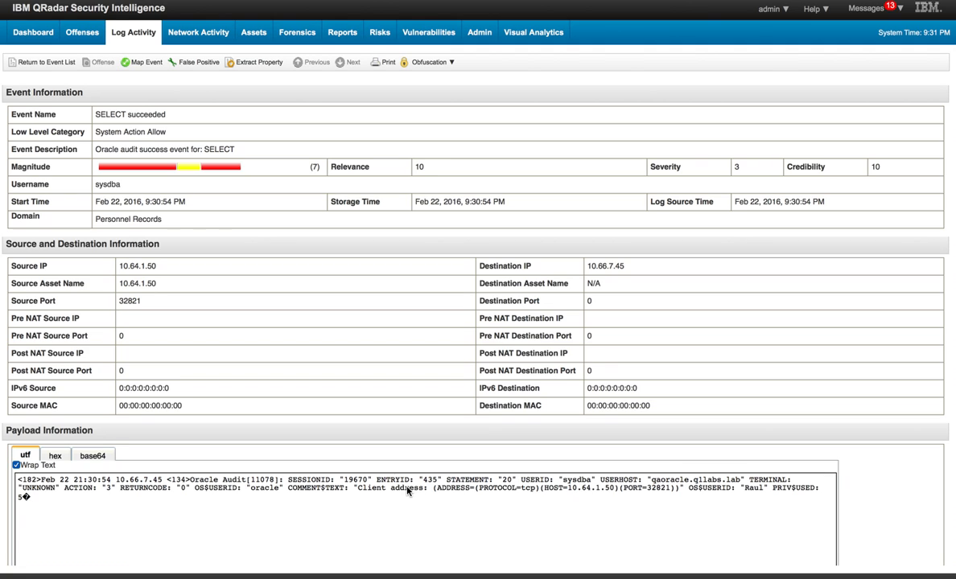
mouse_move(381, 480)
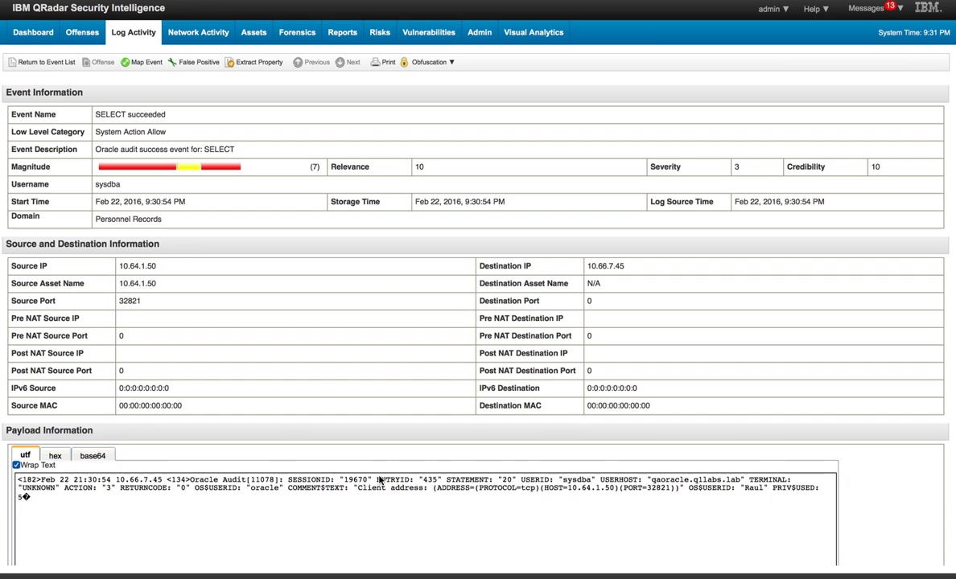
mouse_move(442, 400)
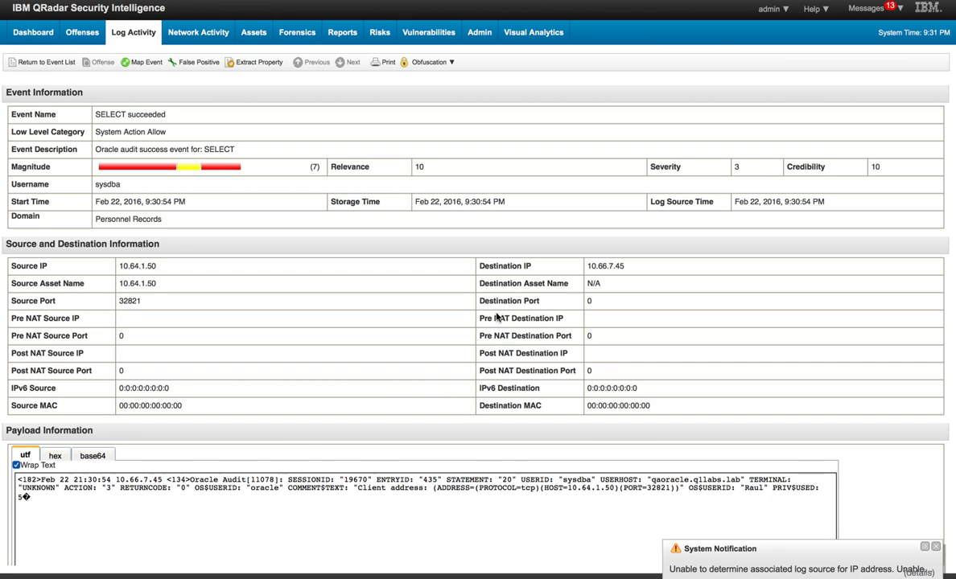
mouse_move(164, 314)
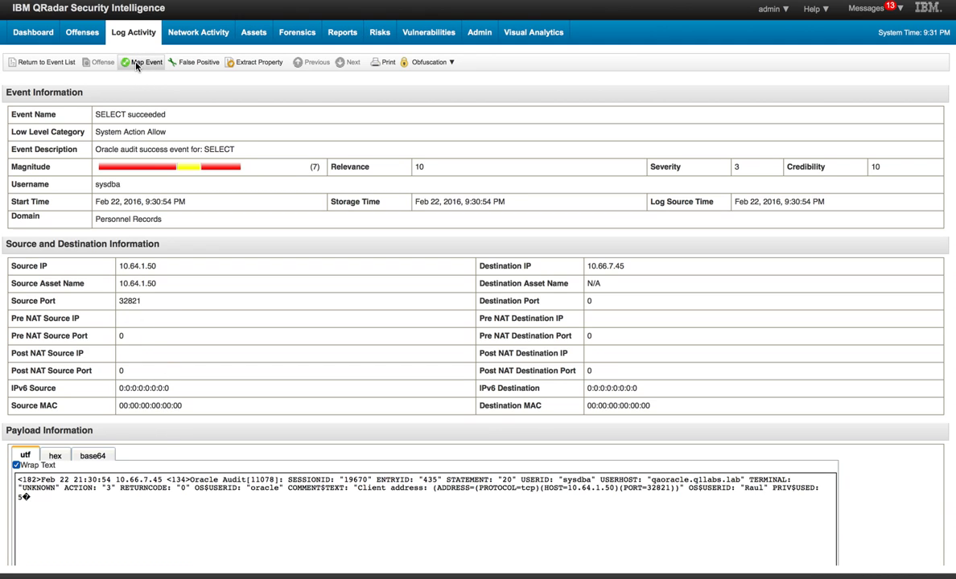
- Open the Map Event dialog for QID 14000199 and browse the matching System Action Allow QIDs
left_click(144, 61)
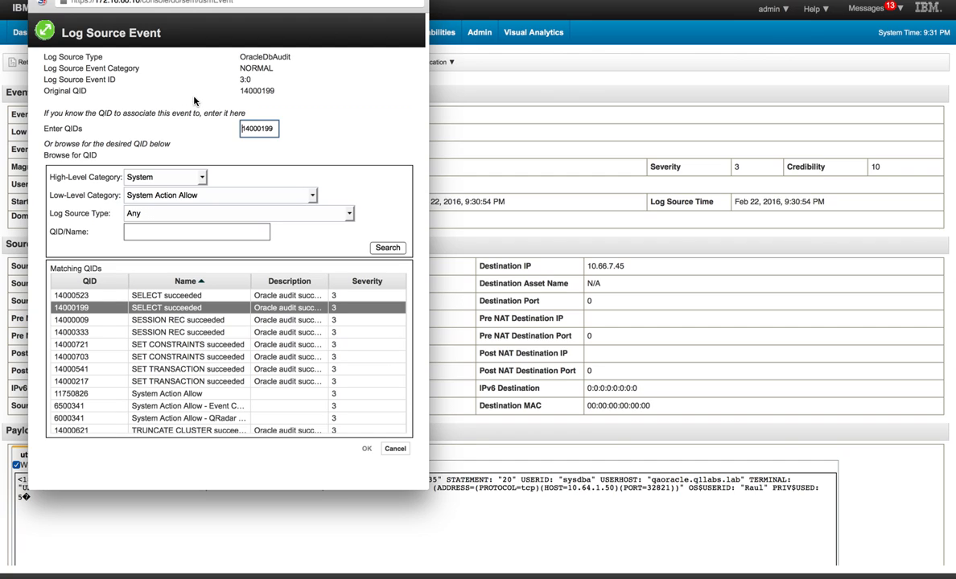
mouse_move(241, 63)
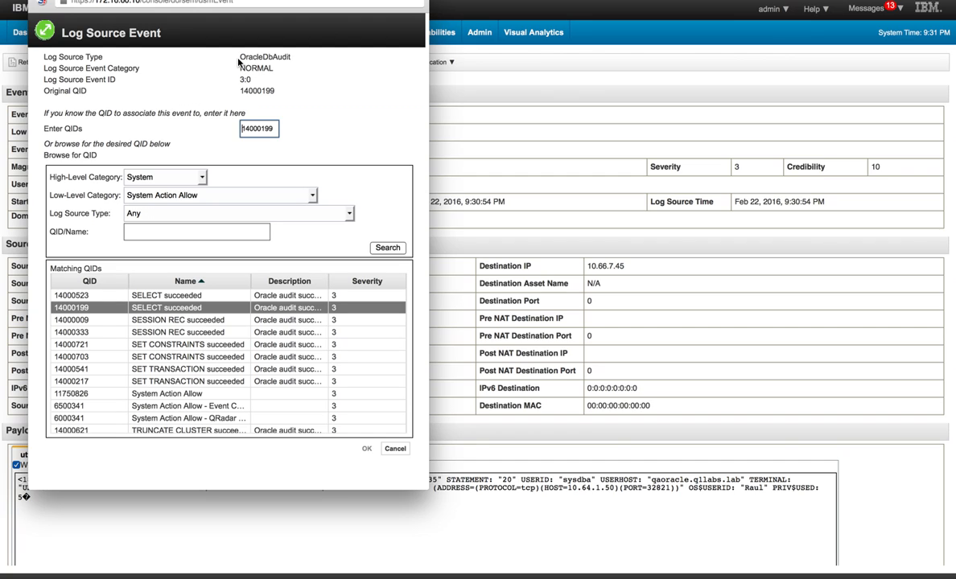
mouse_move(225, 84)
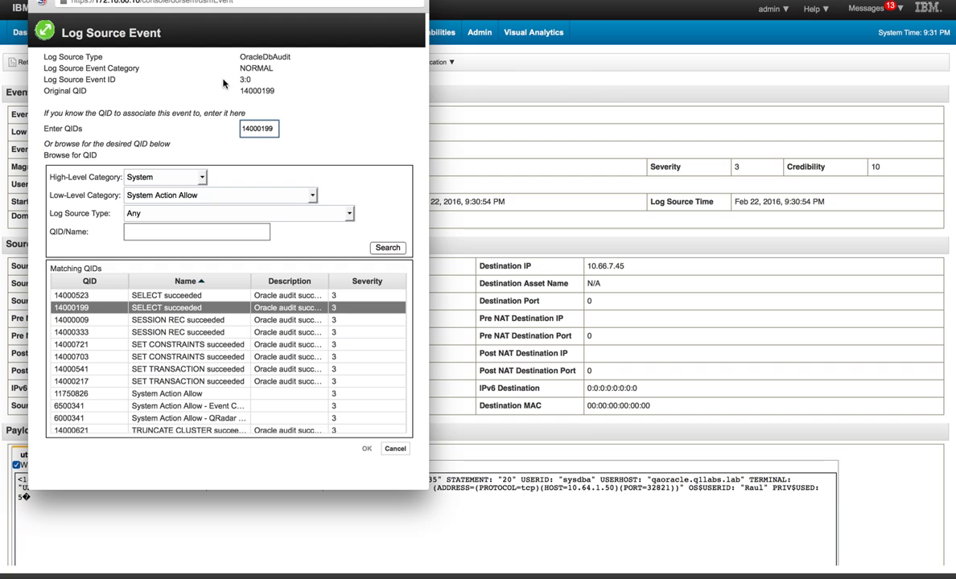
mouse_move(183, 118)
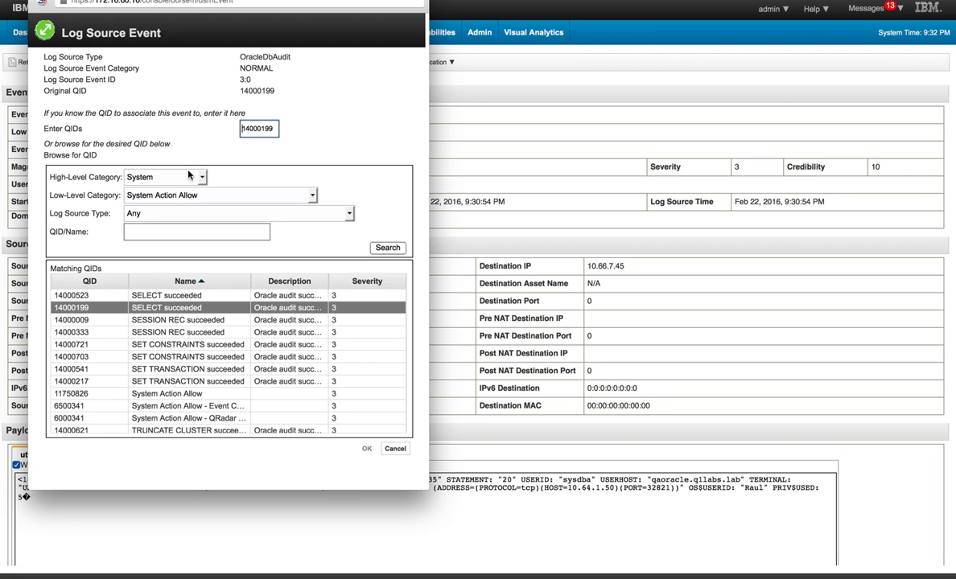
mouse_move(158, 187)
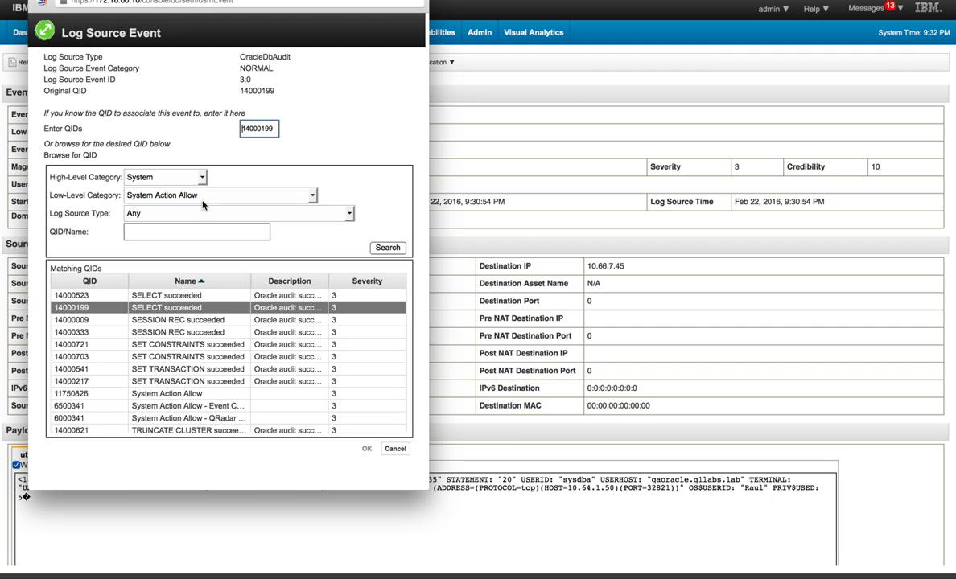
mouse_move(242, 222)
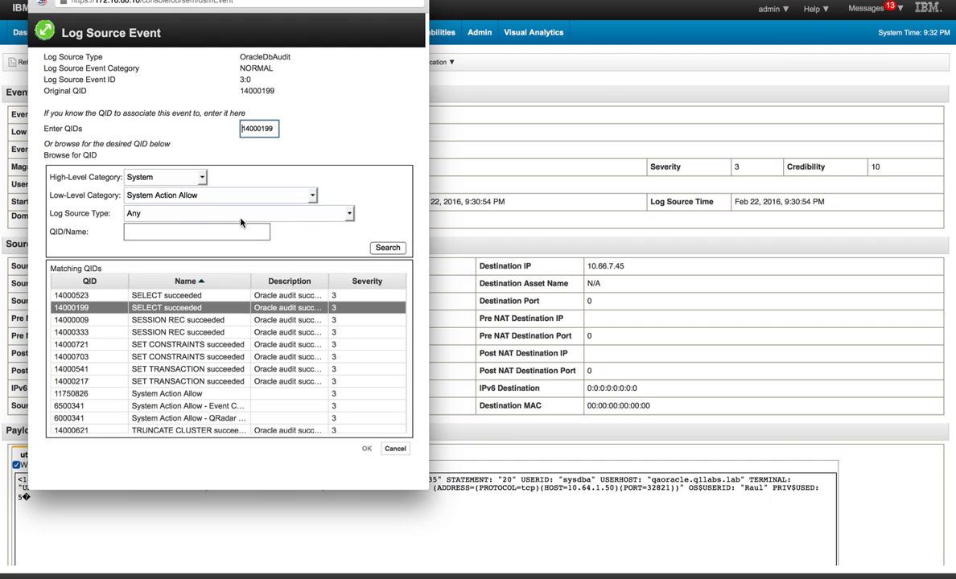
mouse_move(312, 242)
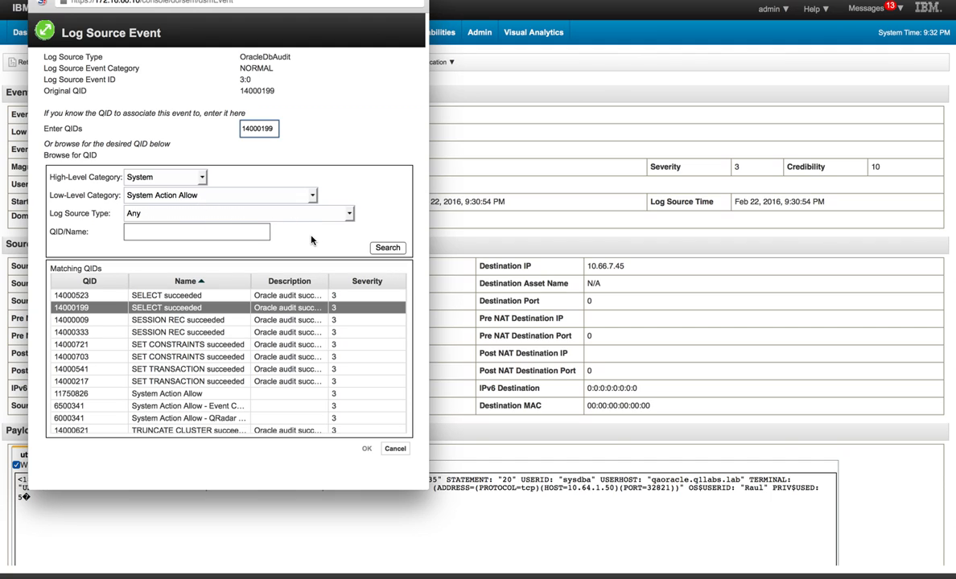
mouse_move(261, 148)
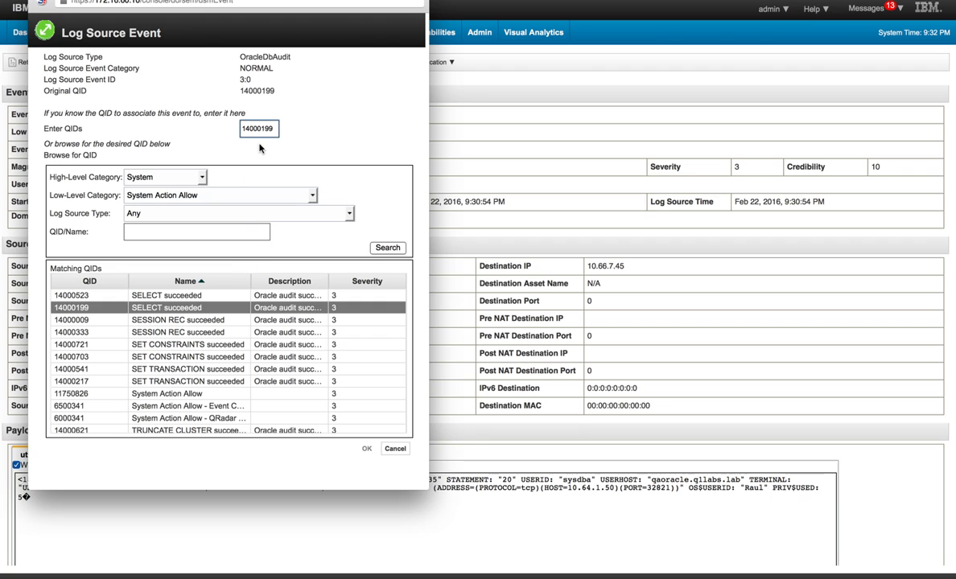
mouse_move(235, 154)
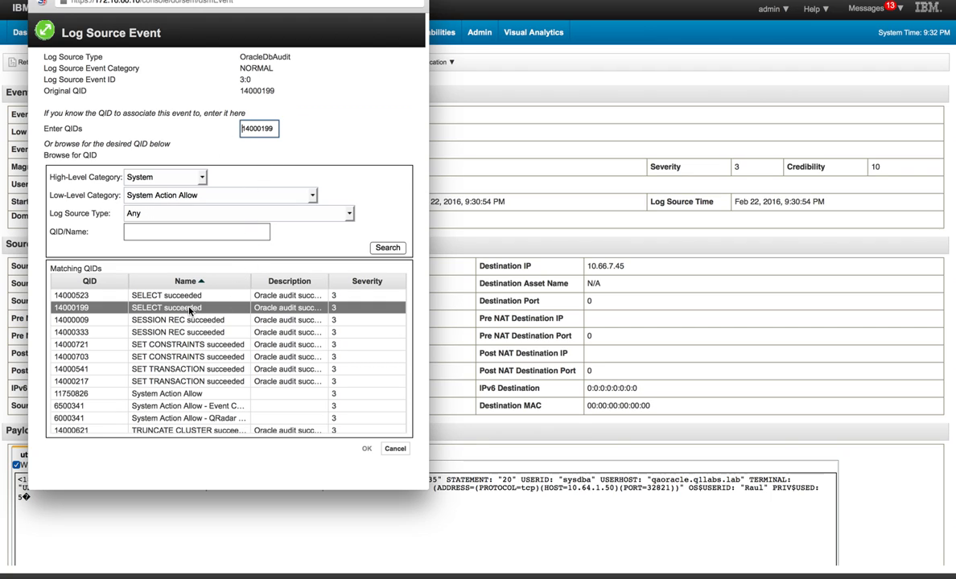
mouse_move(186, 184)
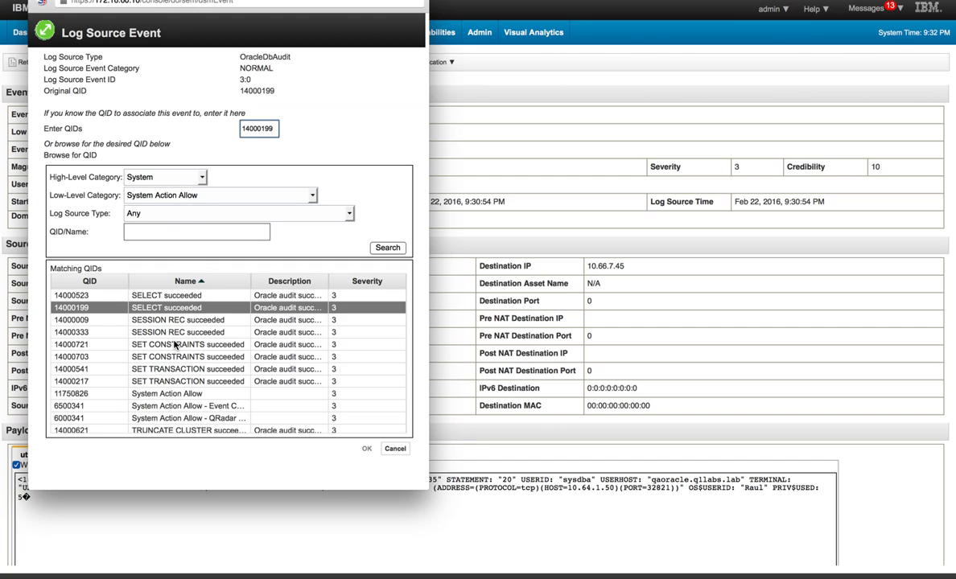
mouse_move(219, 346)
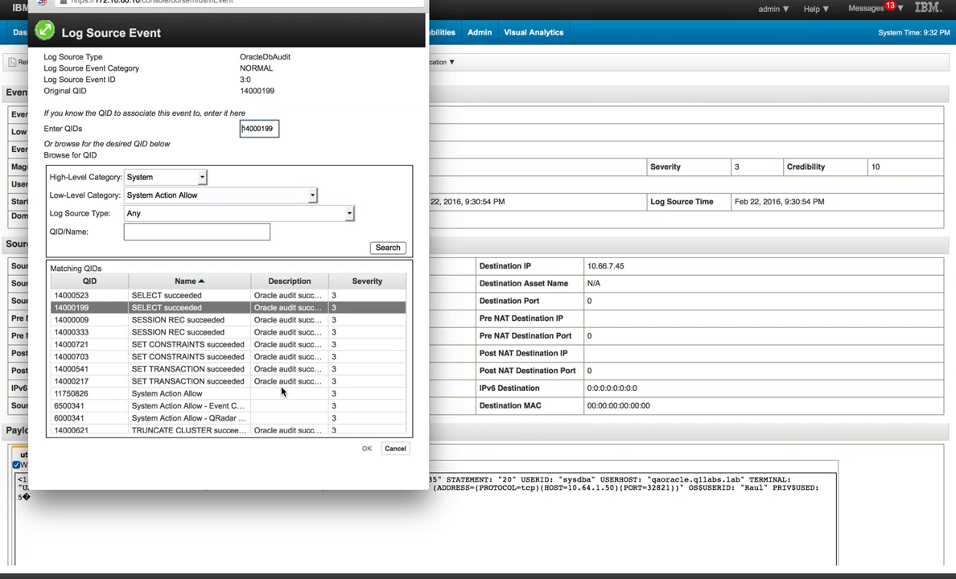
mouse_move(256, 357)
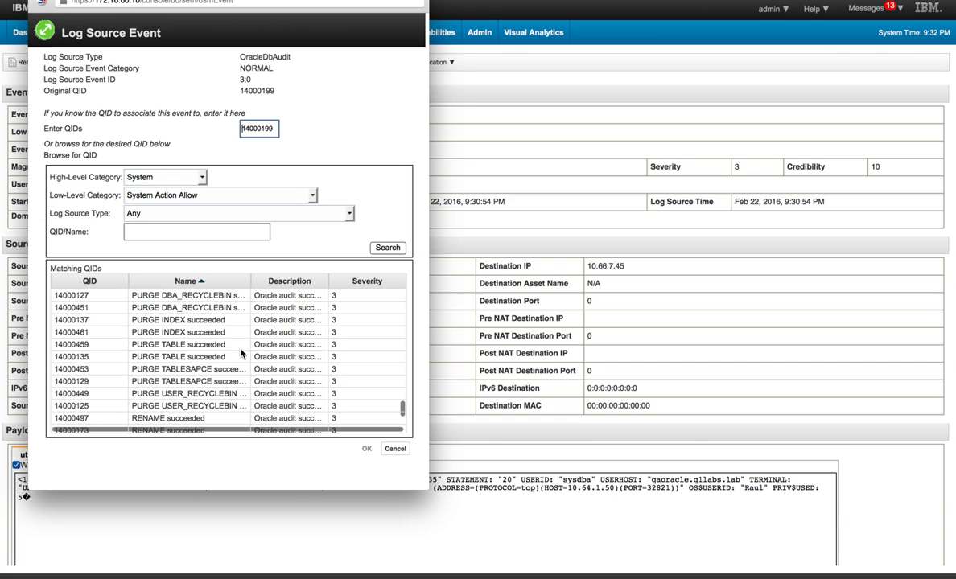
scroll("down", 3)
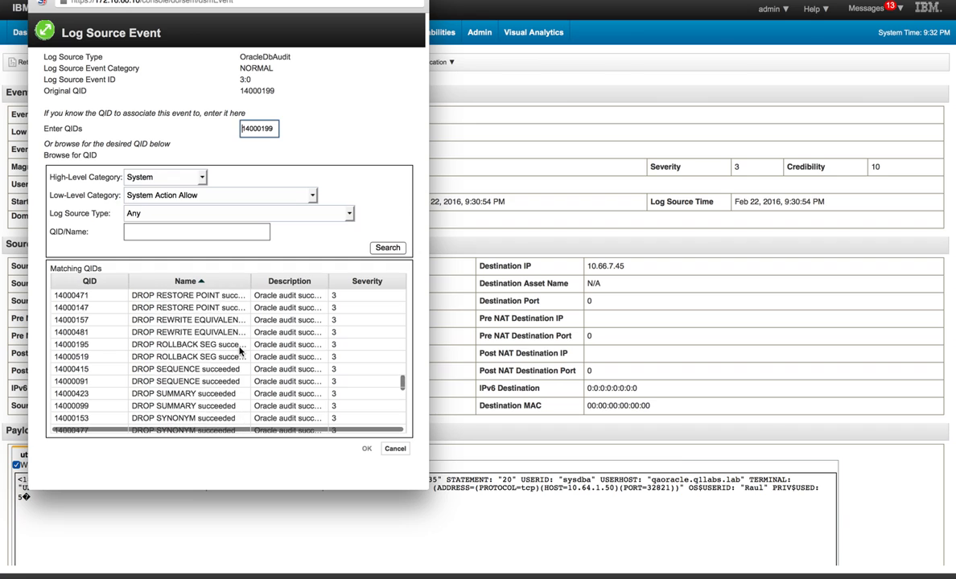
scroll("down", 3)
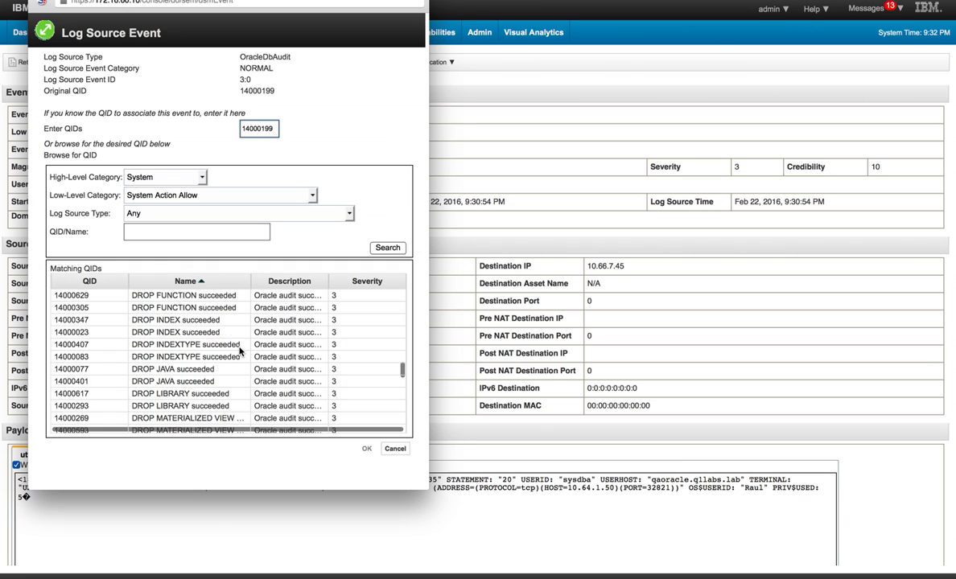
scroll("down", 3)
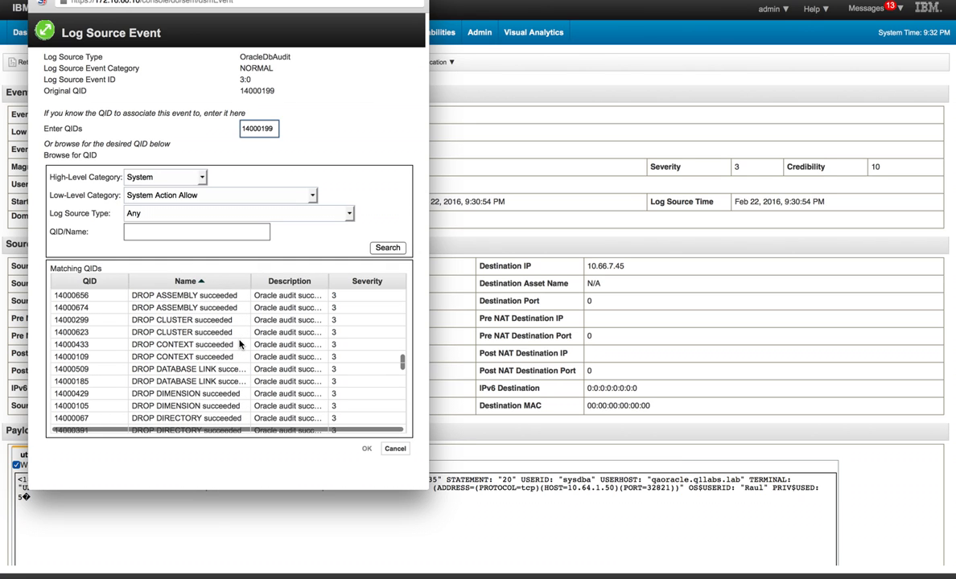
scroll("down", 3)
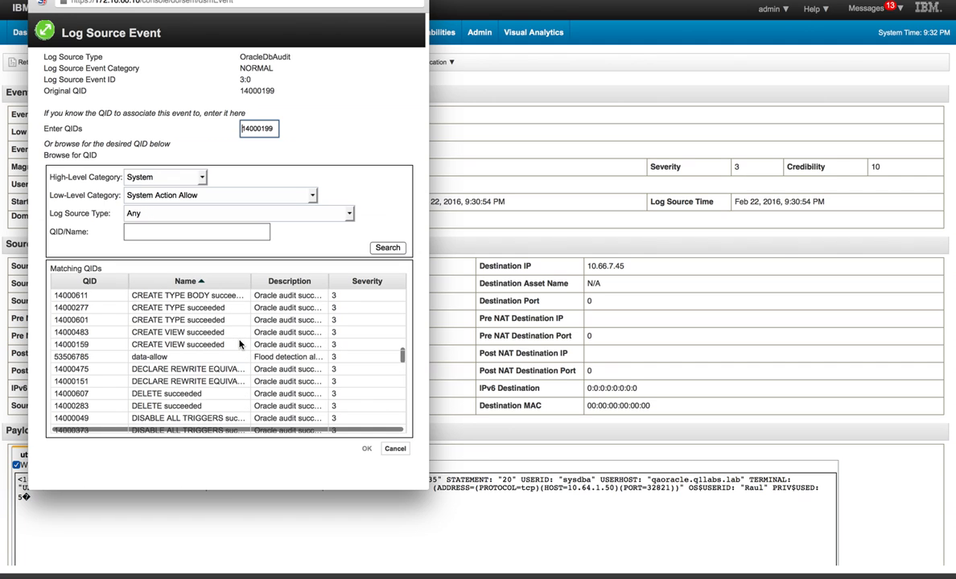
scroll("down", 3)
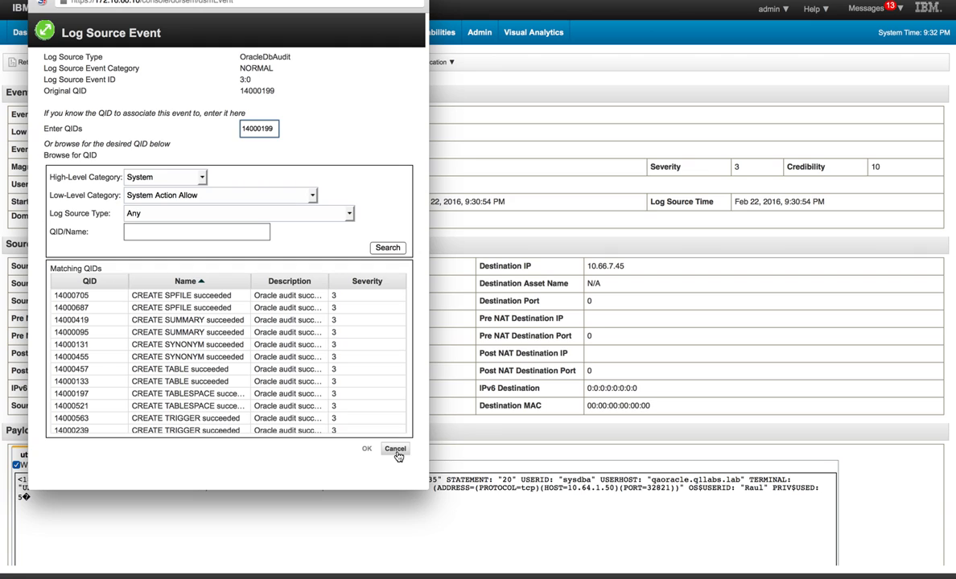
- Cancel the QID mapping unchanged and open the Rules list
left_click(396, 449)
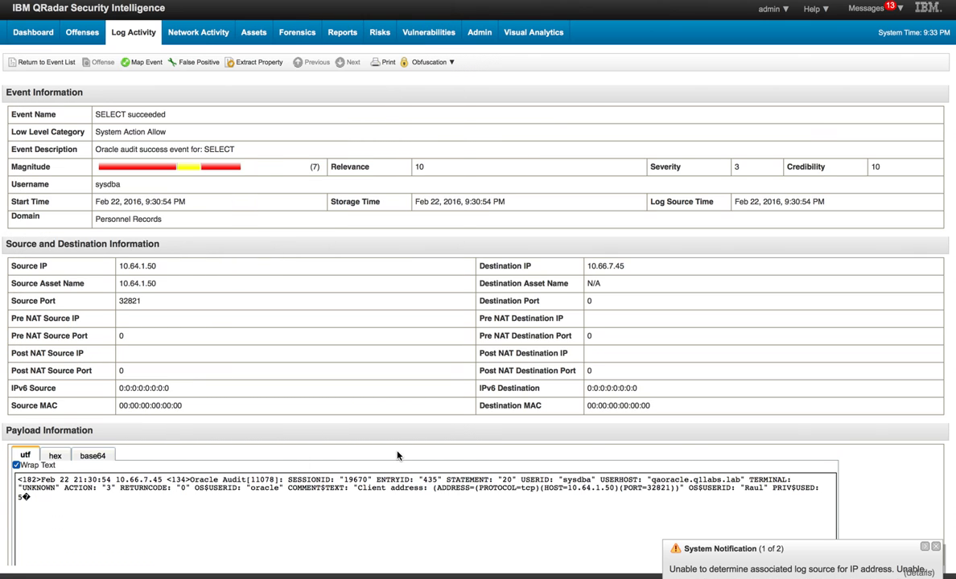
mouse_move(330, 131)
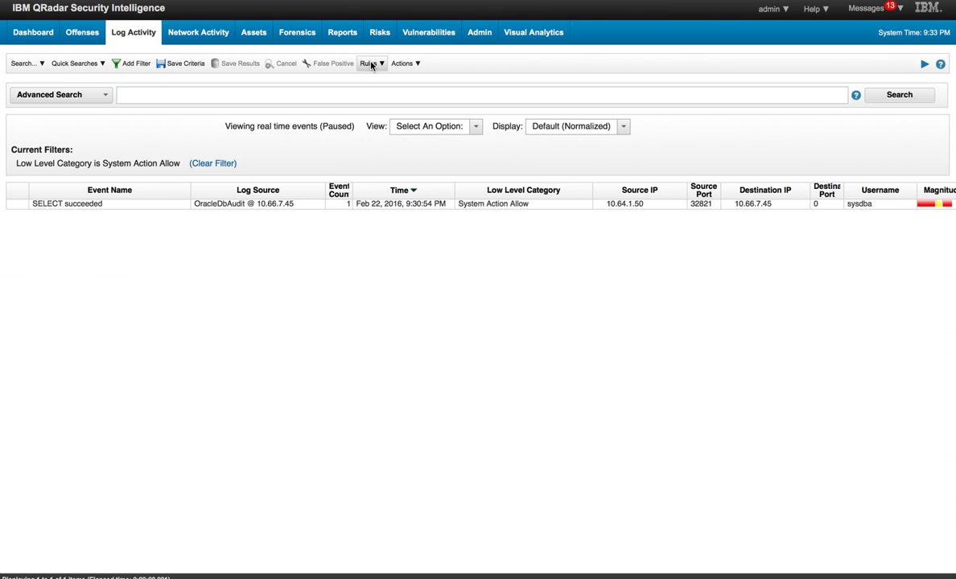
left_click(404, 65)
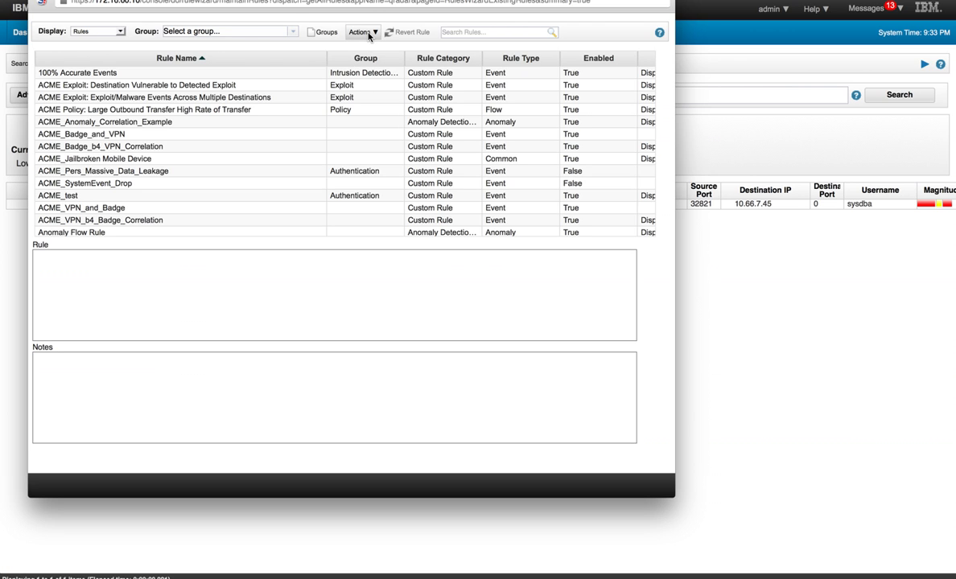
- Start a new rule via Actions and filter the test list with 'ca' for the event category test
left_click(361, 32)
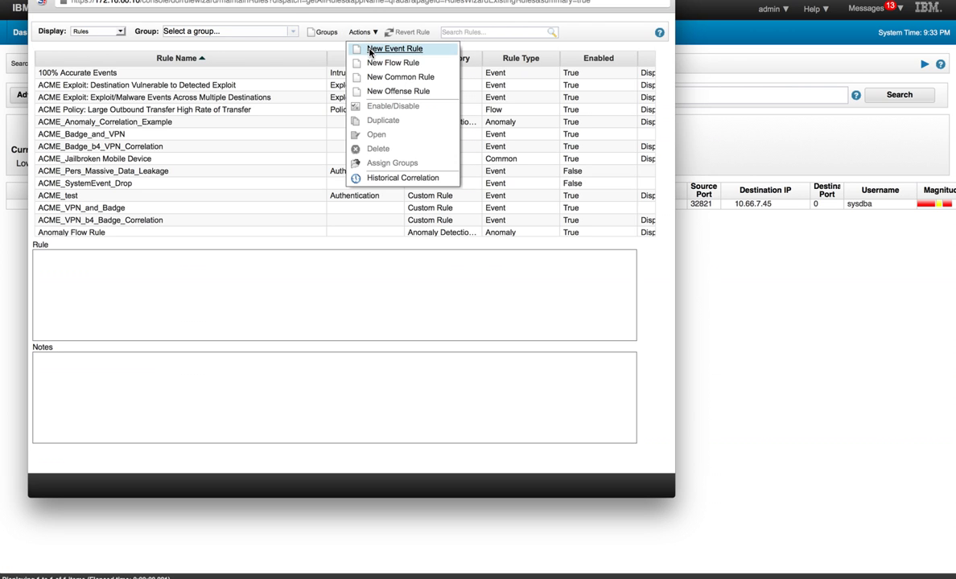
mouse_move(399, 77)
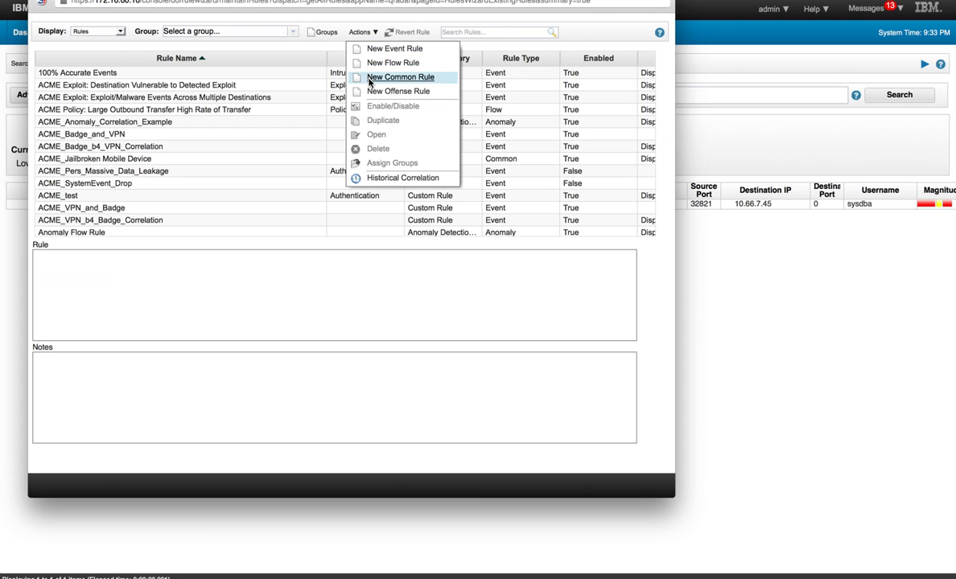
left_click(399, 77)
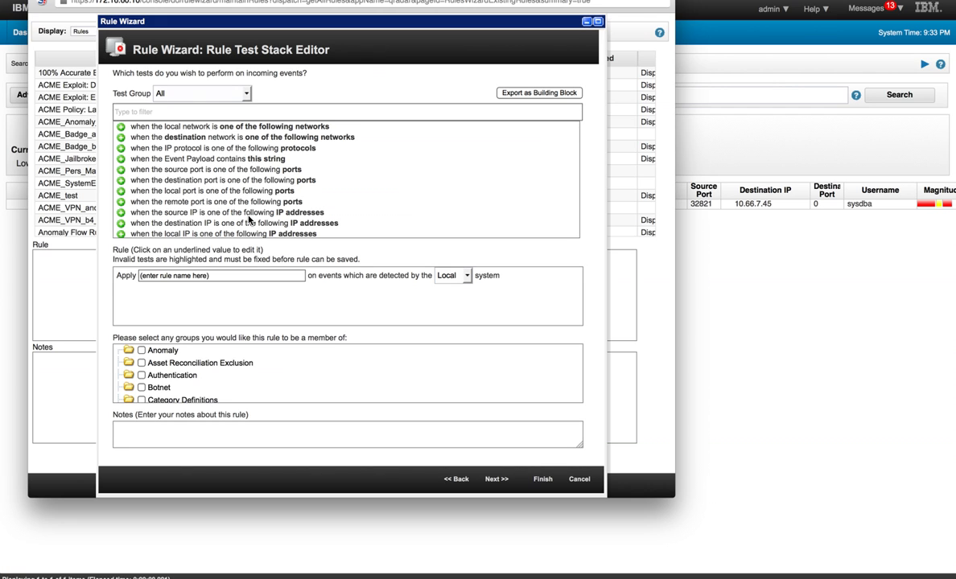
mouse_move(164, 157)
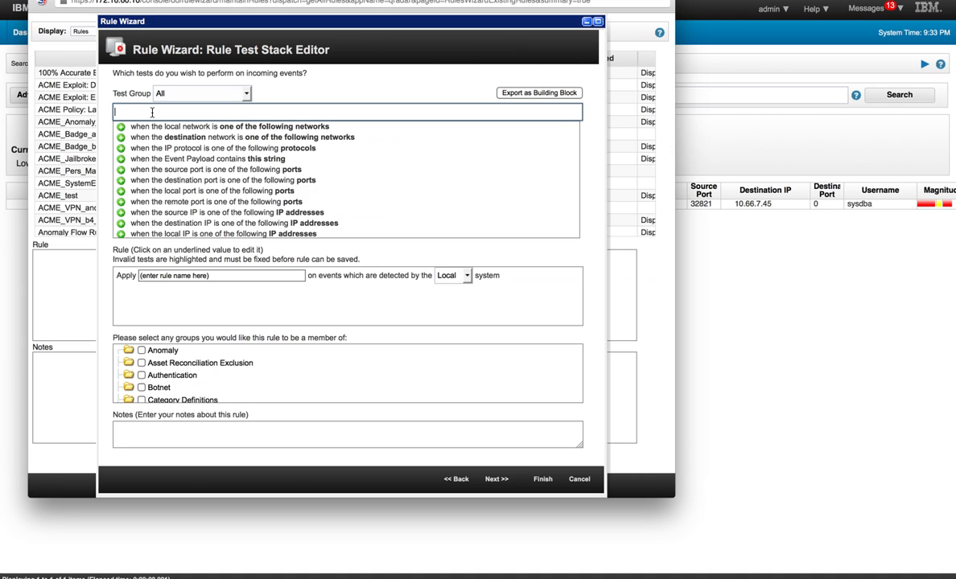
type("catego")
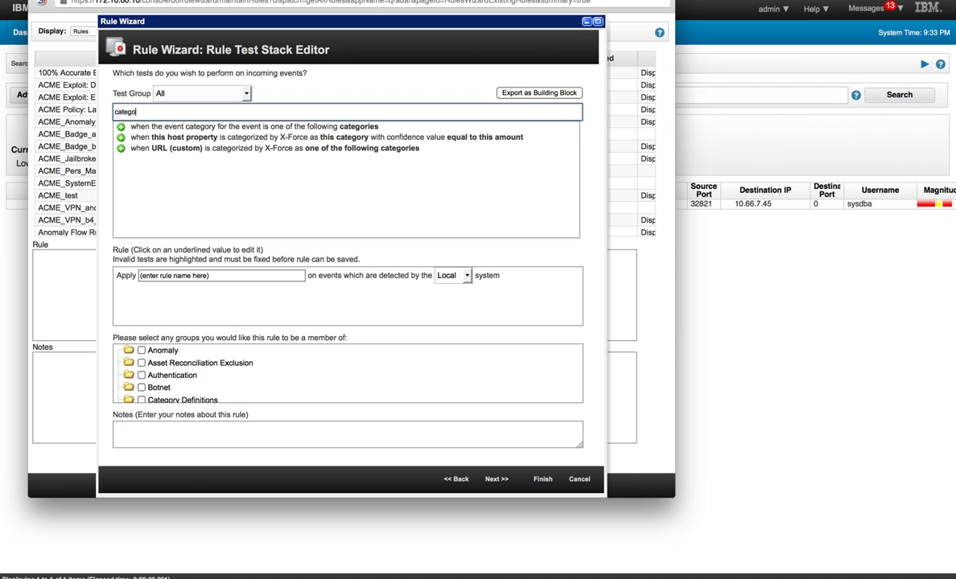
mouse_move(226, 129)
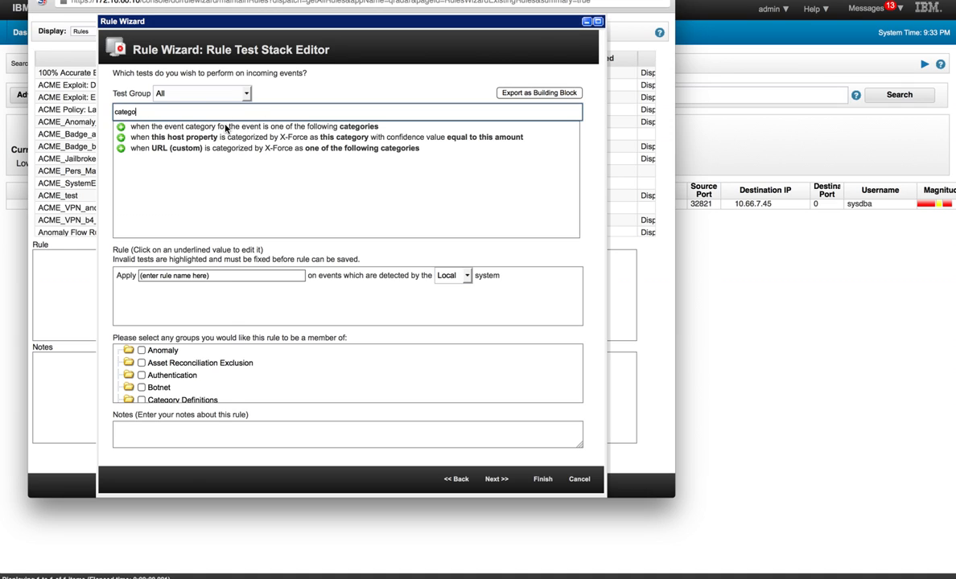
mouse_move(233, 129)
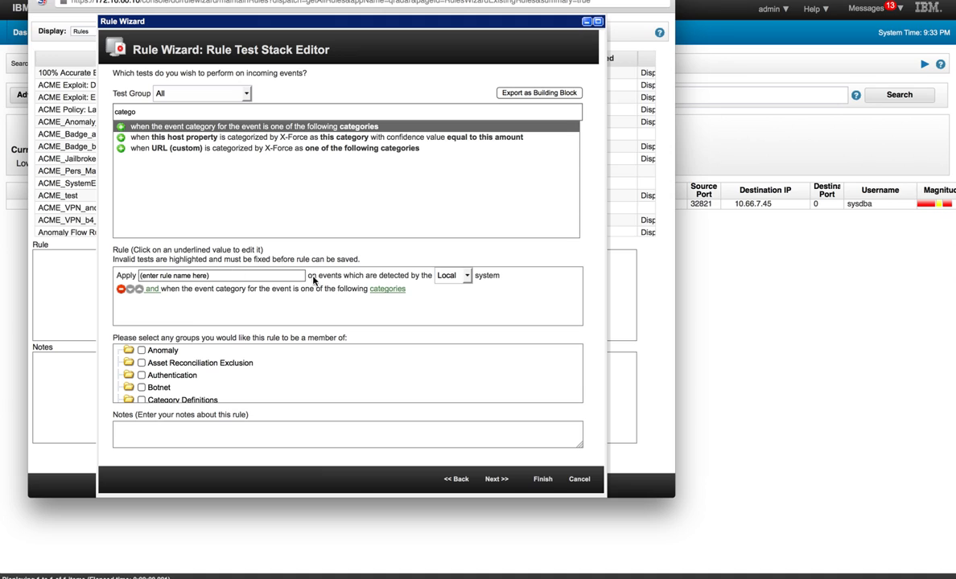
- Add a category test selecting high-level System and low-level System Action Allow, then submit it
left_click(386, 290)
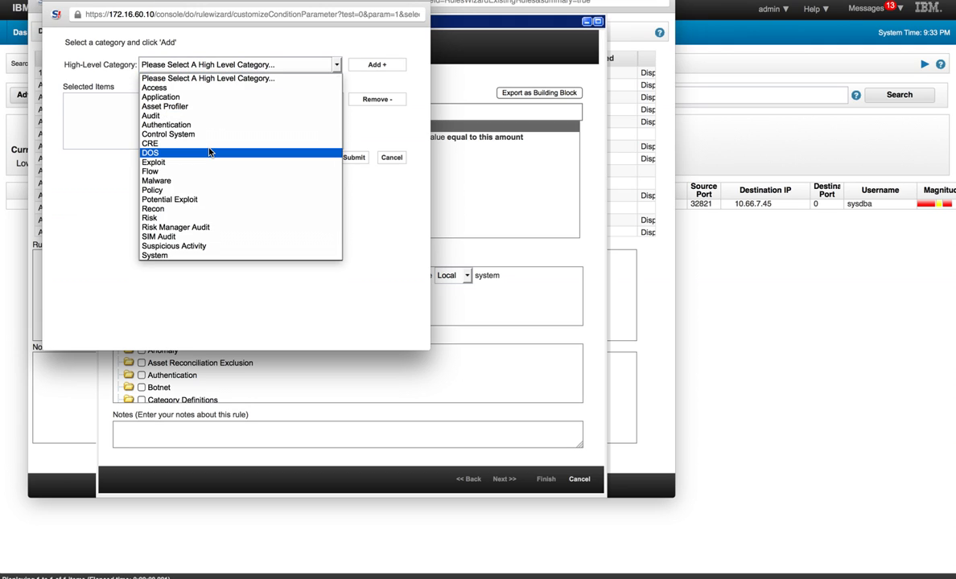
left_click(155, 254)
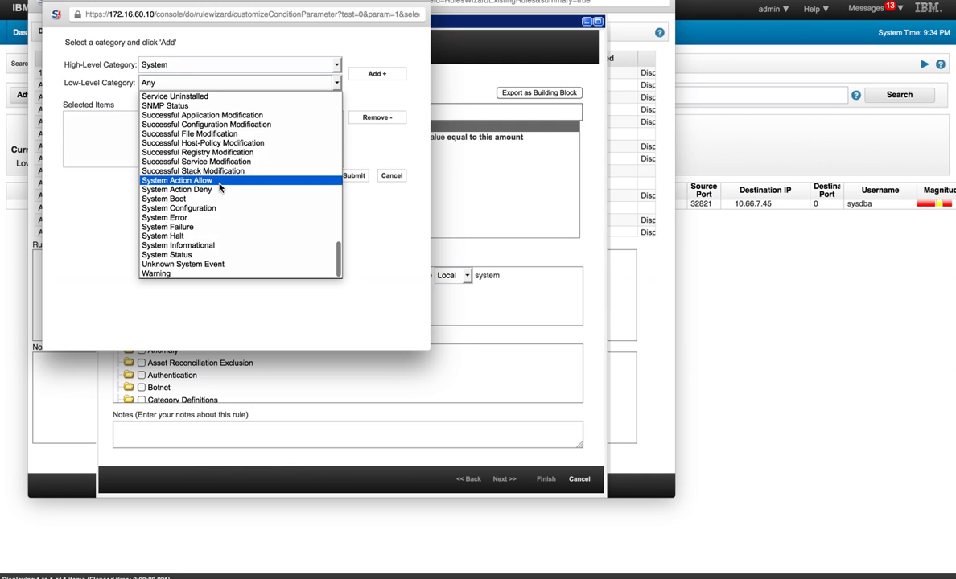
left_click(177, 180)
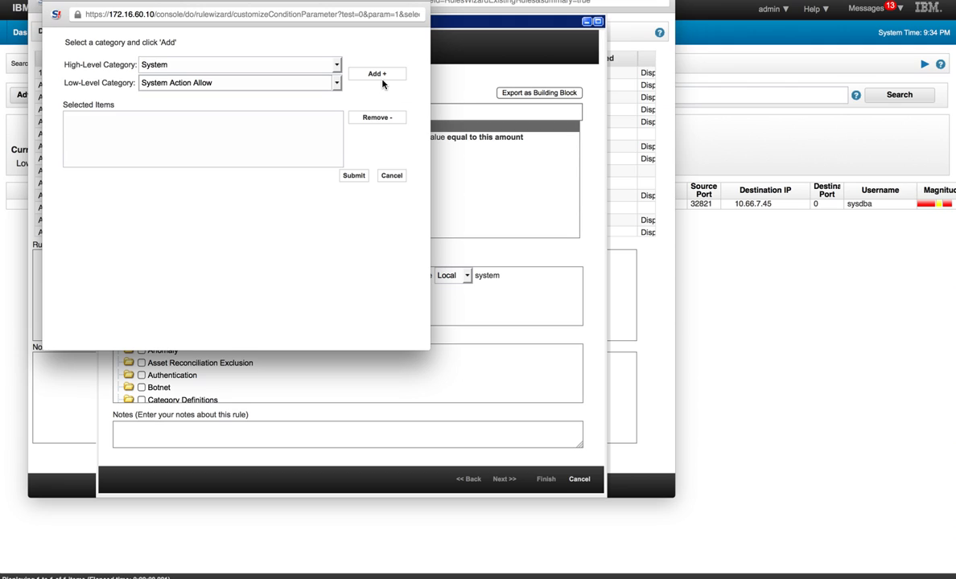
left_click(377, 74)
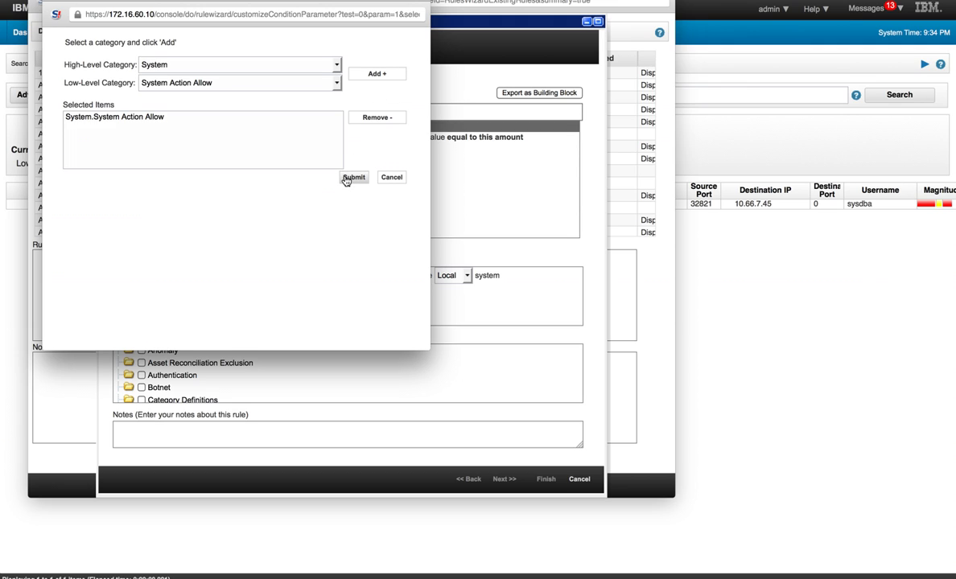
left_click(354, 177)
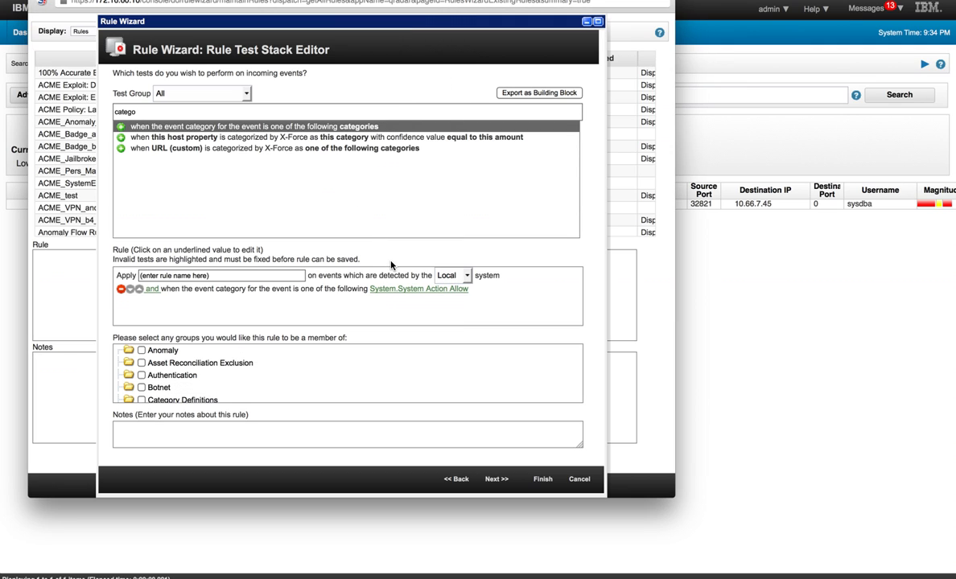
mouse_move(351, 322)
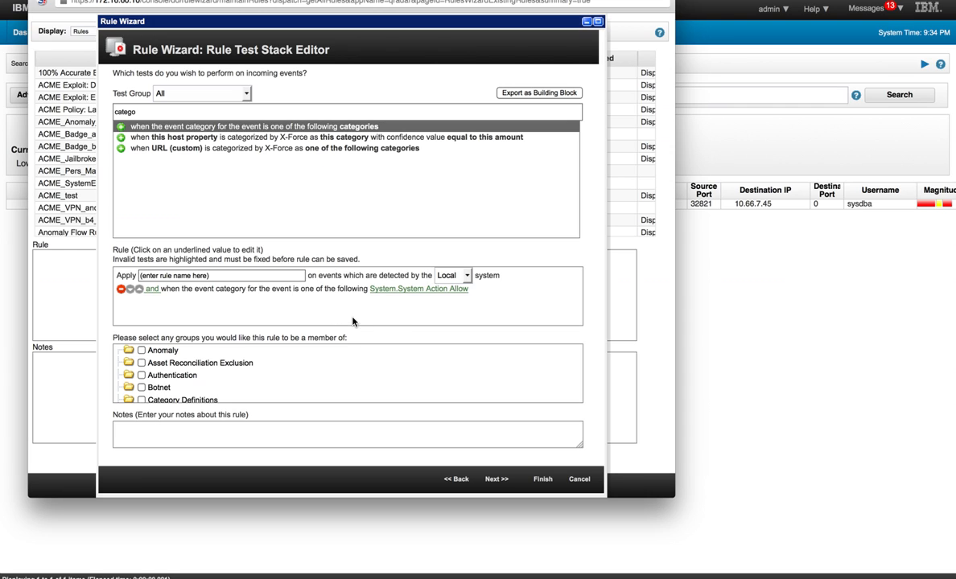
- Enter the rule name 'ALPHA Rule that fires on System Action Allow'
left_click(222, 275)
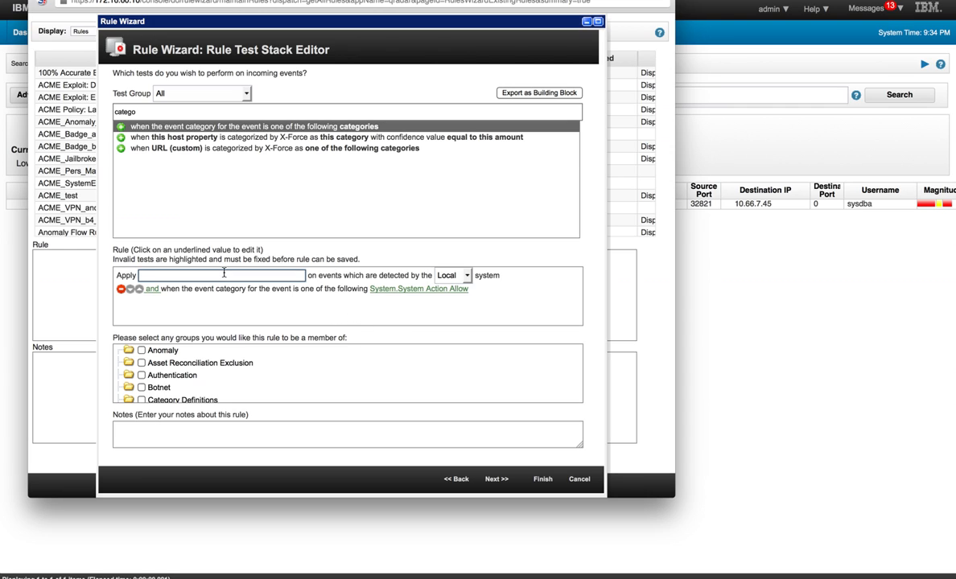
type("ALPHA Rule that fires")
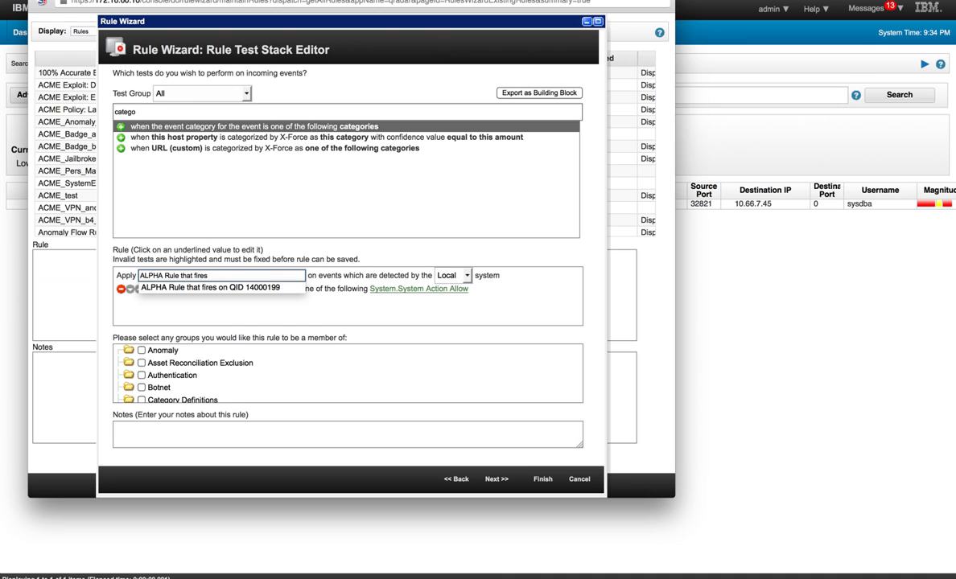
type("on Sytem")
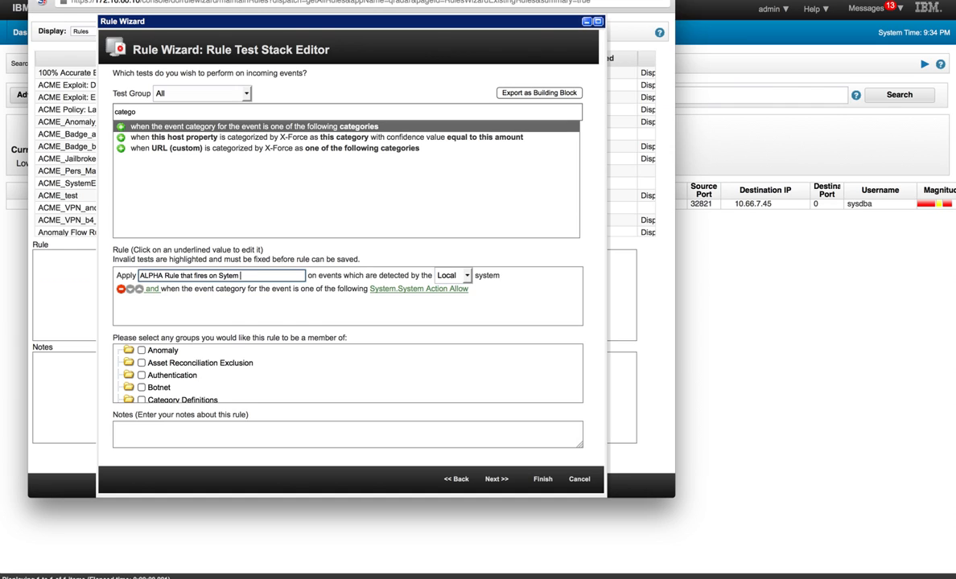
type("Action")
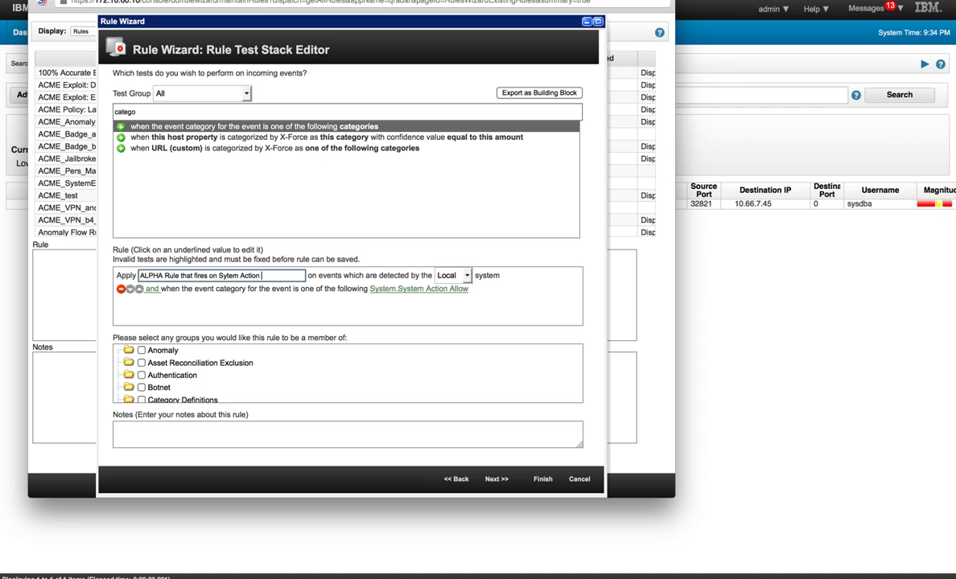
type("Allow")
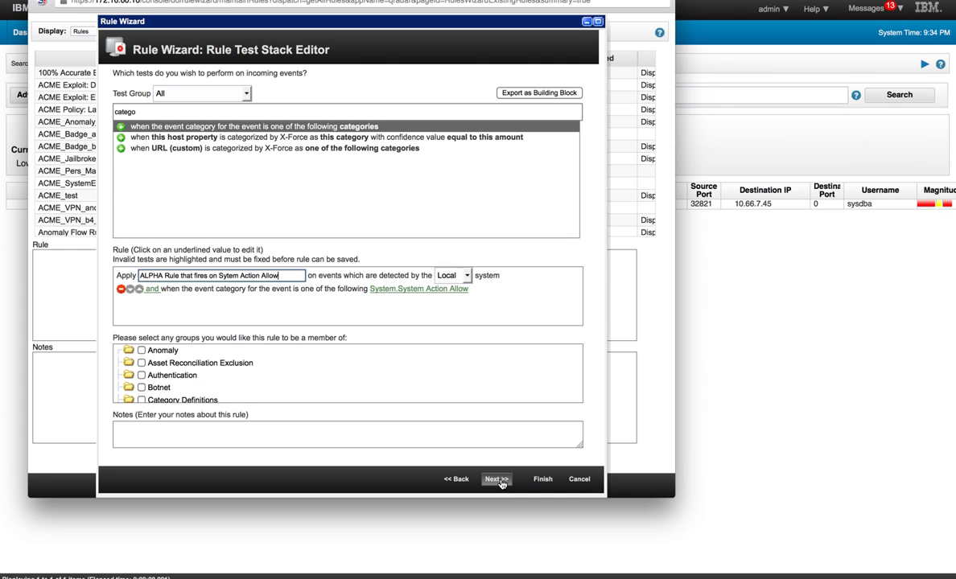
- On the Rule Response step, make detected events part of an offense indexed by Username
left_click(496, 480)
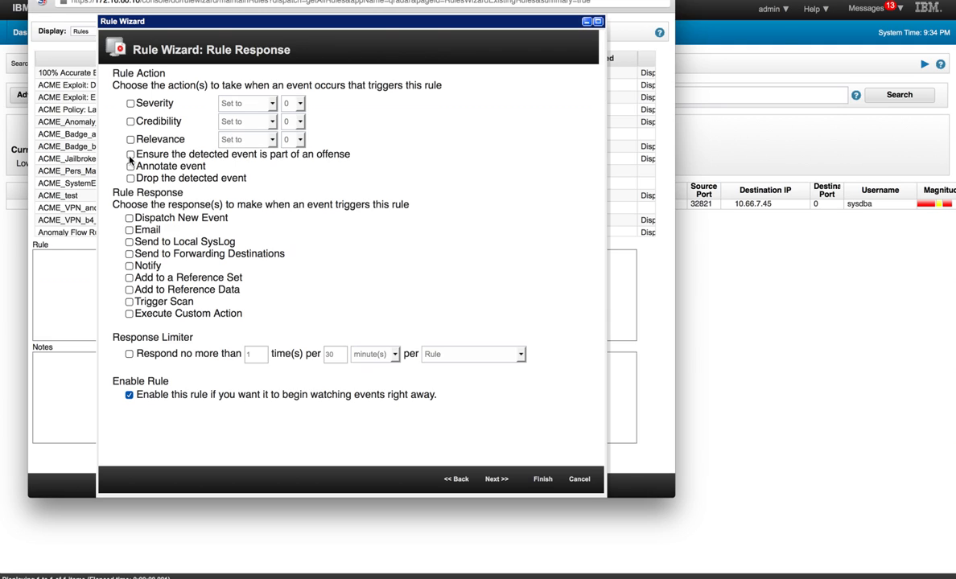
left_click(129, 155)
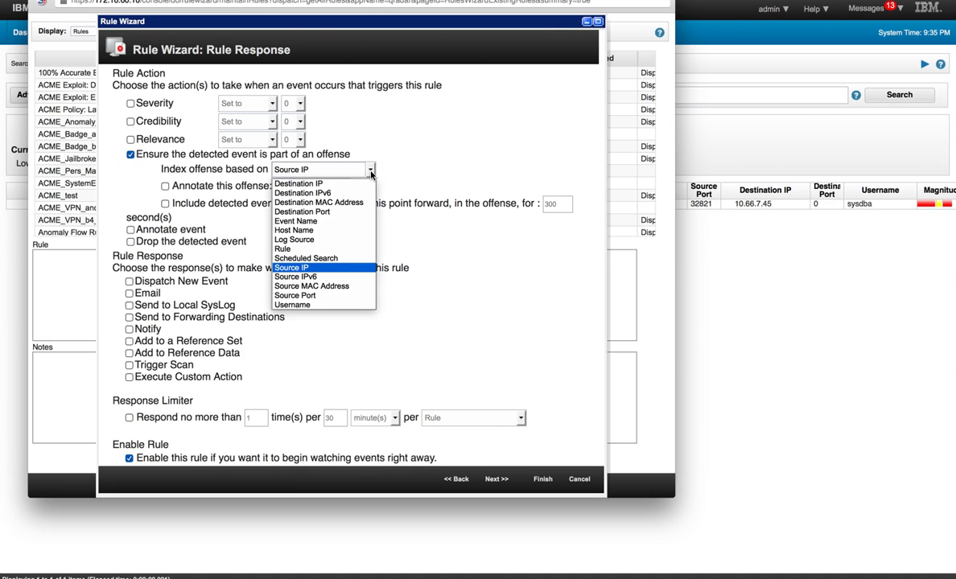
mouse_move(291, 305)
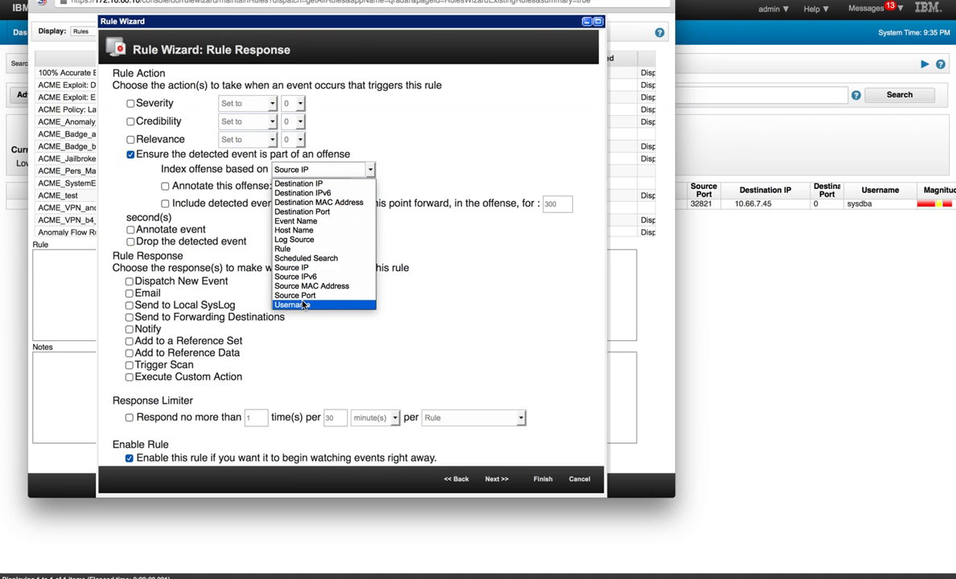
left_click(291, 304)
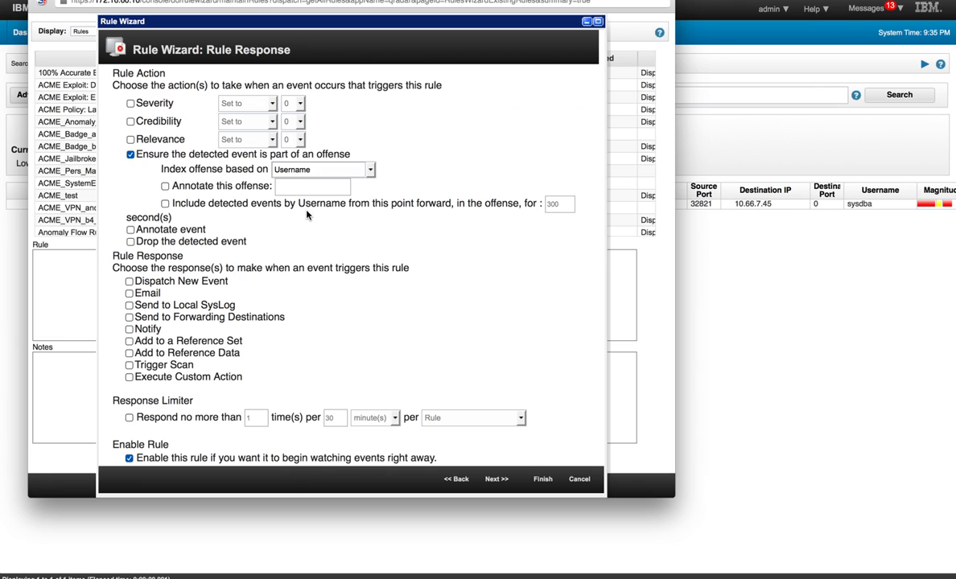
mouse_move(309, 216)
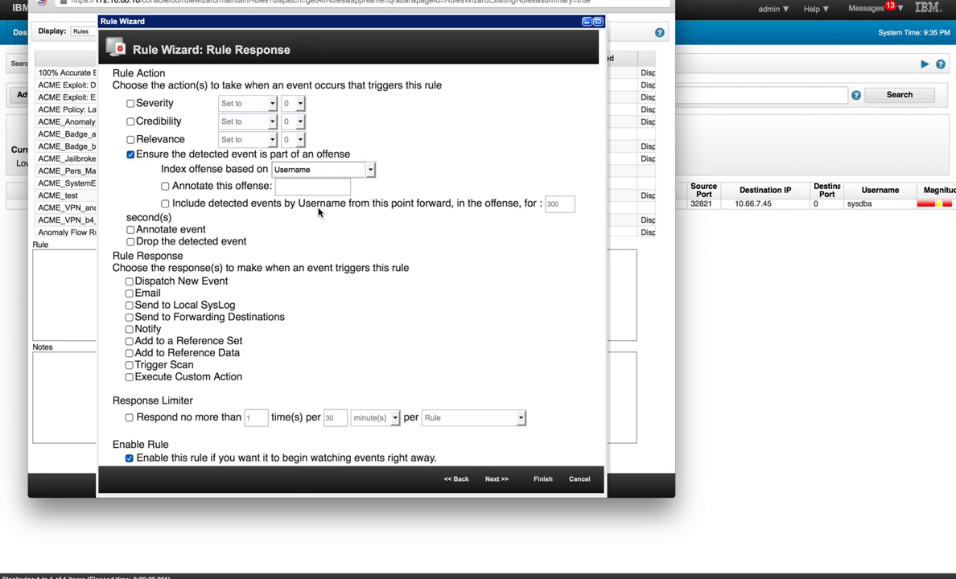
mouse_move(313, 235)
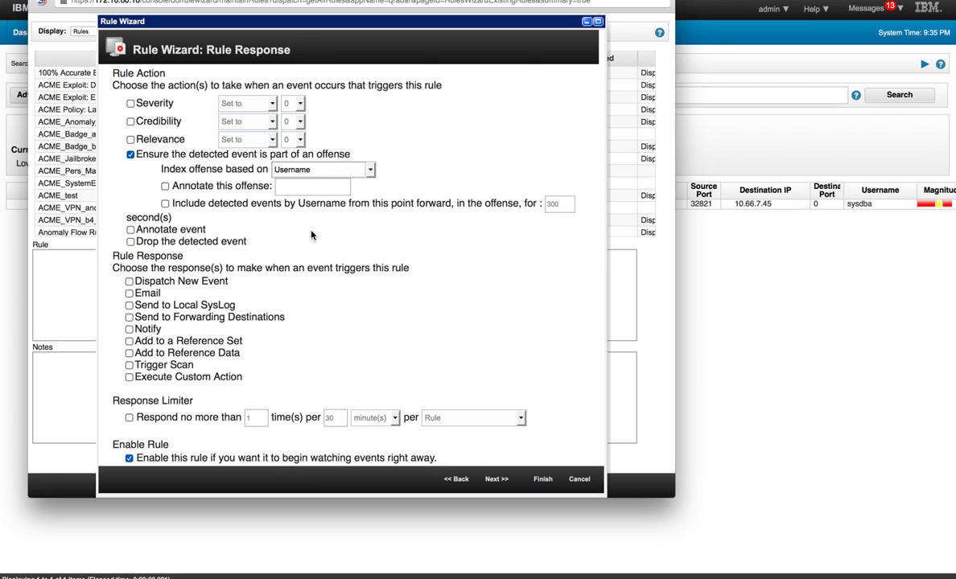
mouse_move(277, 246)
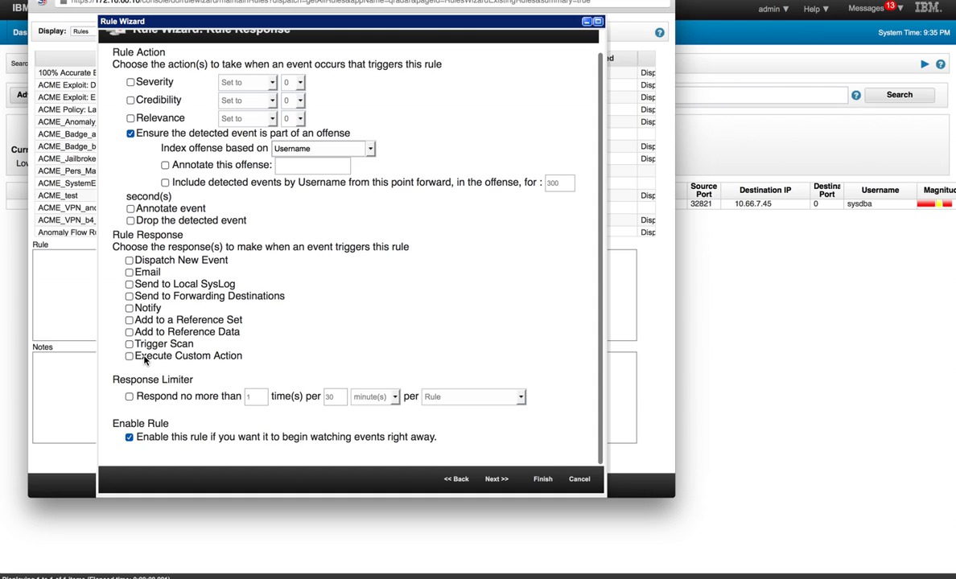
mouse_move(135, 309)
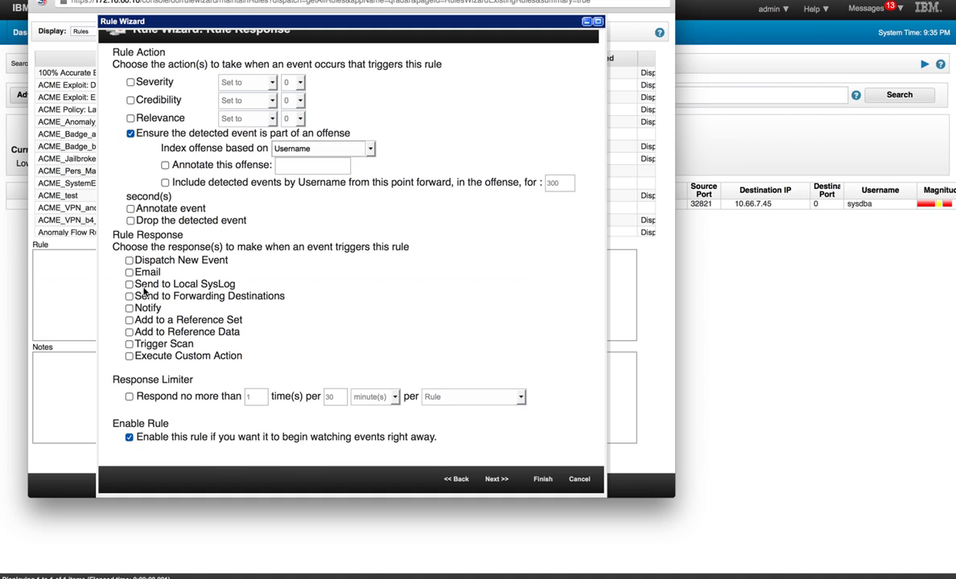
- Enable Dispatch New Event named 'Offense fired for System Allow' with description 'See above'
left_click(128, 261)
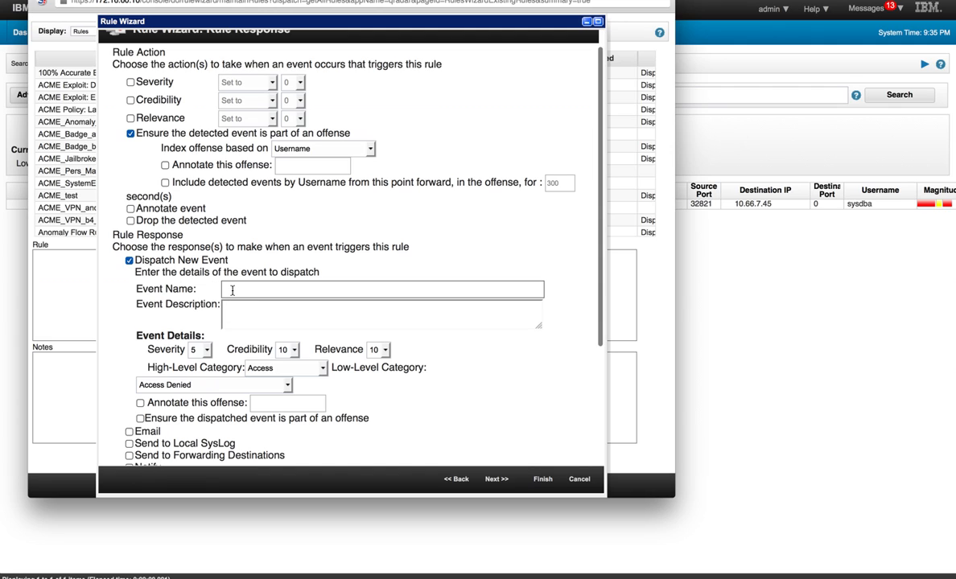
left_click(383, 290)
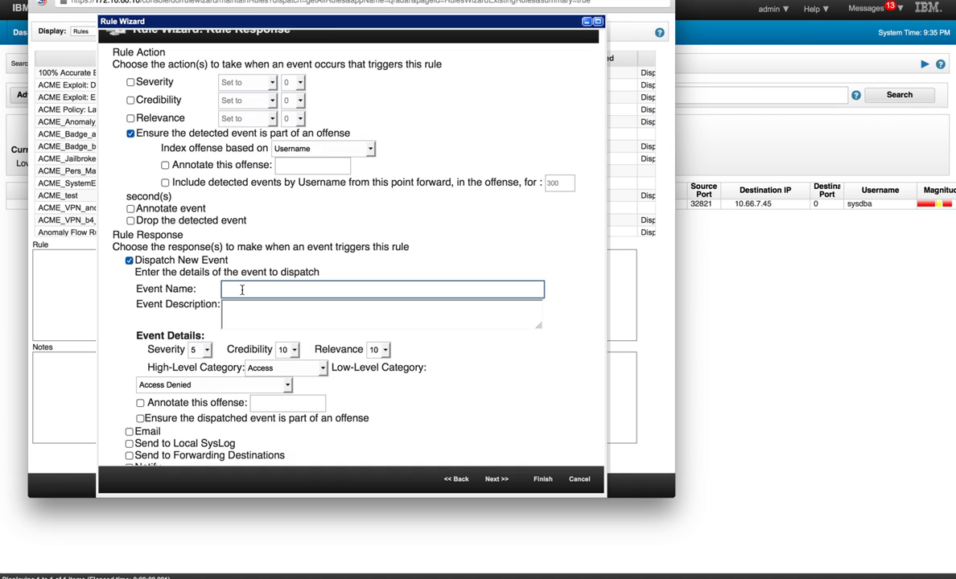
type("Offense fired fis")
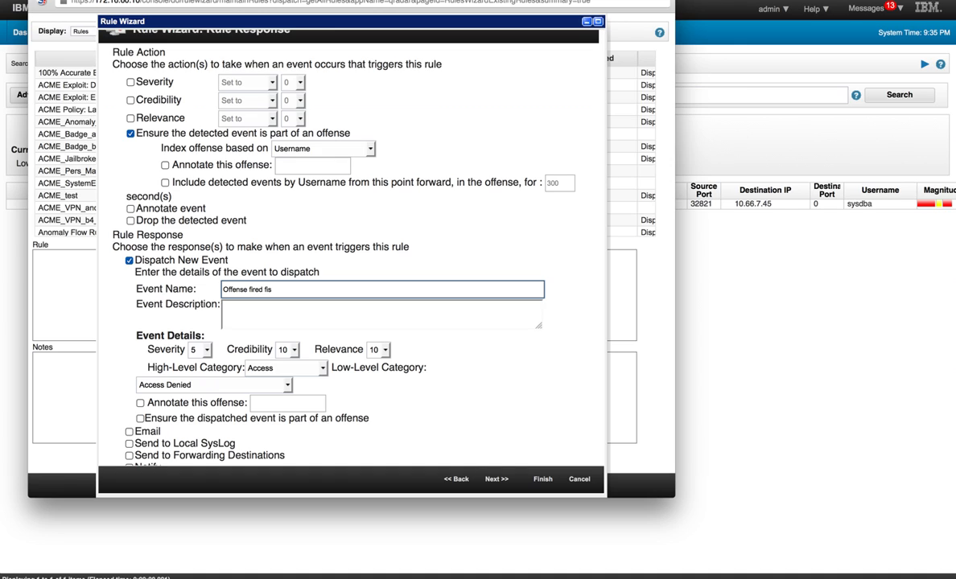
key("Backspace")
type("or")
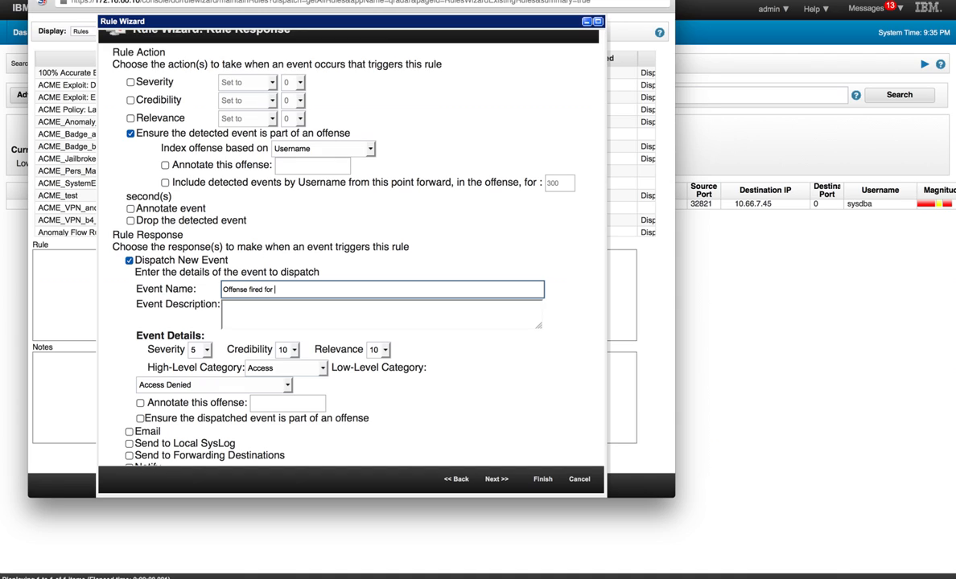
type("System A")
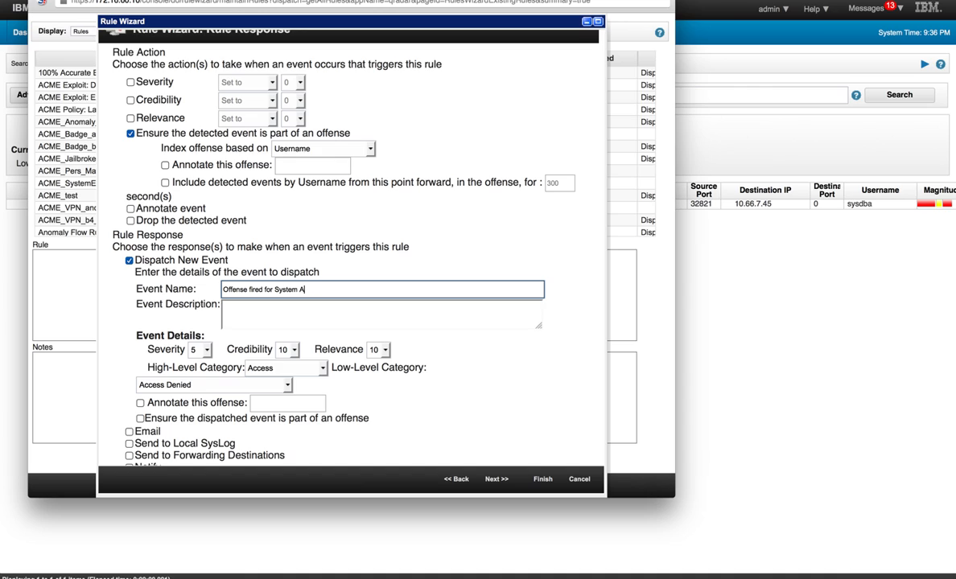
type("llow")
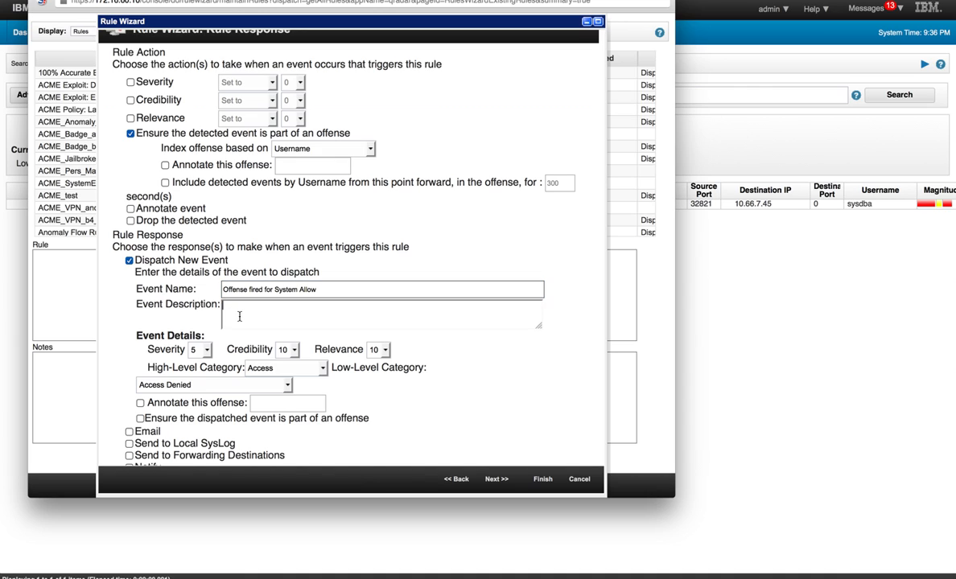
type("S")
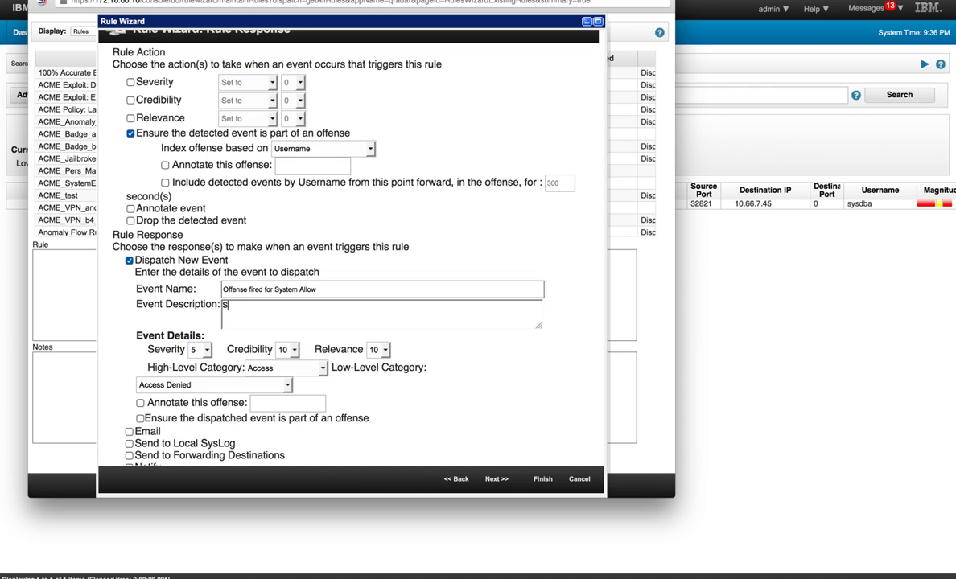
type("ee above")
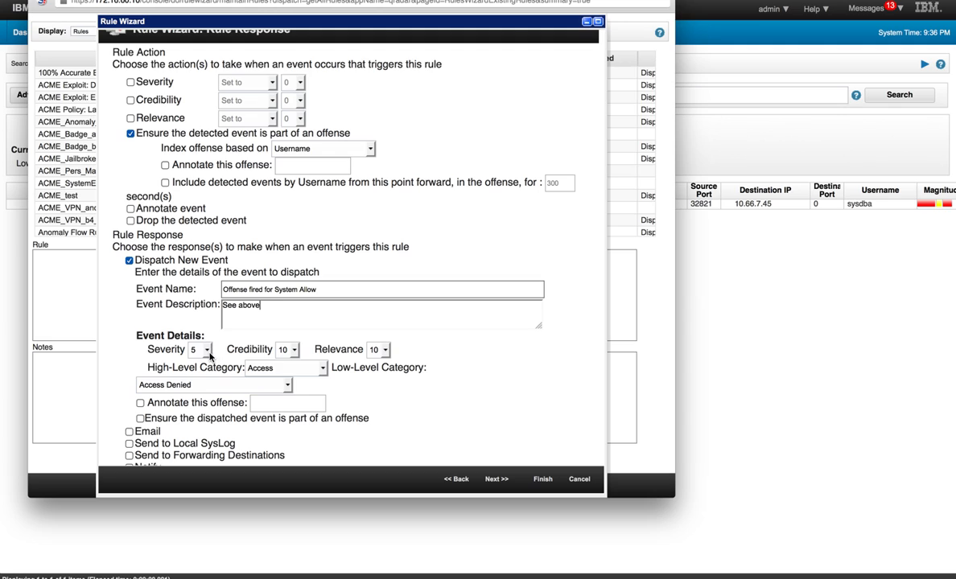
- Set the dispatched event's severity to 10
left_click(206, 349)
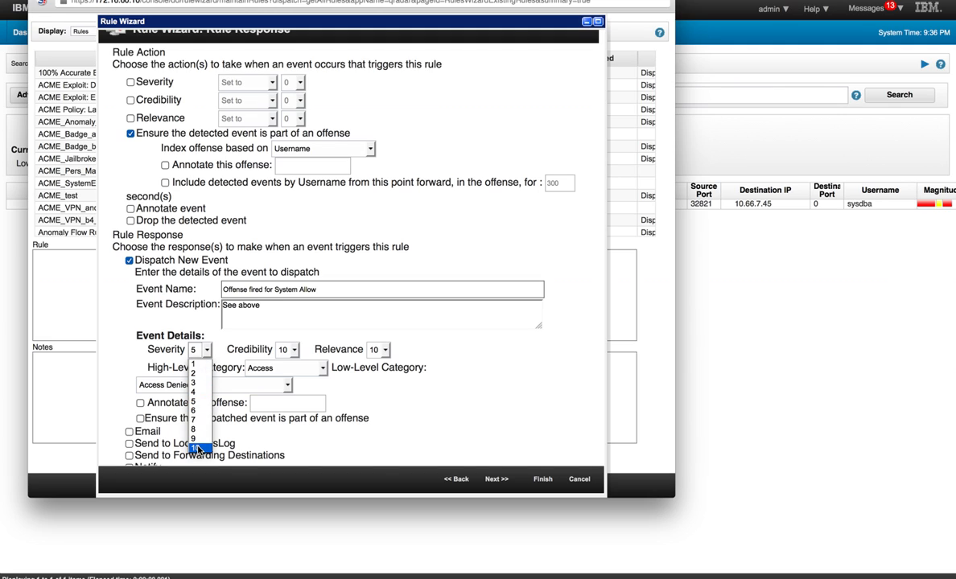
left_click(197, 448)
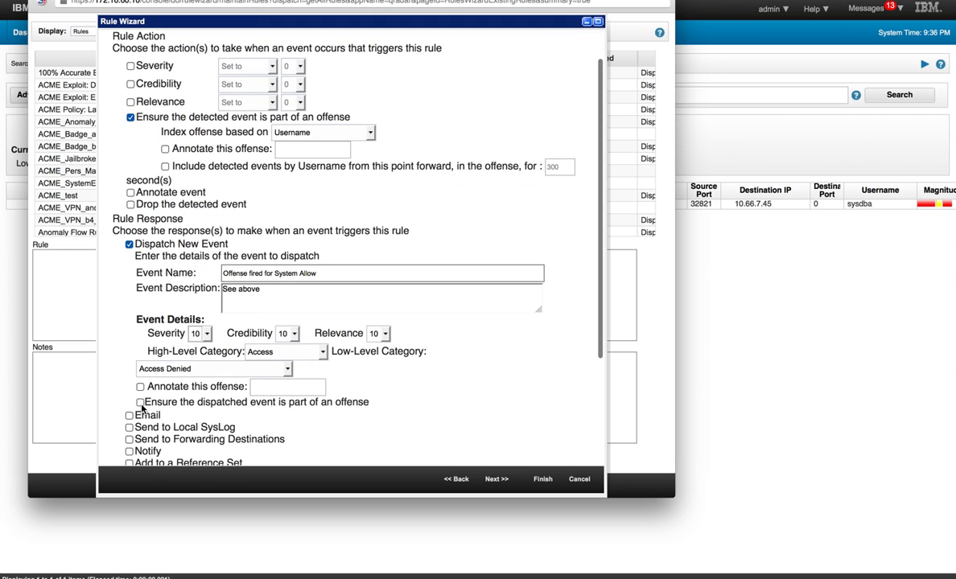
- Make the dispatched event part of an offense indexed by Username, contributing to the offense name
left_click(140, 403)
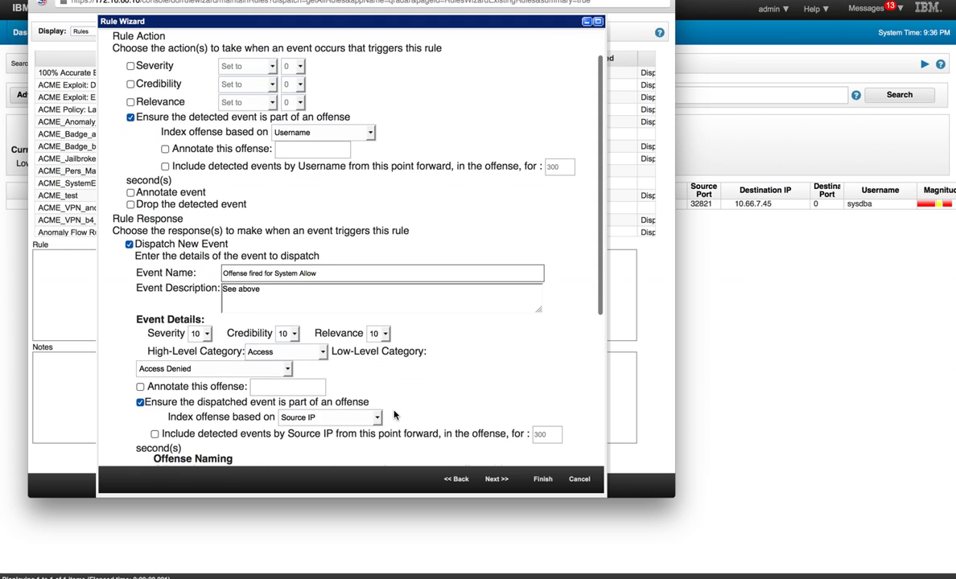
left_click(330, 417)
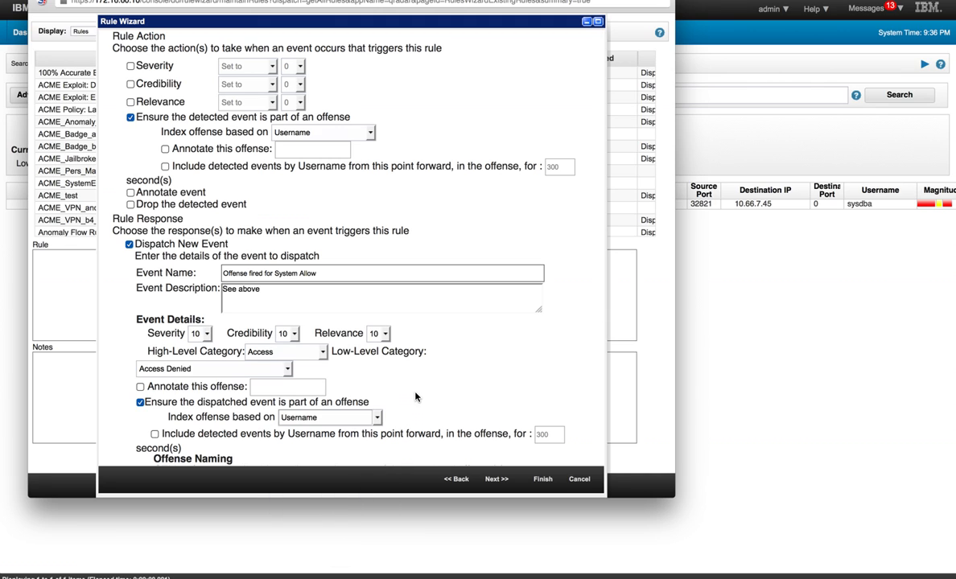
scroll("down", 3)
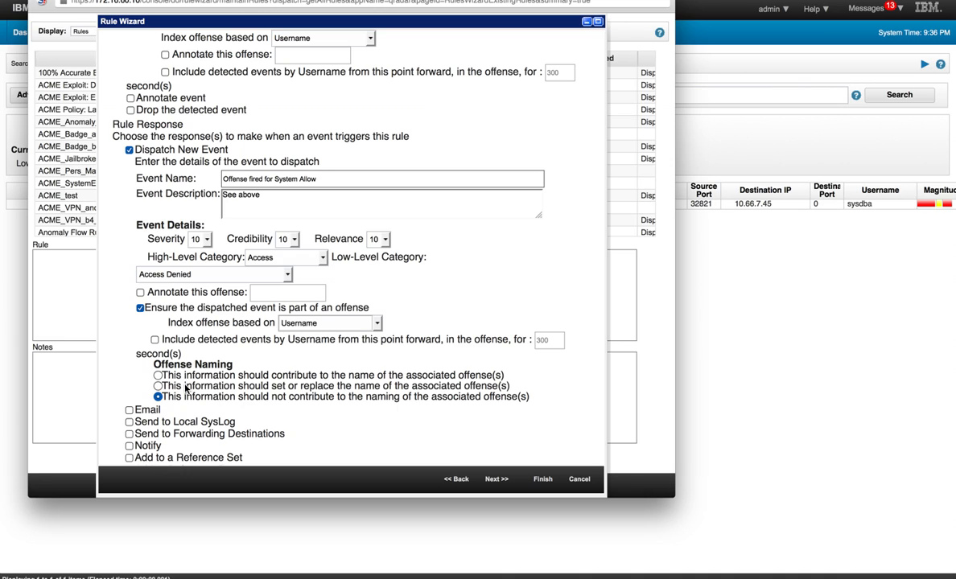
mouse_move(169, 403)
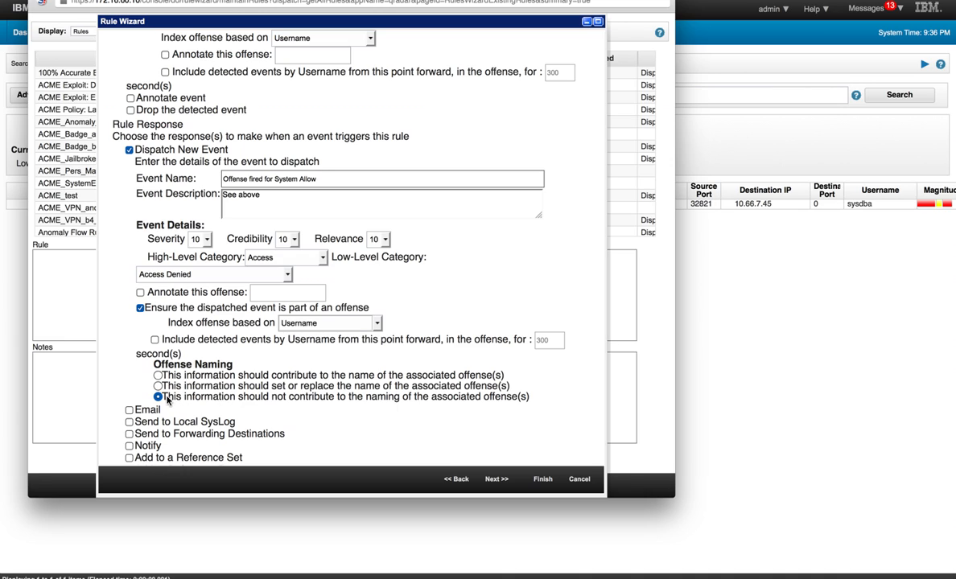
left_click(158, 375)
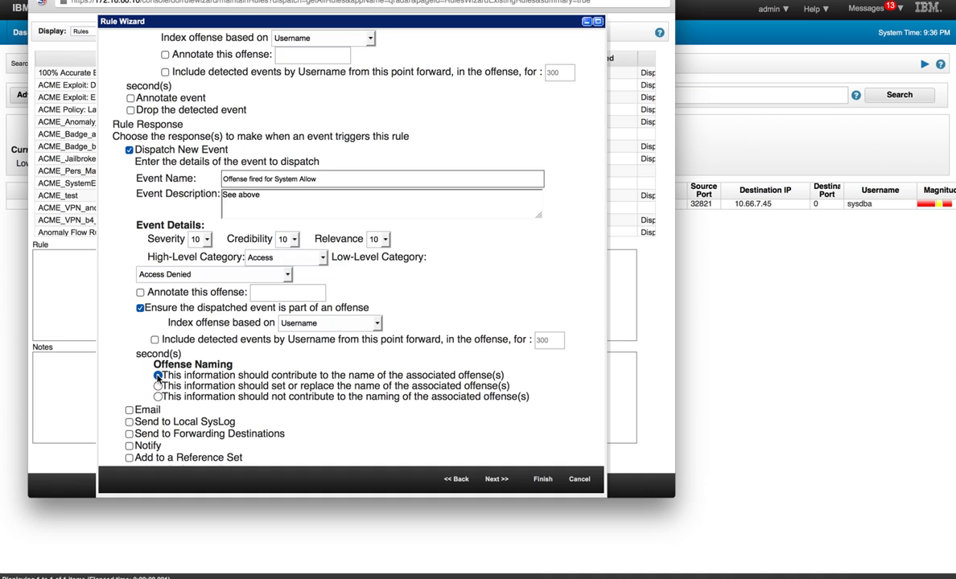
left_click(157, 375)
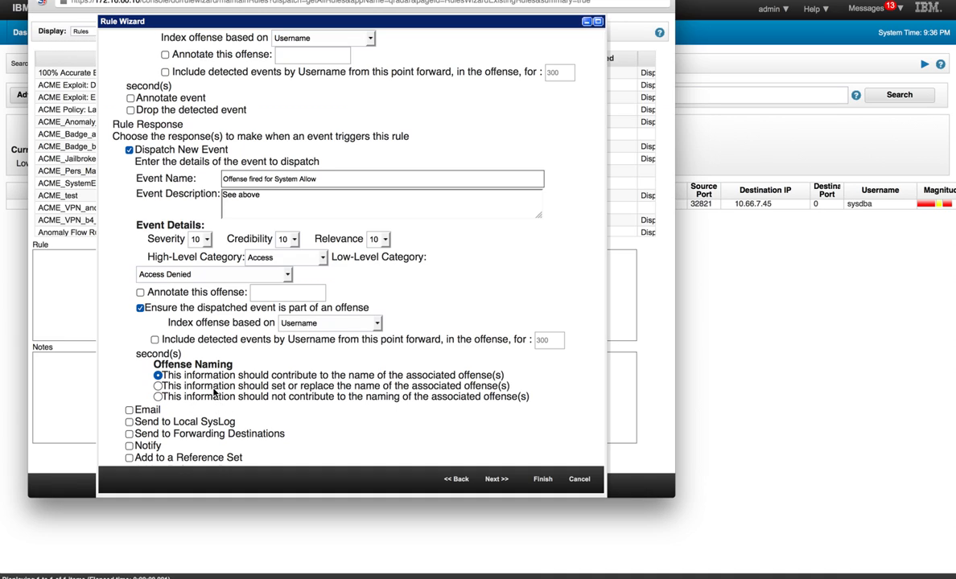
scroll("down", 3)
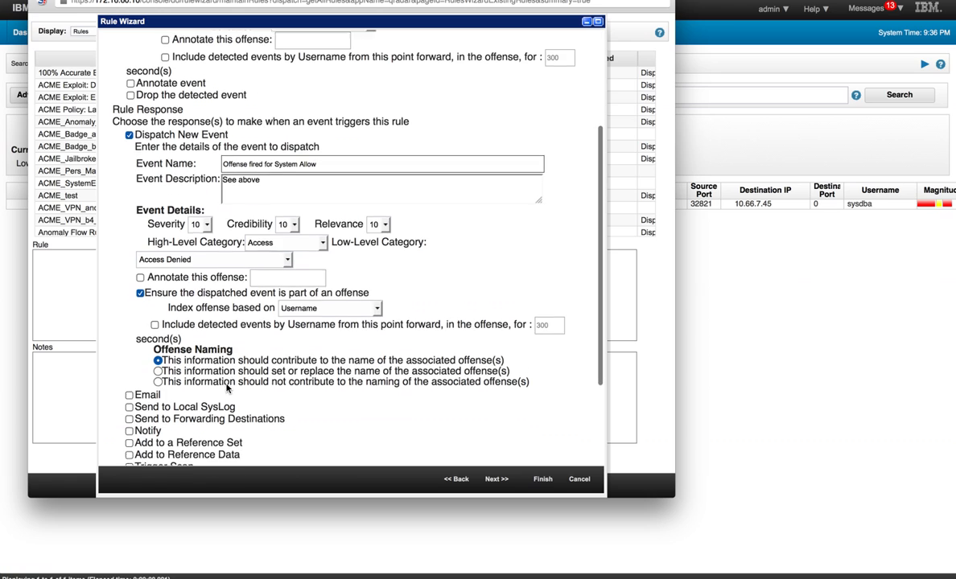
scroll("down", 3)
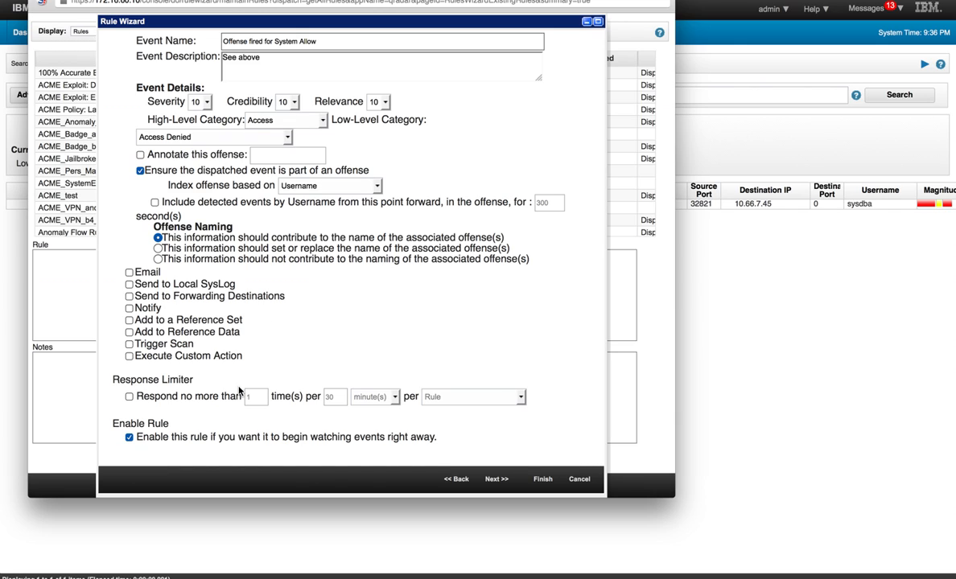
mouse_move(203, 433)
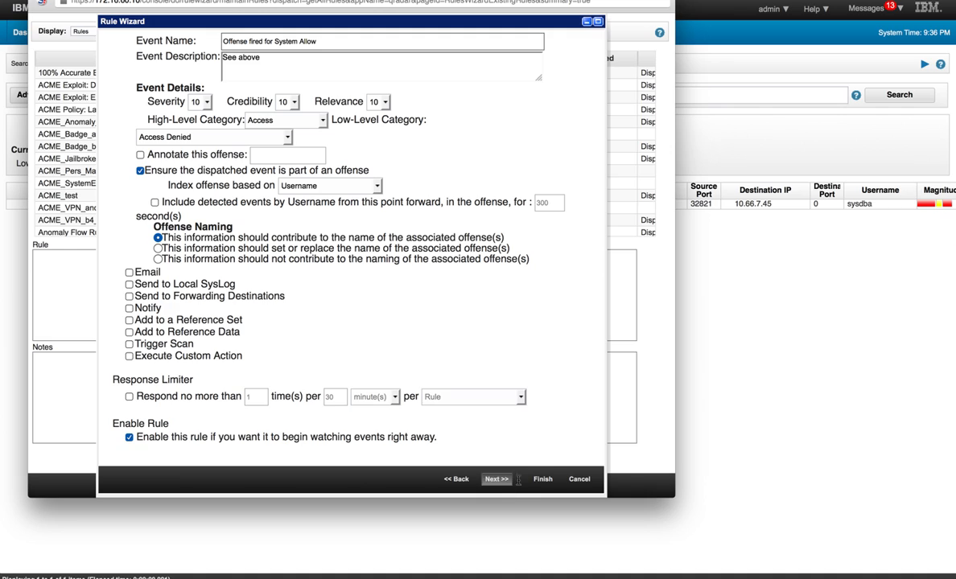
- Finish the wizard and close the Rules window to return to Log Activity
left_click(543, 480)
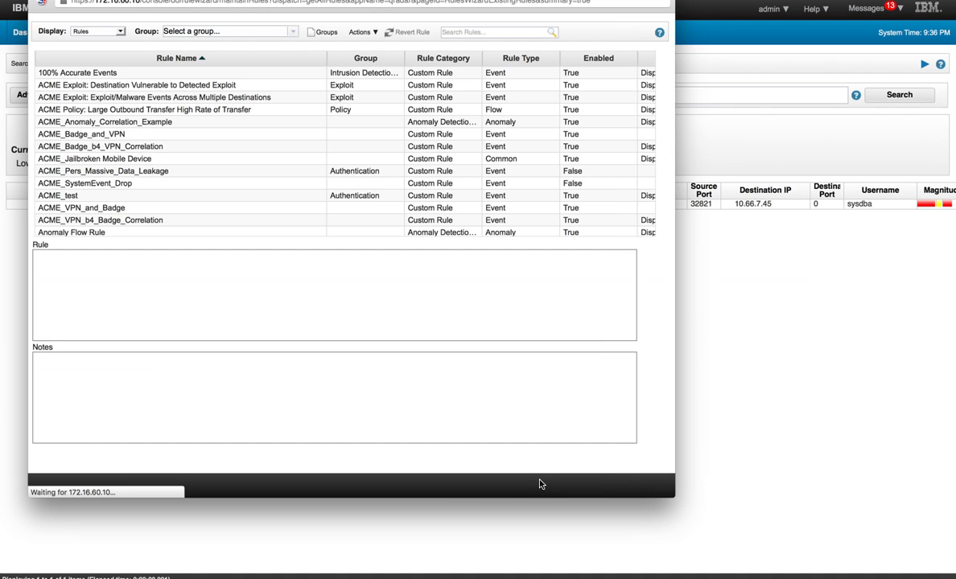
mouse_move(261, 135)
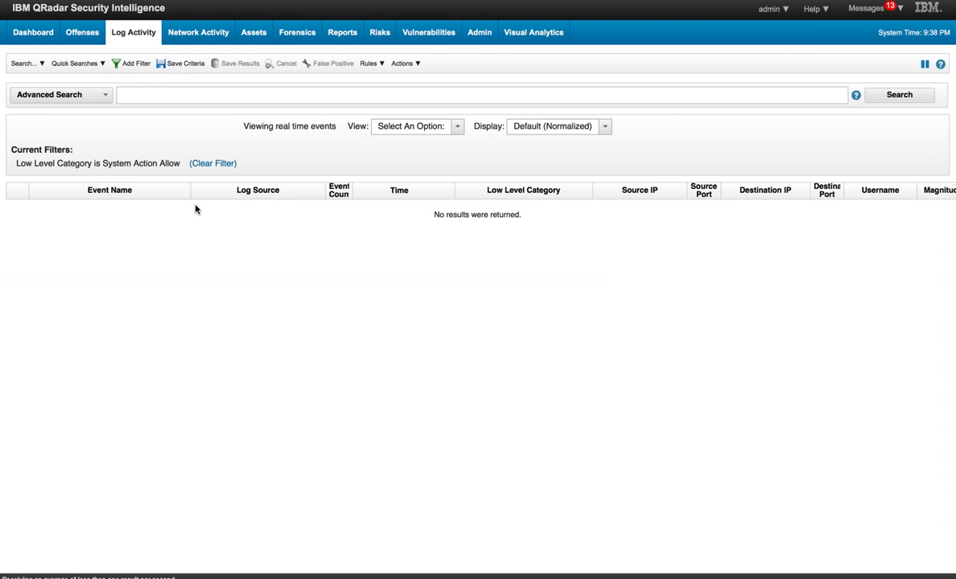
mouse_move(89, 171)
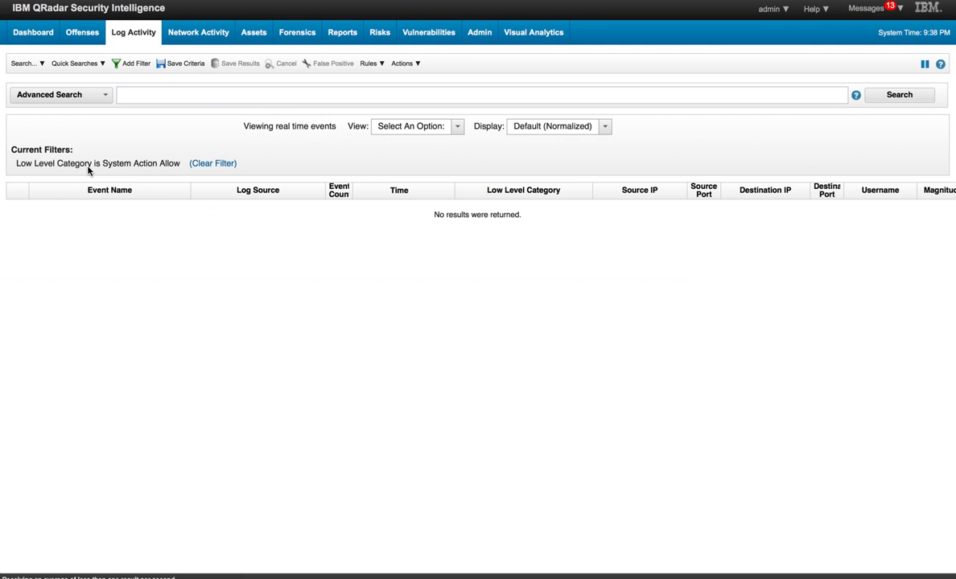
mouse_move(149, 175)
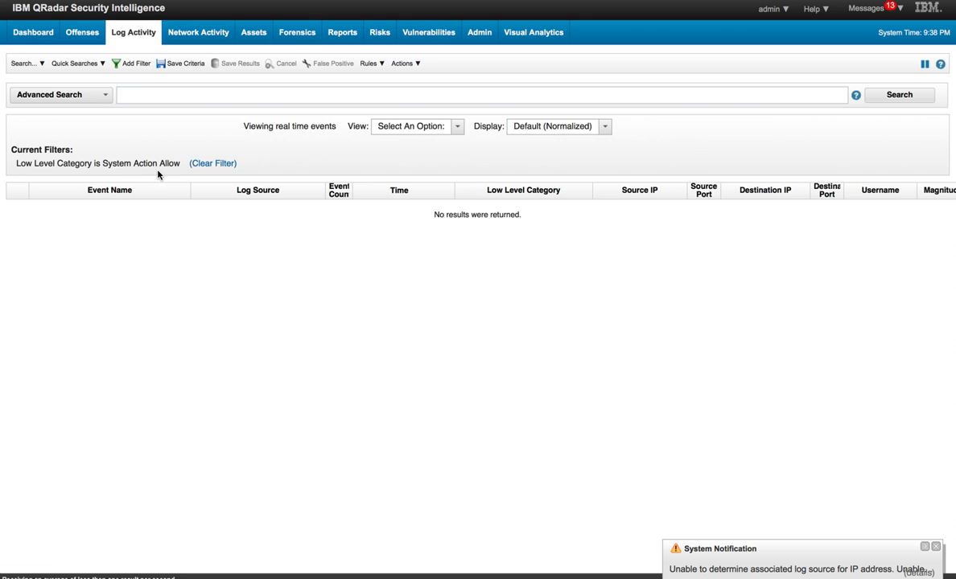
mouse_move(213, 77)
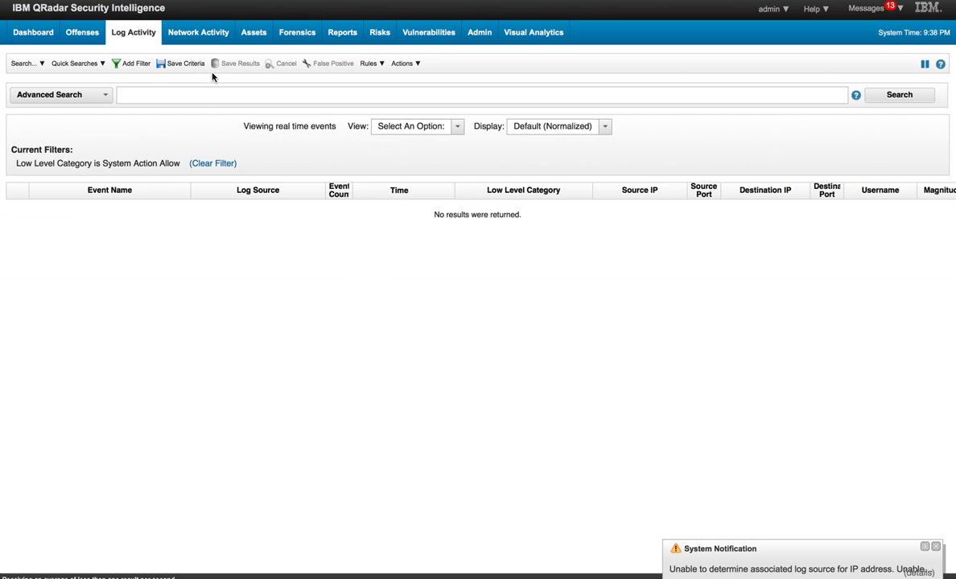
- On Network Activity, run the PersonnelRecords plugin on the first flow and close its results
left_click(198, 32)
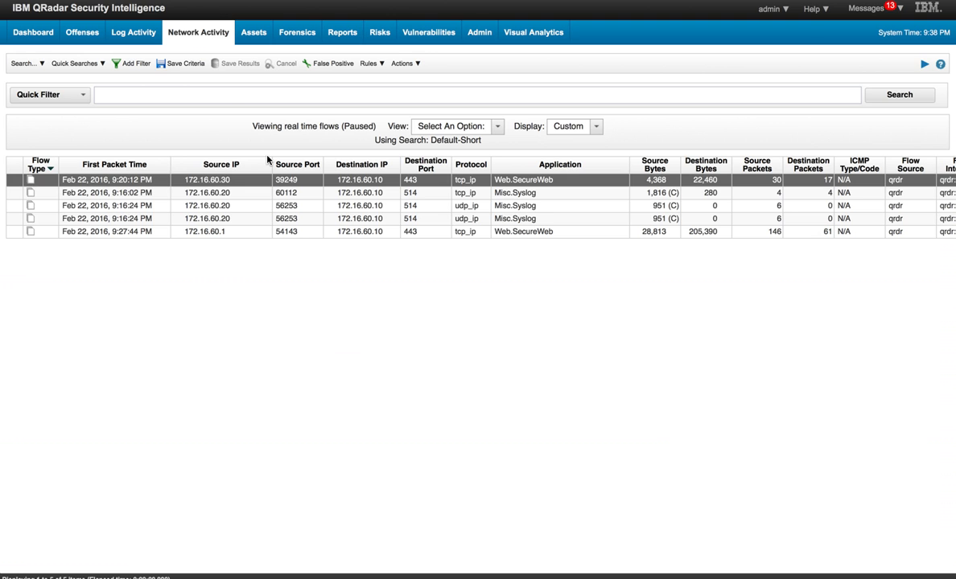
right_click(206, 181)
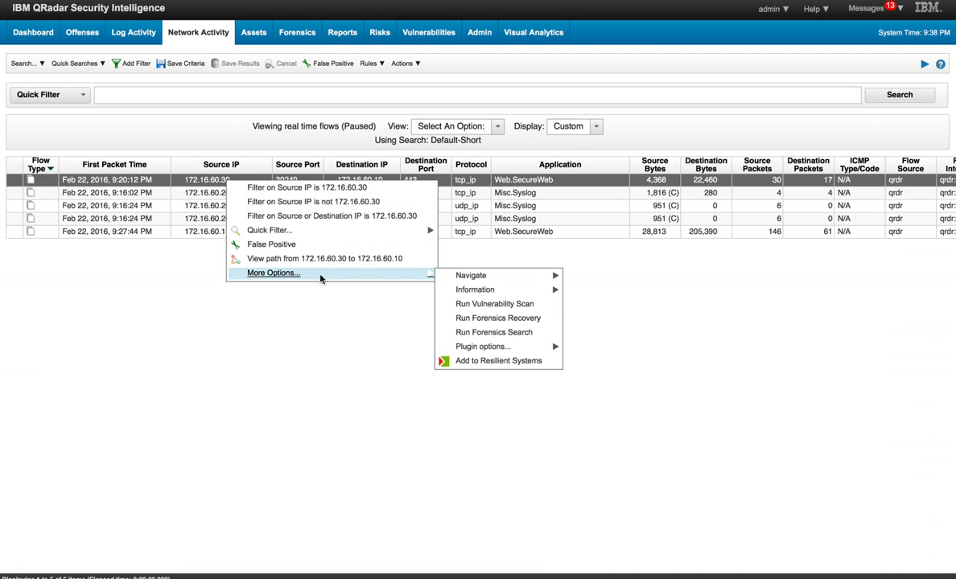
mouse_move(483, 346)
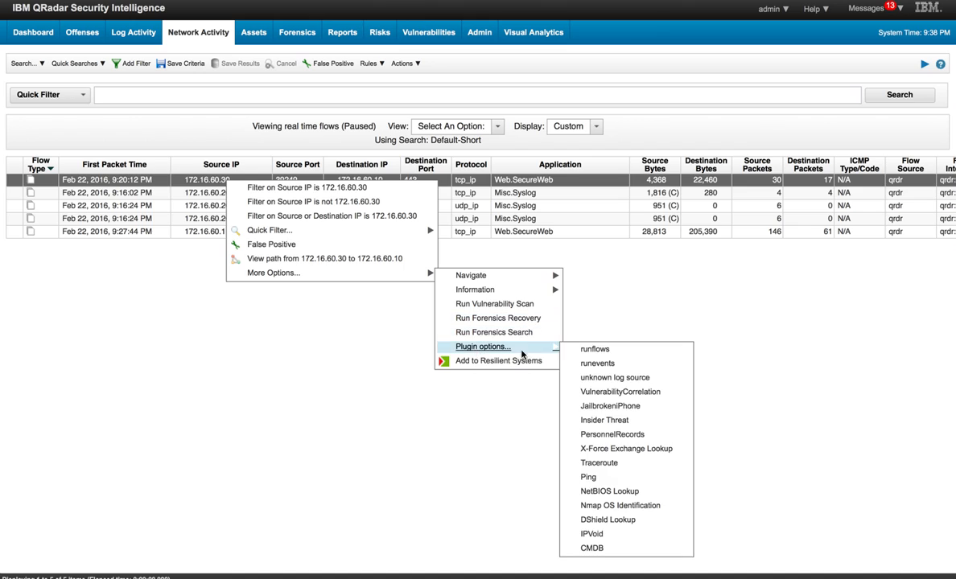
mouse_move(608, 405)
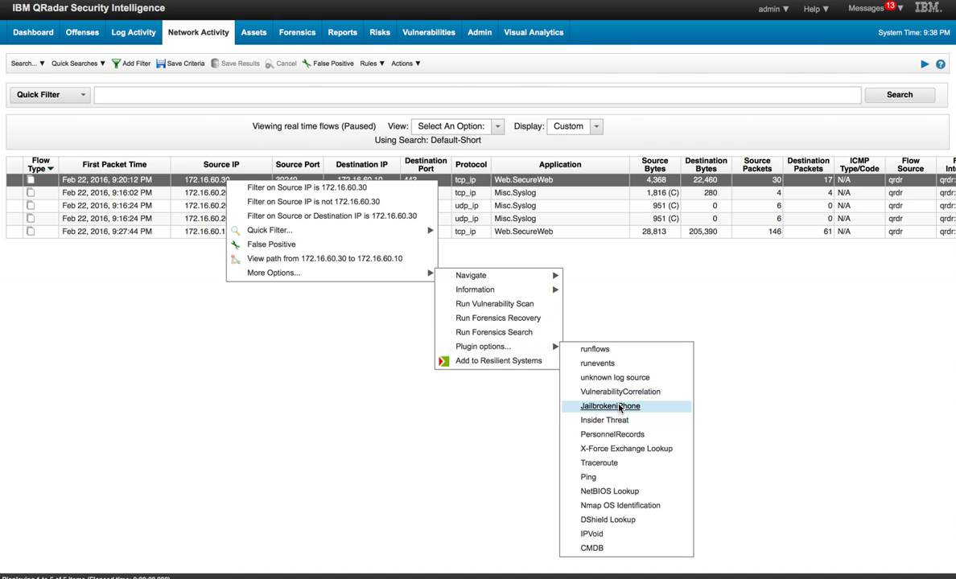
mouse_move(605, 420)
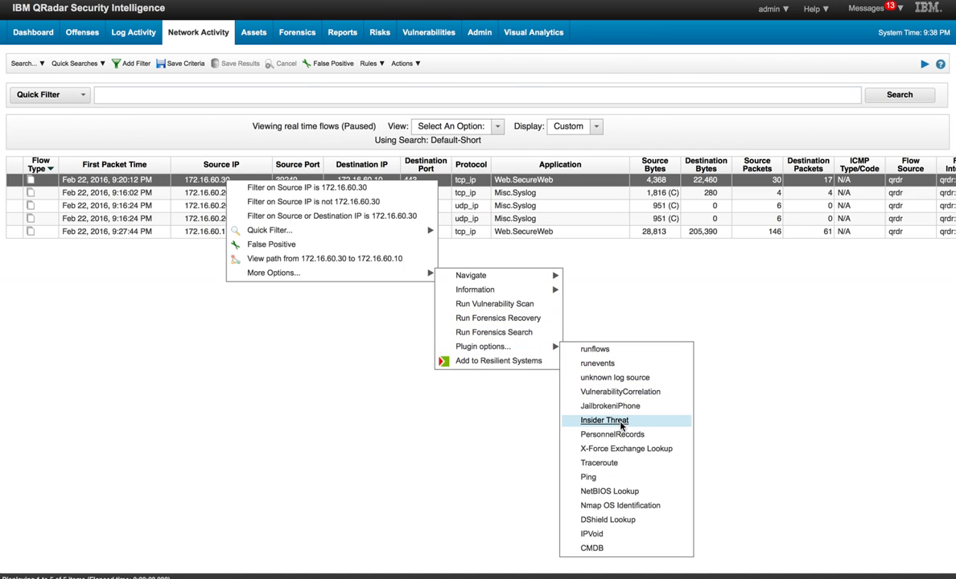
mouse_move(612, 435)
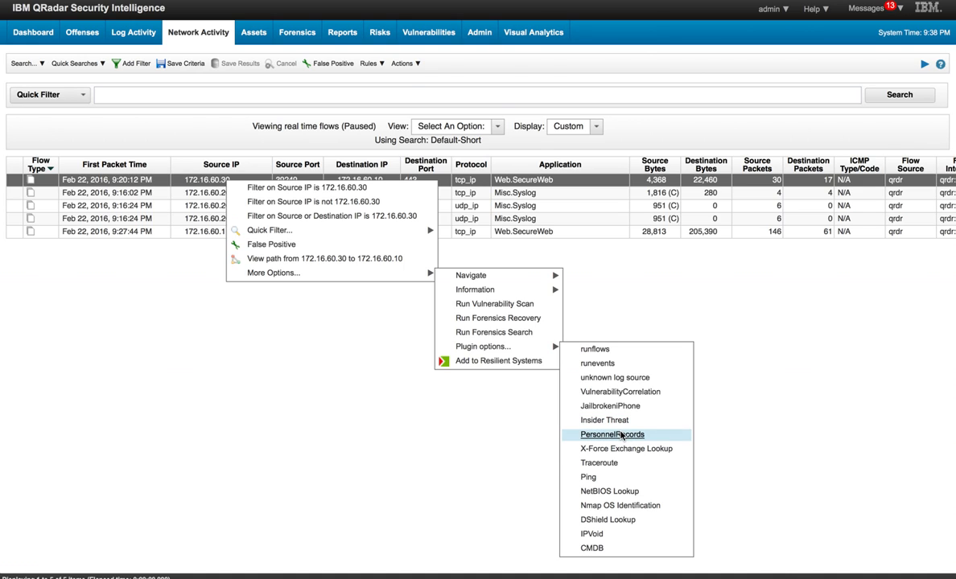
left_click(612, 435)
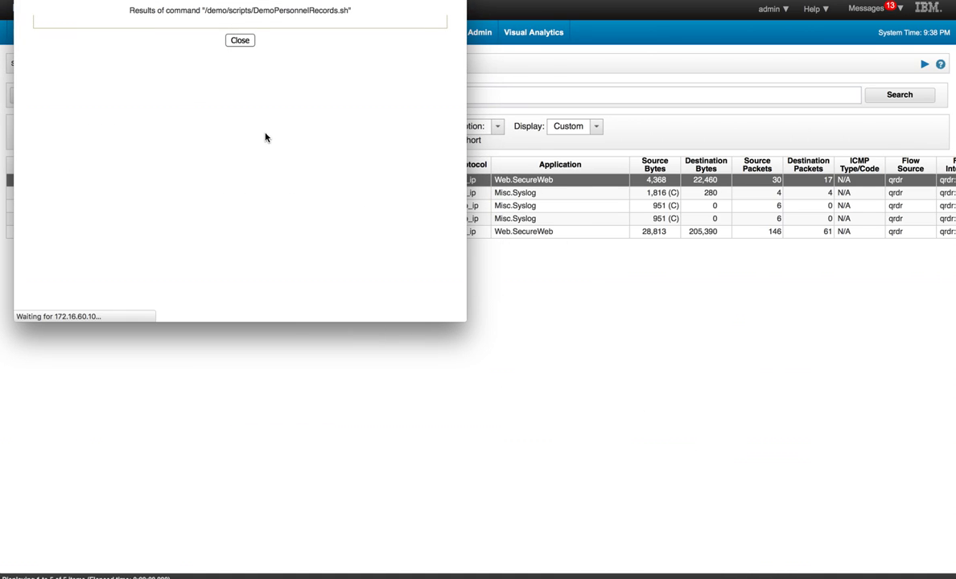
left_click(240, 40)
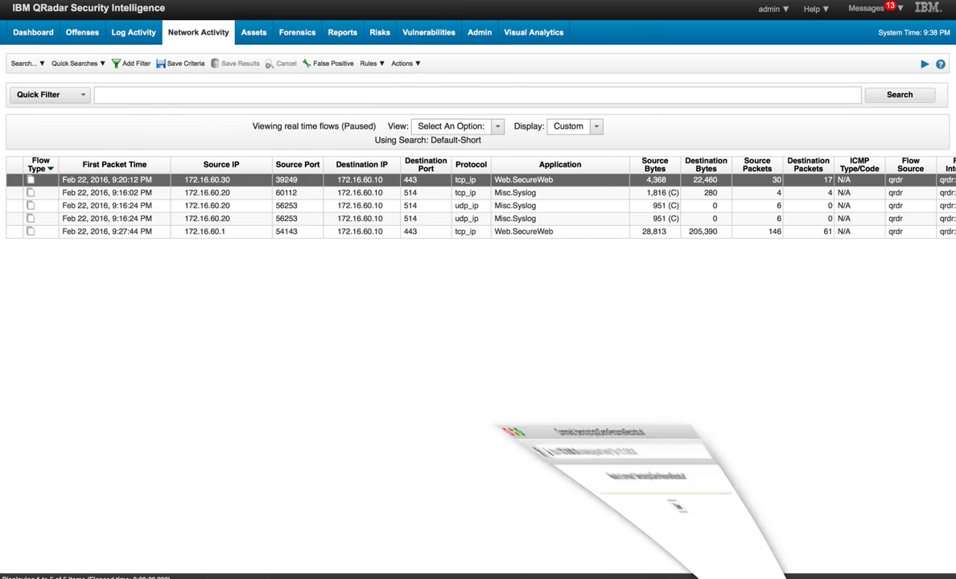
- Return to Log Activity showing the SELECT succeeded OracleDbAudit event
left_click(133, 33)
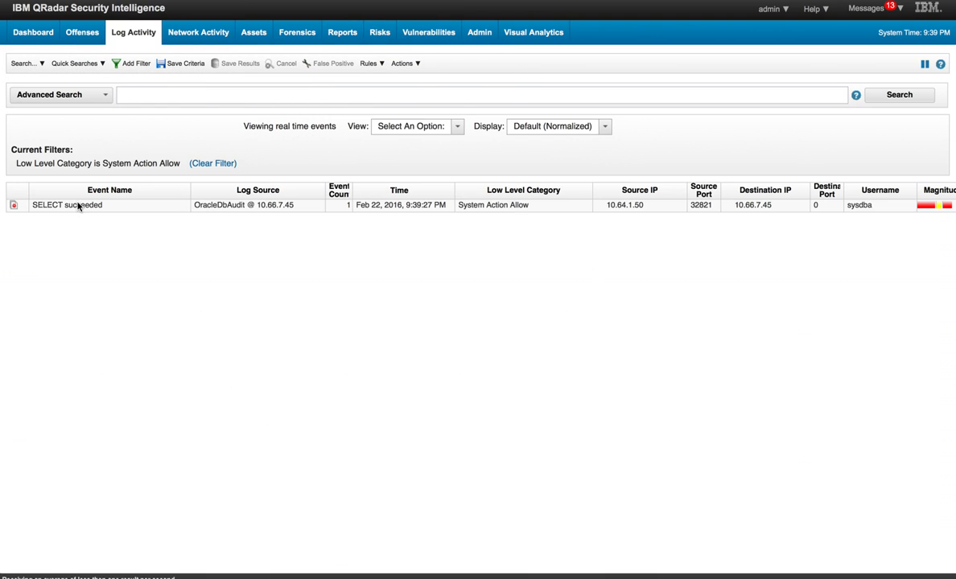
mouse_move(134, 209)
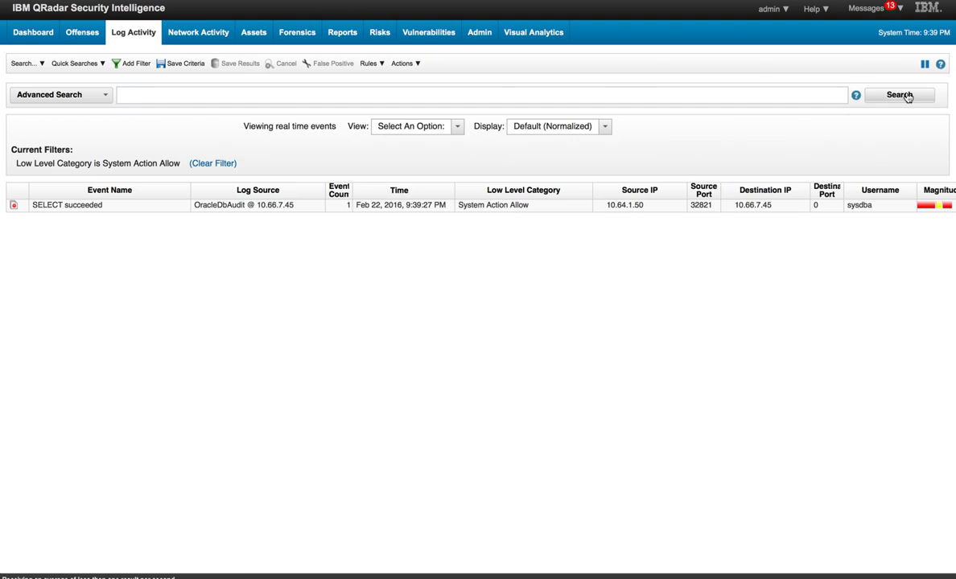
mouse_move(772, 184)
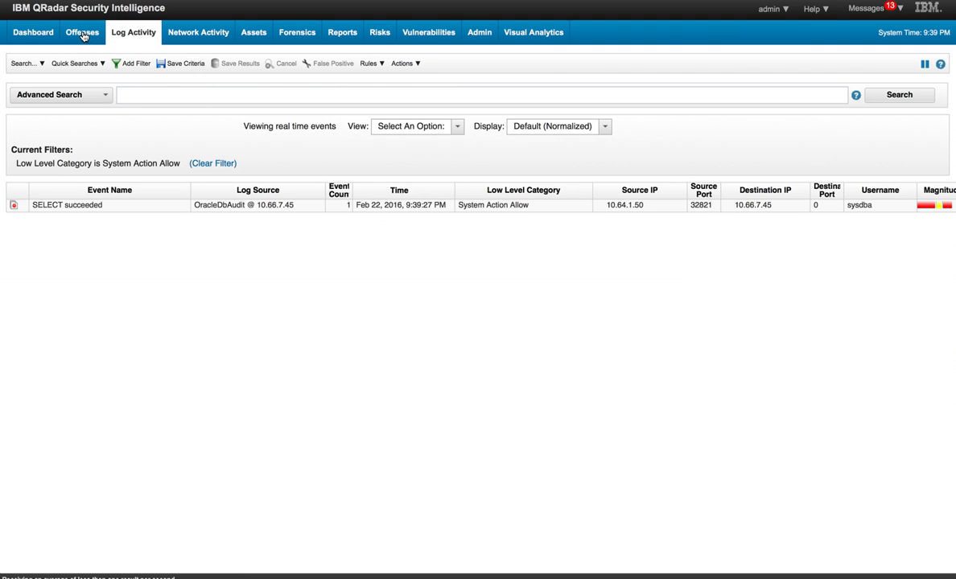
- Go to the Offenses tab listing the new offense 186 fired for System Allow
left_click(82, 32)
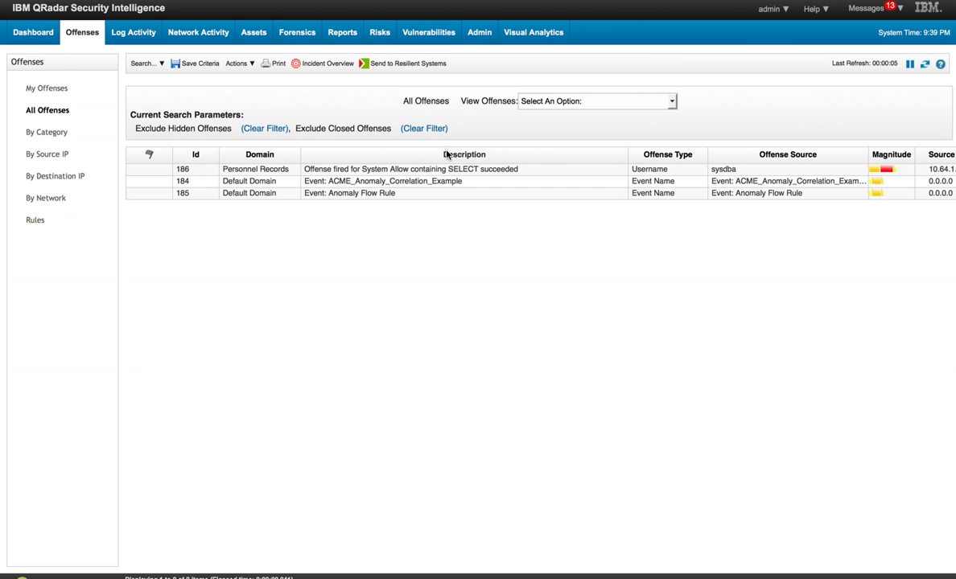
mouse_move(270, 183)
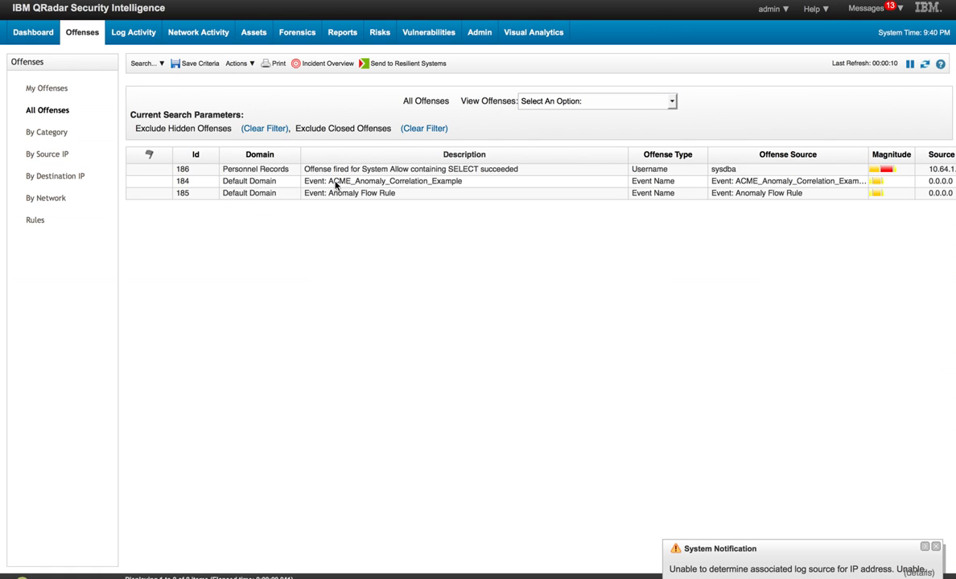
mouse_move(356, 193)
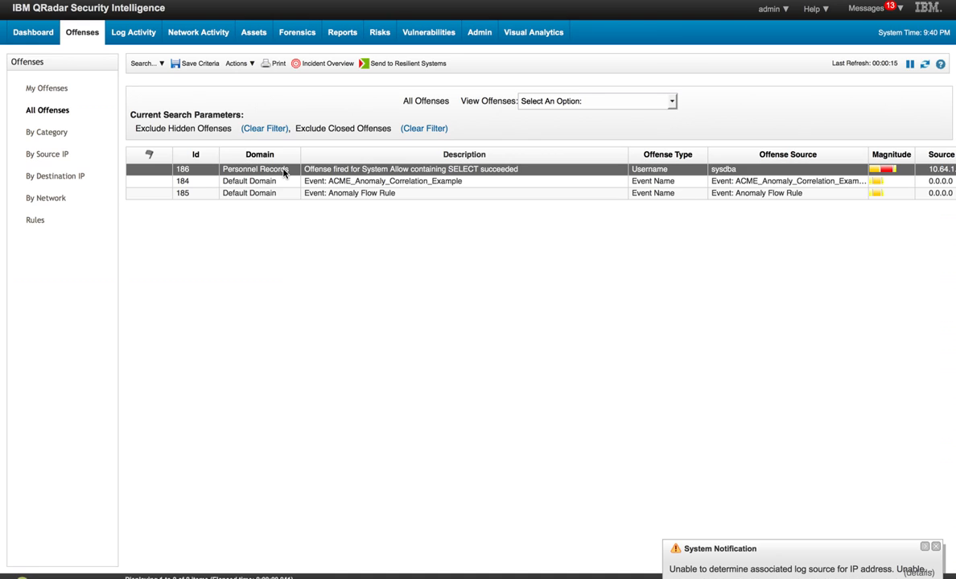
mouse_move(377, 171)
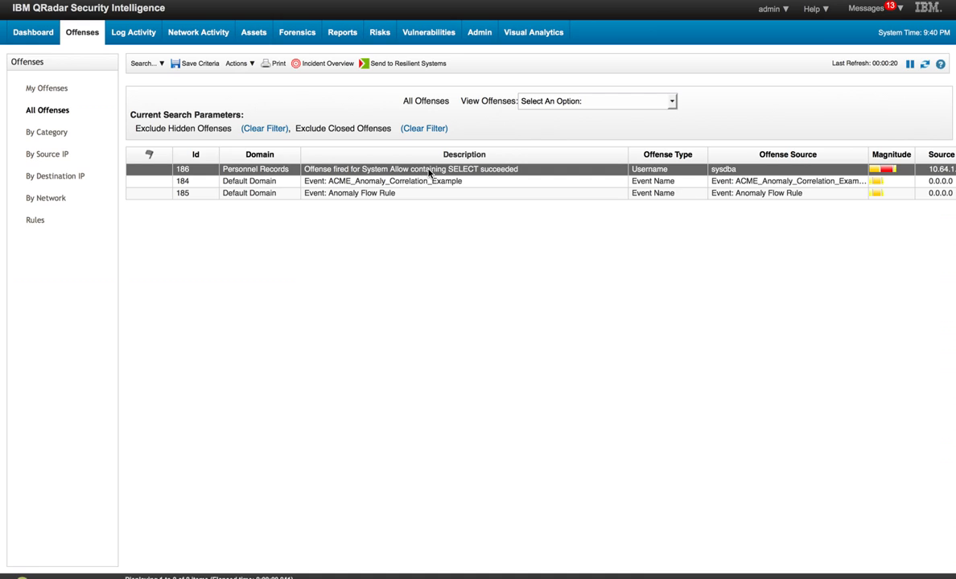
mouse_move(432, 169)
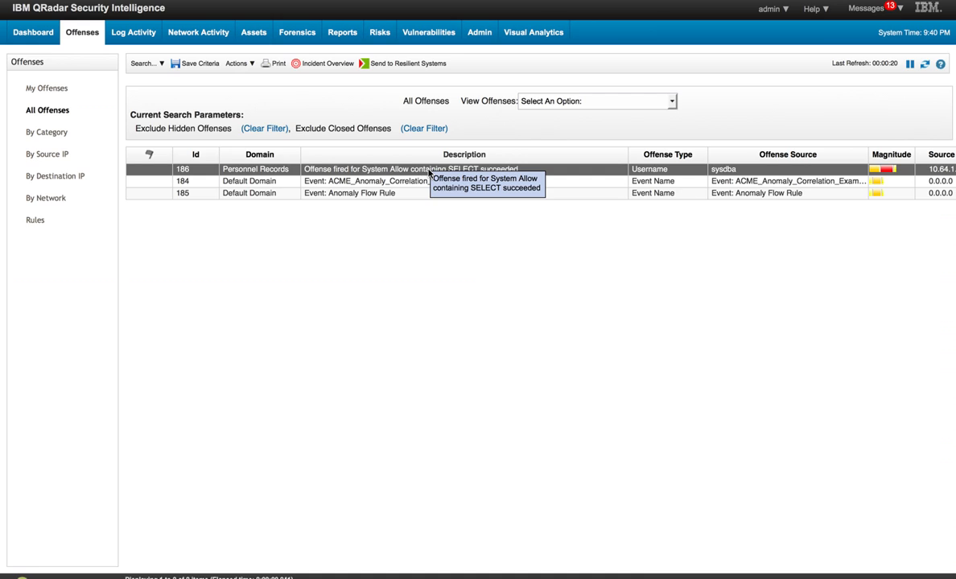
mouse_move(544, 174)
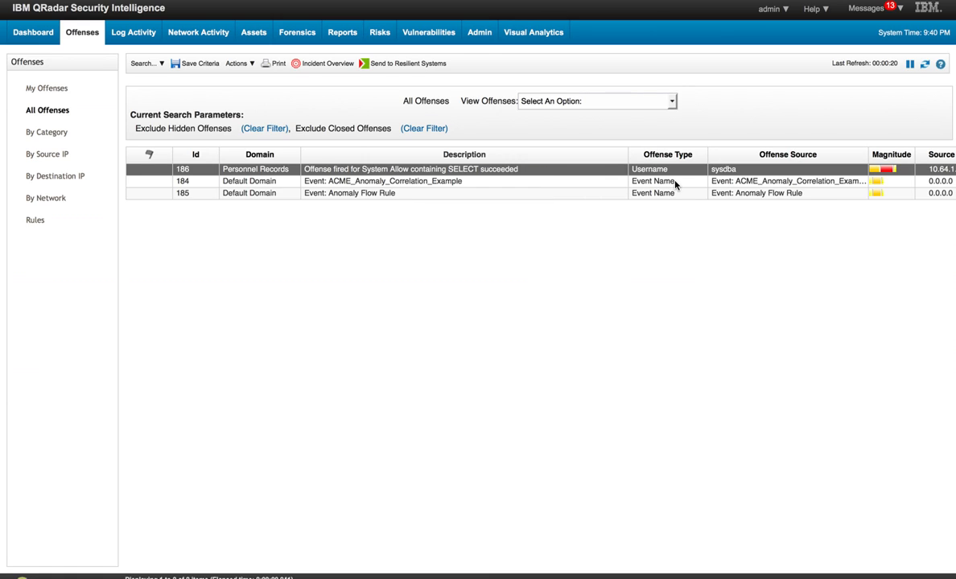
mouse_move(729, 175)
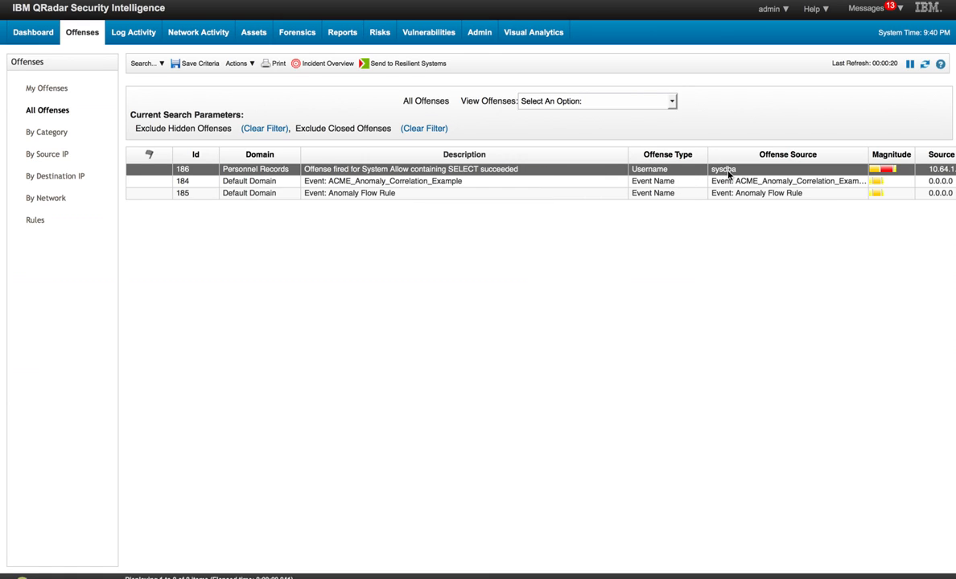
mouse_move(512, 175)
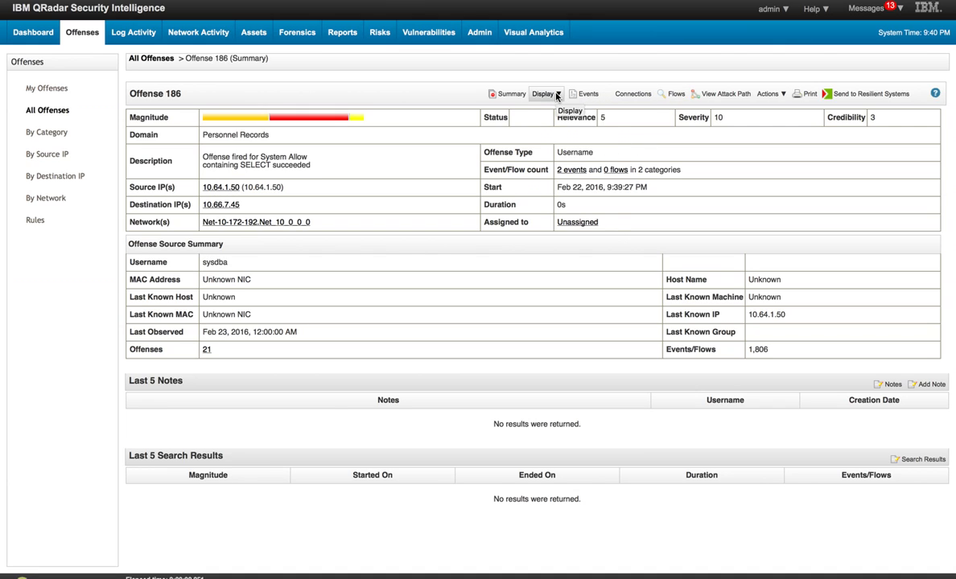
- Return to the Log Activity list of System Action Allow events
left_click(546, 94)
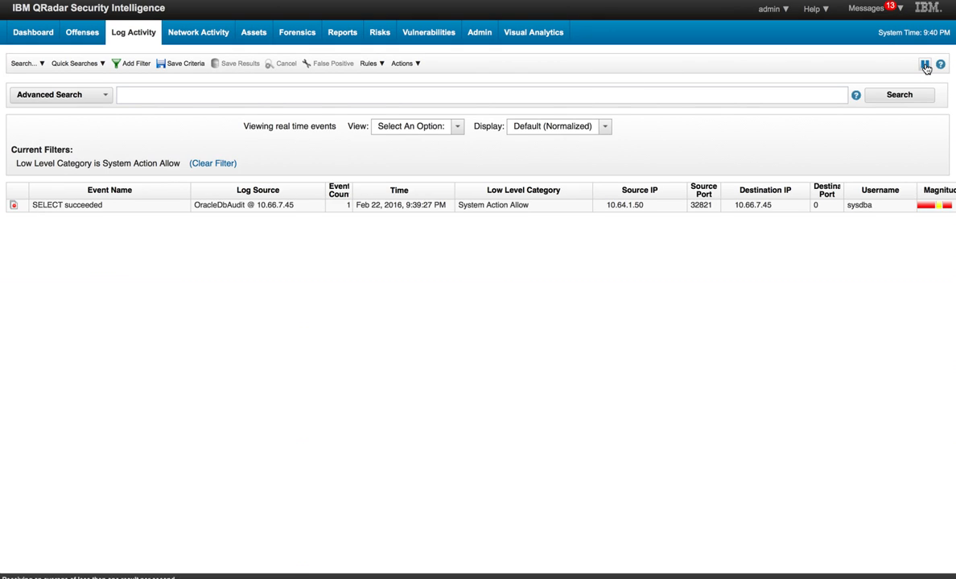
- Pause live updates, view the SELECT succeeded event's QID 14000199 mapping, and cancel it unchanged
left_click(926, 64)
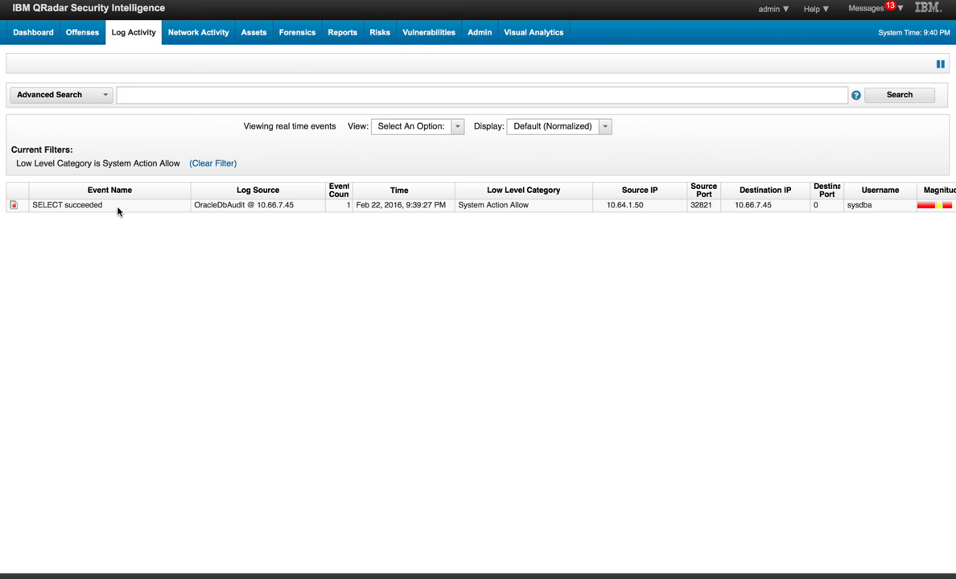
double_click(68, 204)
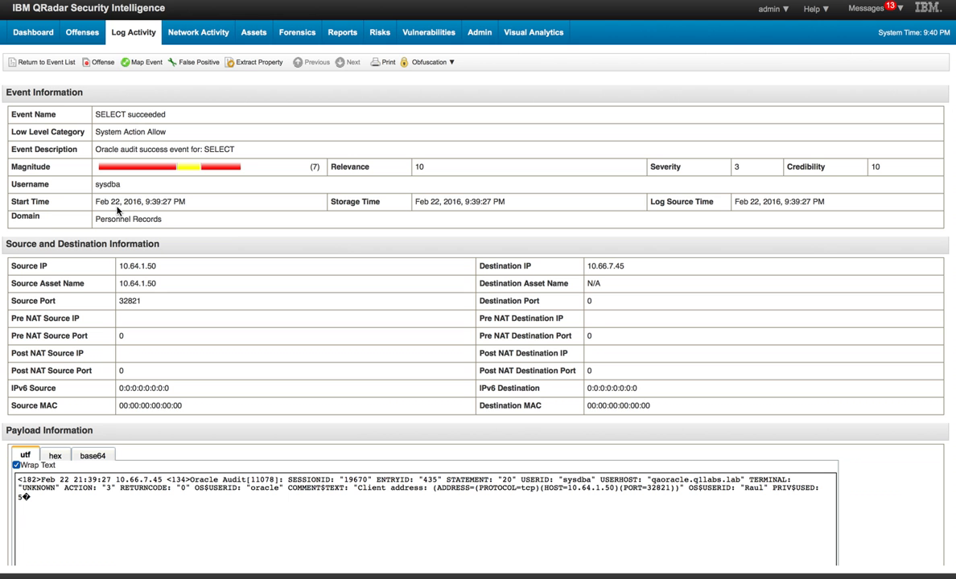
mouse_move(110, 153)
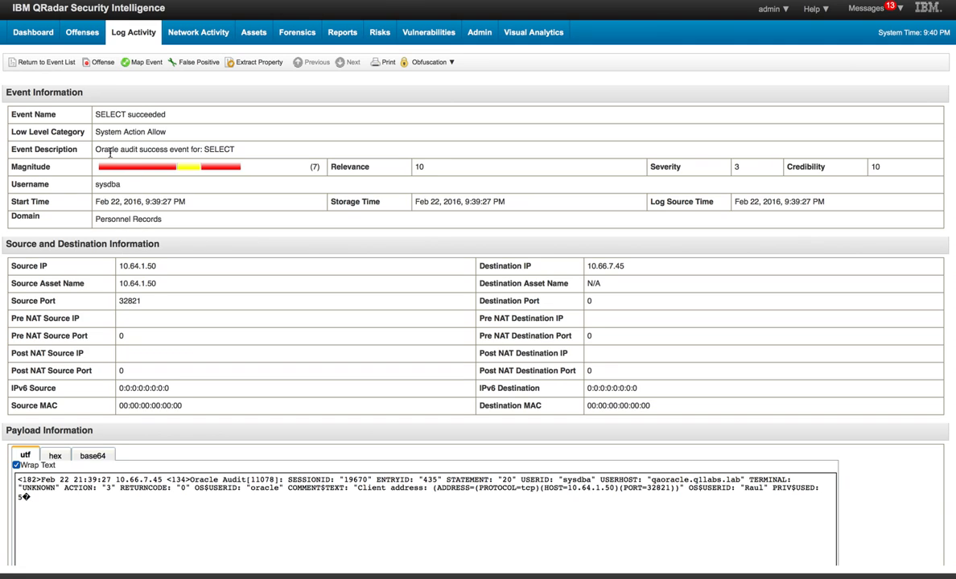
mouse_move(157, 130)
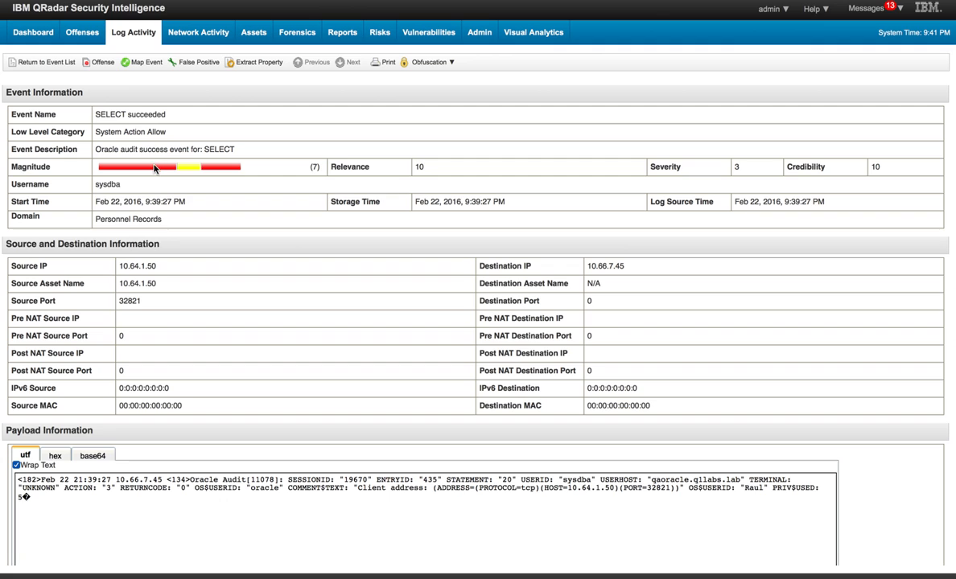
left_click(146, 61)
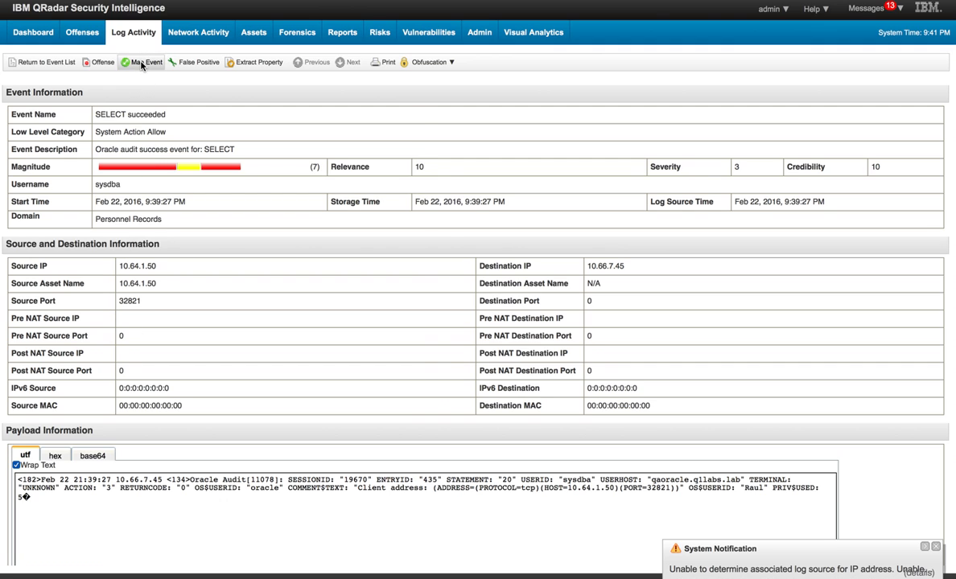
left_click(145, 61)
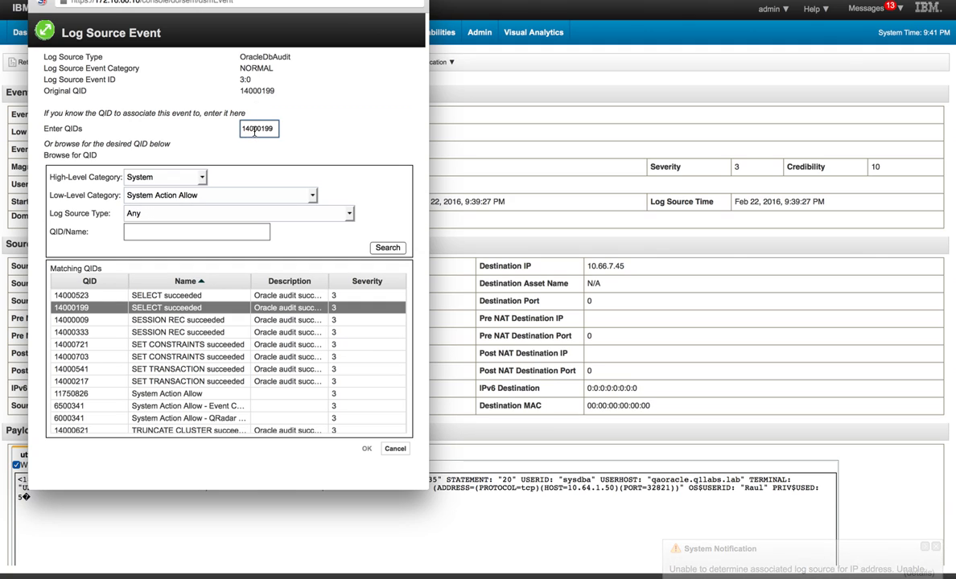
left_click(257, 129)
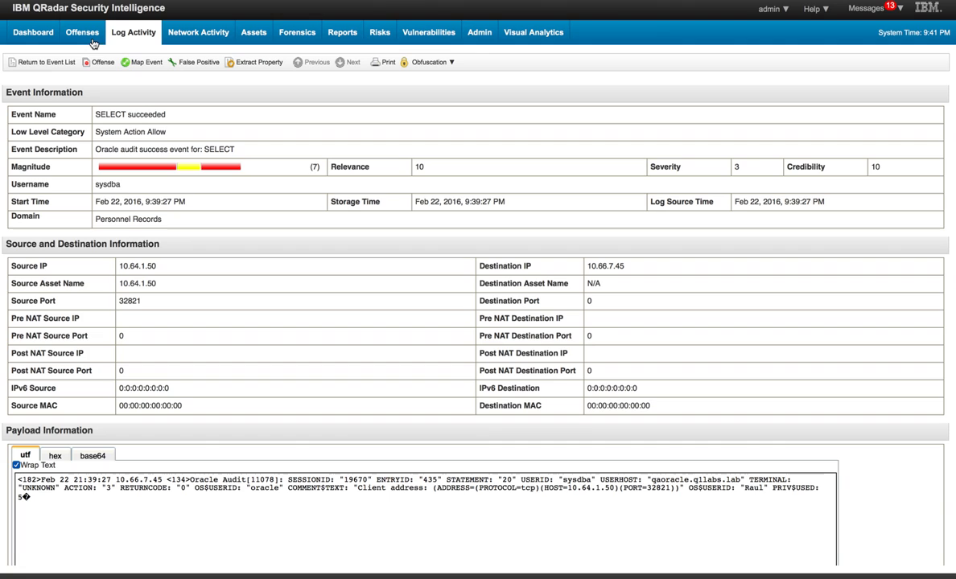
mouse_move(80, 33)
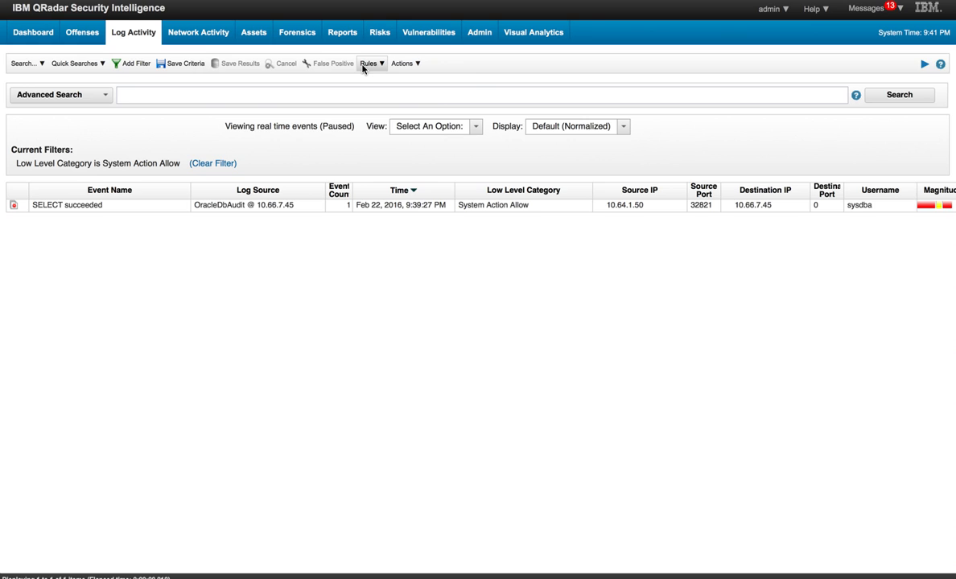
- Start a New Event Rule from the Rules list's Actions menu
left_click(370, 63)
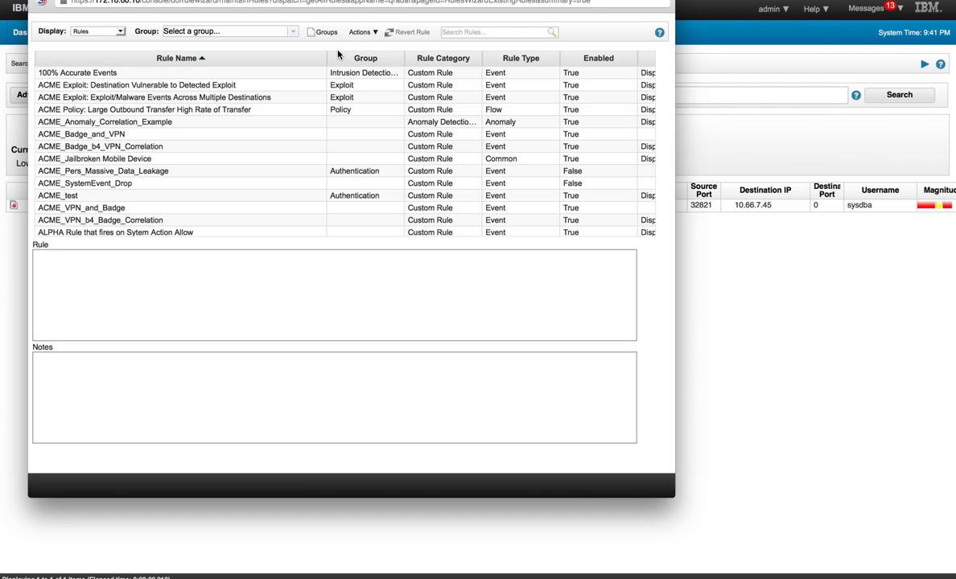
left_click(362, 32)
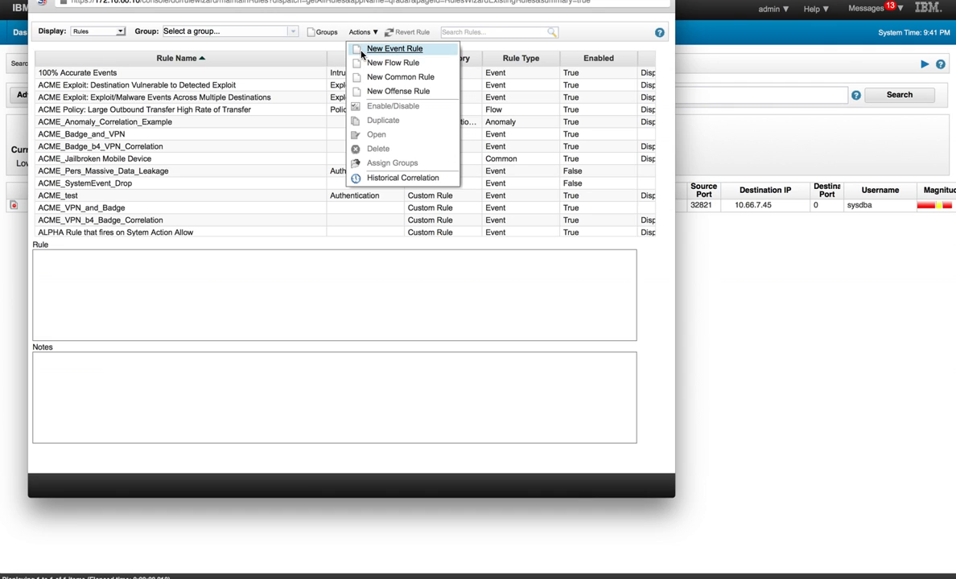
left_click(393, 49)
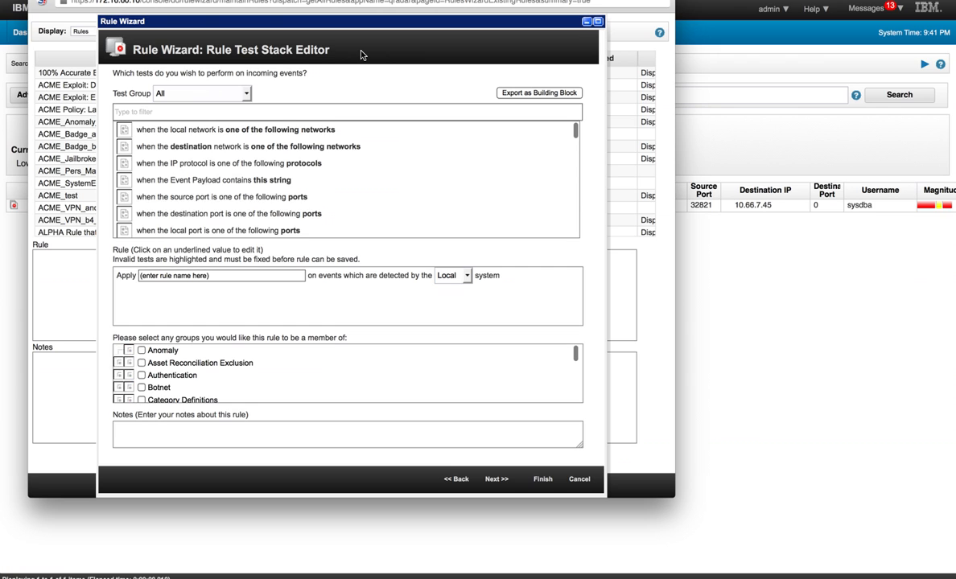
- Filter tests by 'qid' and add 'when the event QID is one of the following QIDs'
left_click(347, 111)
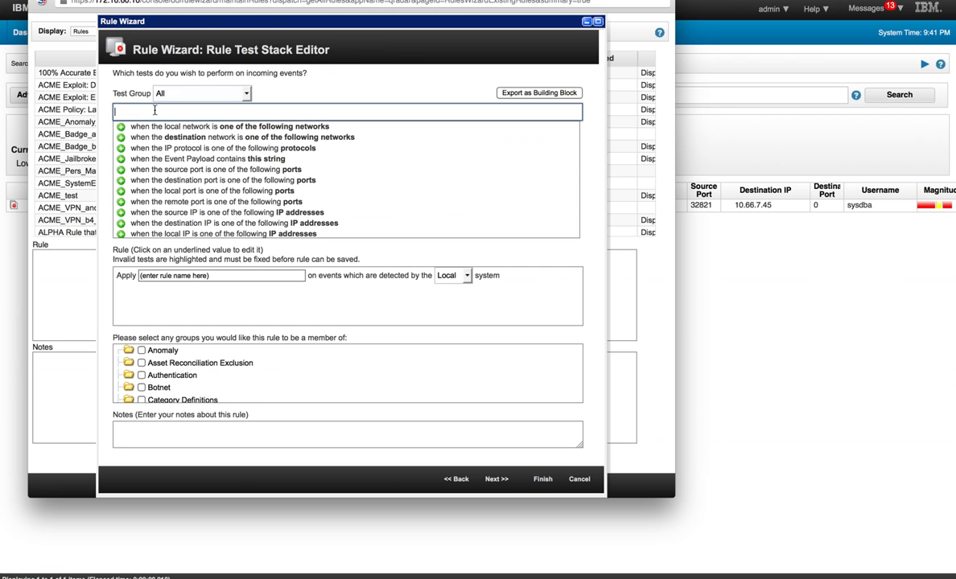
type("qi")
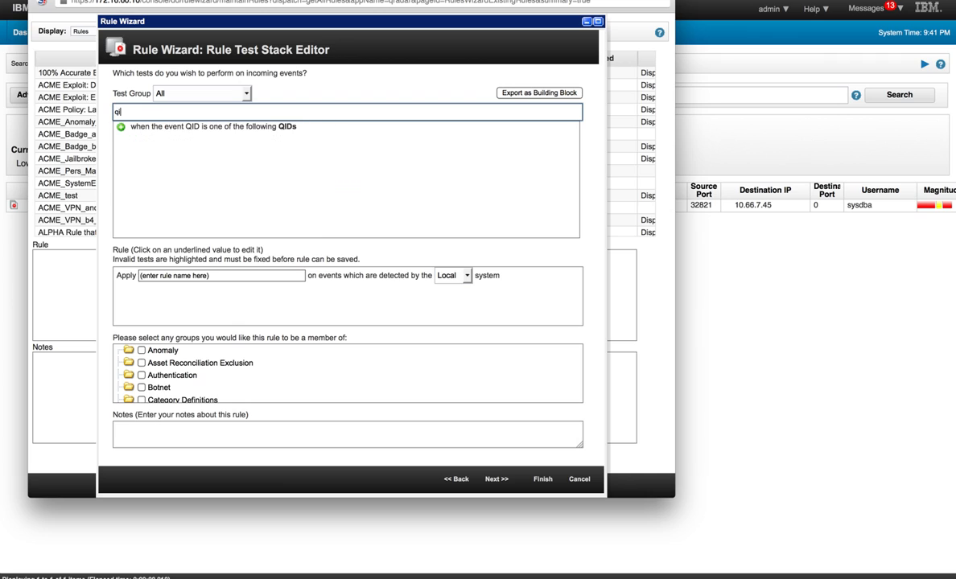
type("id")
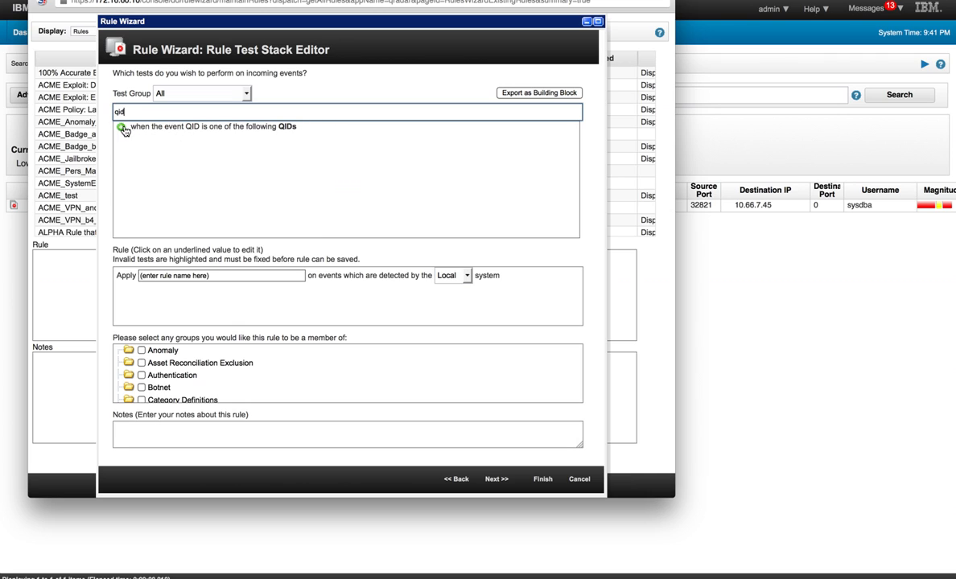
left_click(122, 125)
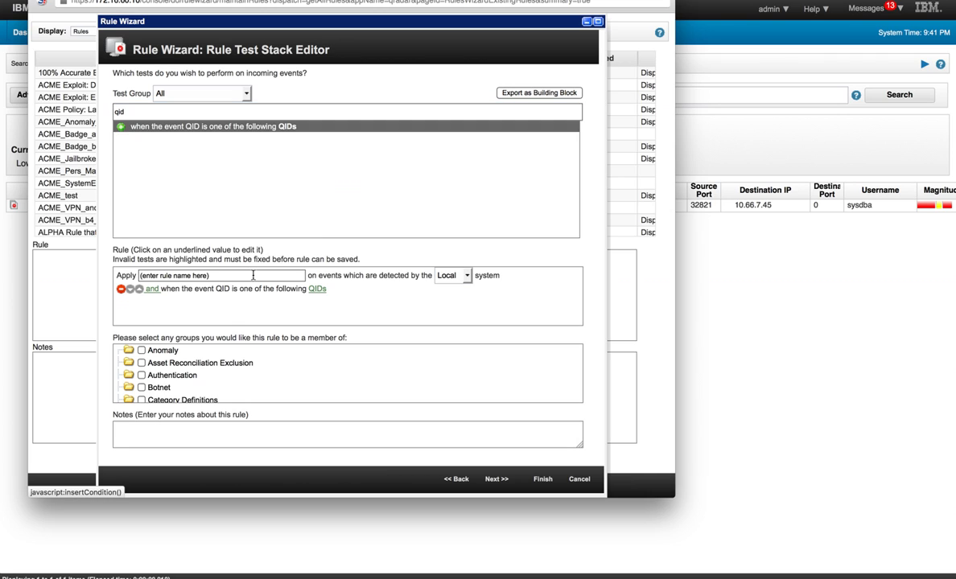
- Search QID 14000199, SELECT succeeded, add it as the test's matching QID and submit
left_click(318, 289)
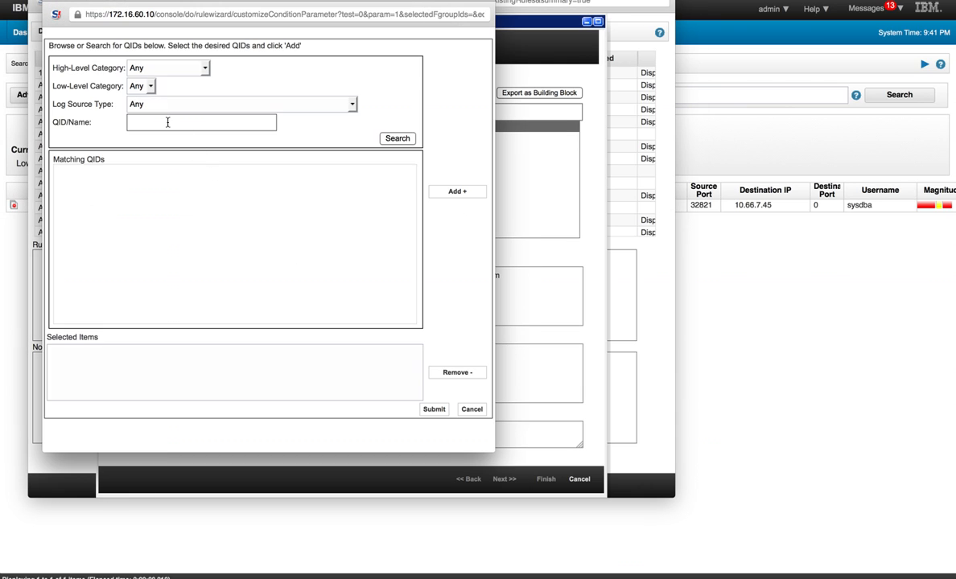
type("1")
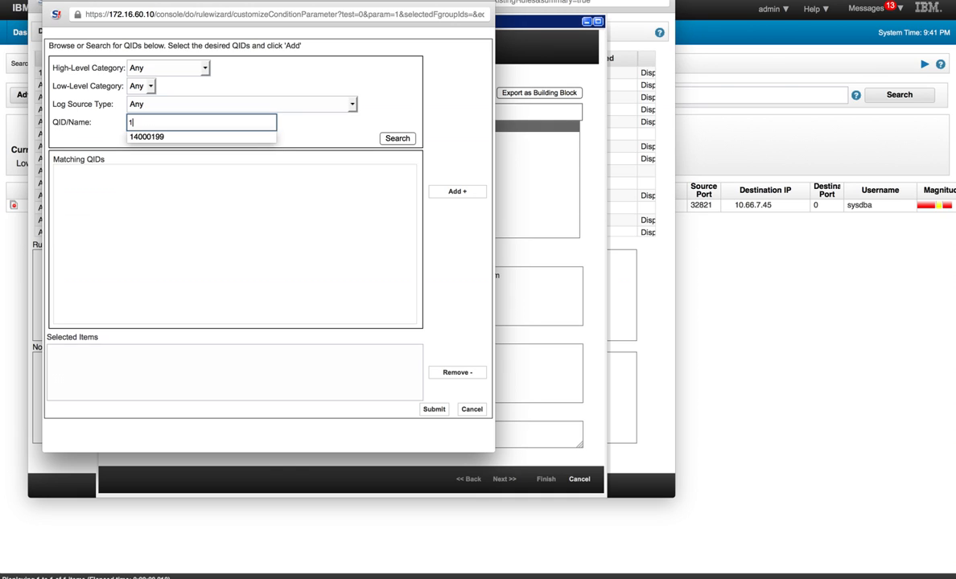
type("4000199")
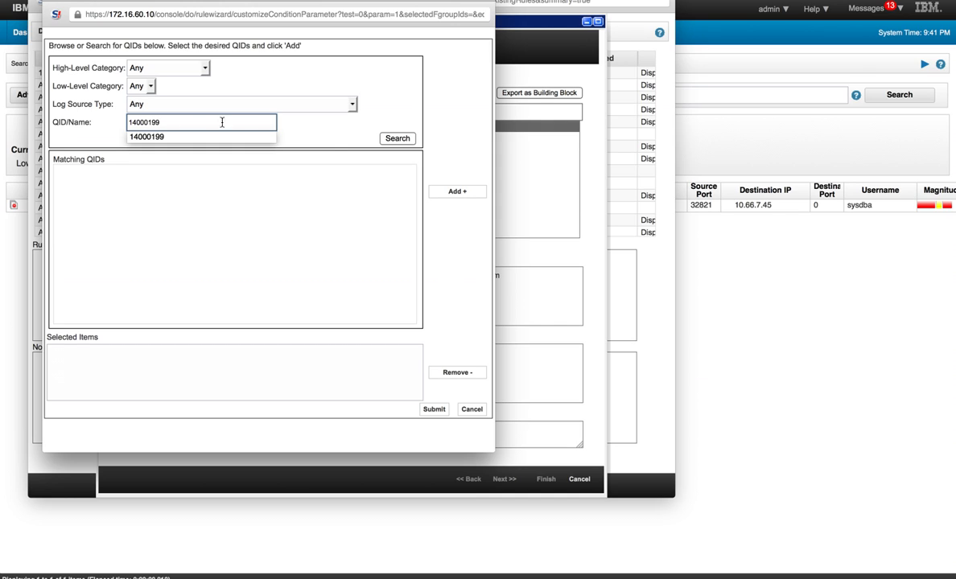
left_click(398, 139)
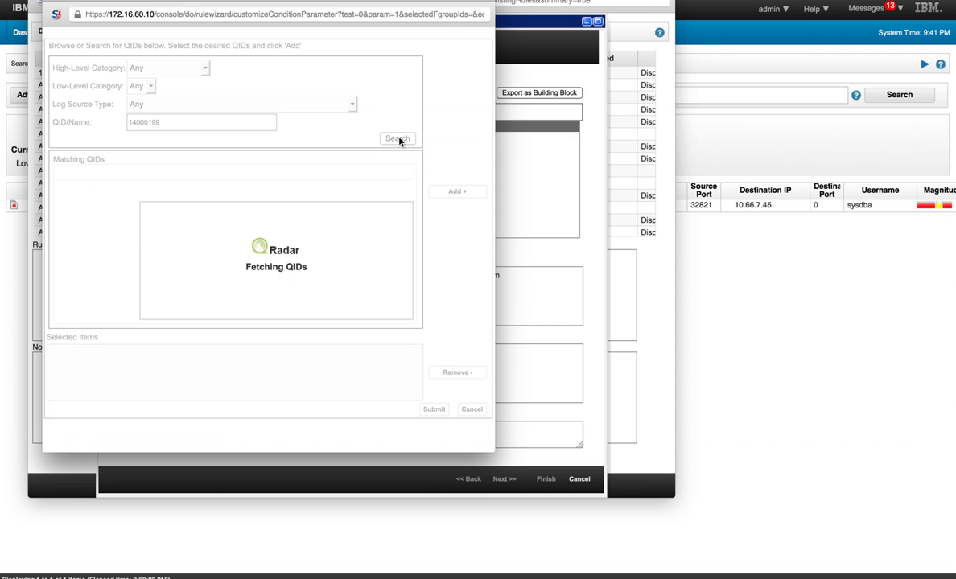
left_click(398, 138)
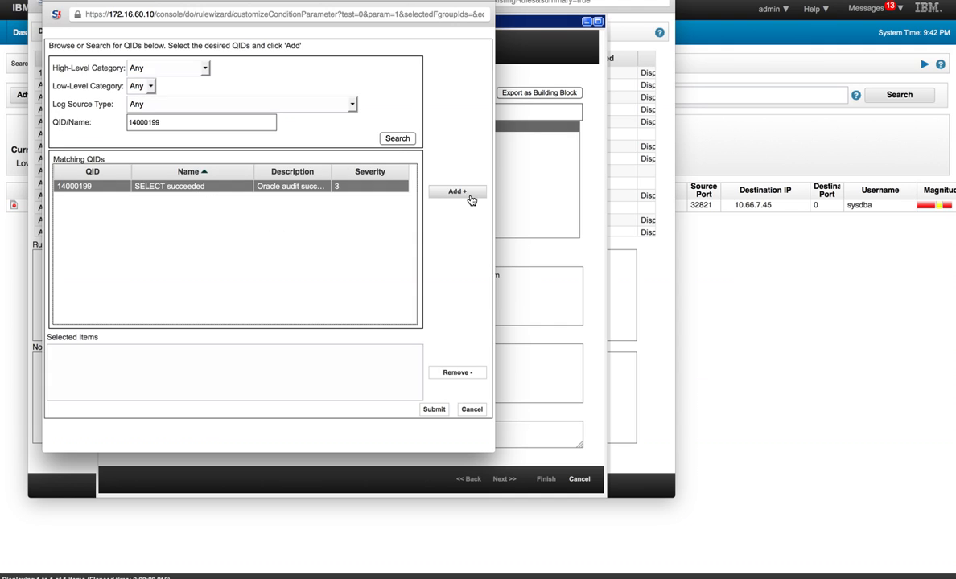
left_click(457, 192)
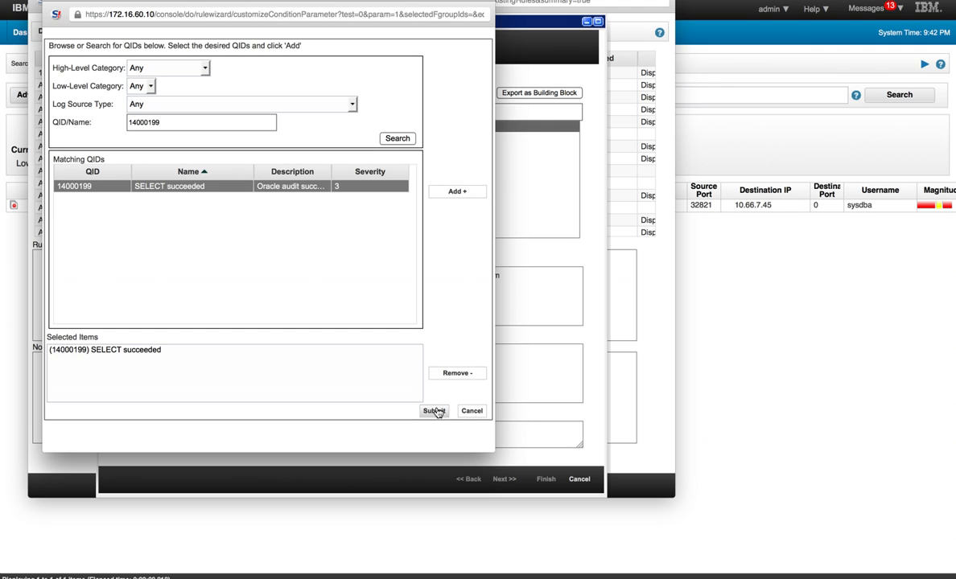
left_click(434, 412)
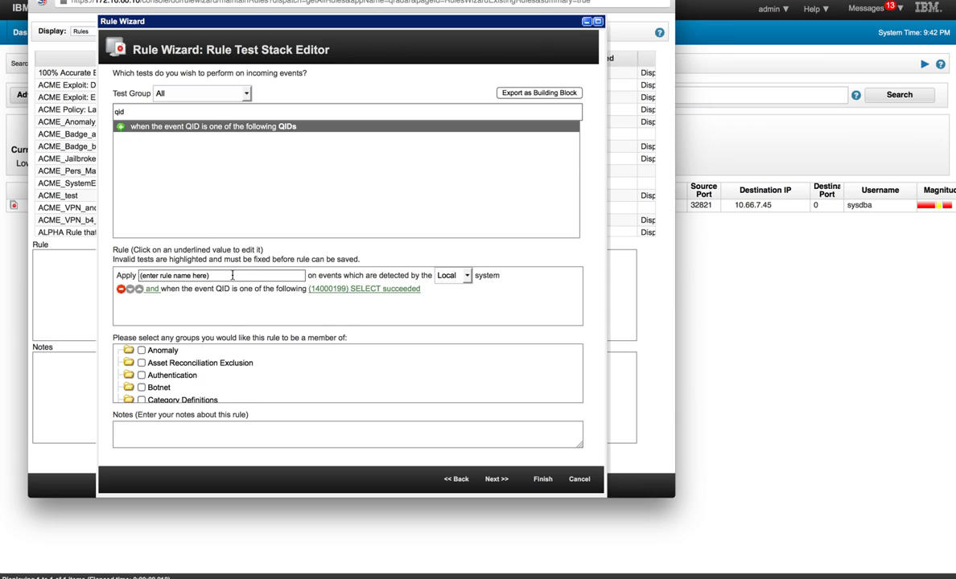
- Enter the rule name 'ALPHA rule that fires on QID 14000199'
left_click(222, 276)
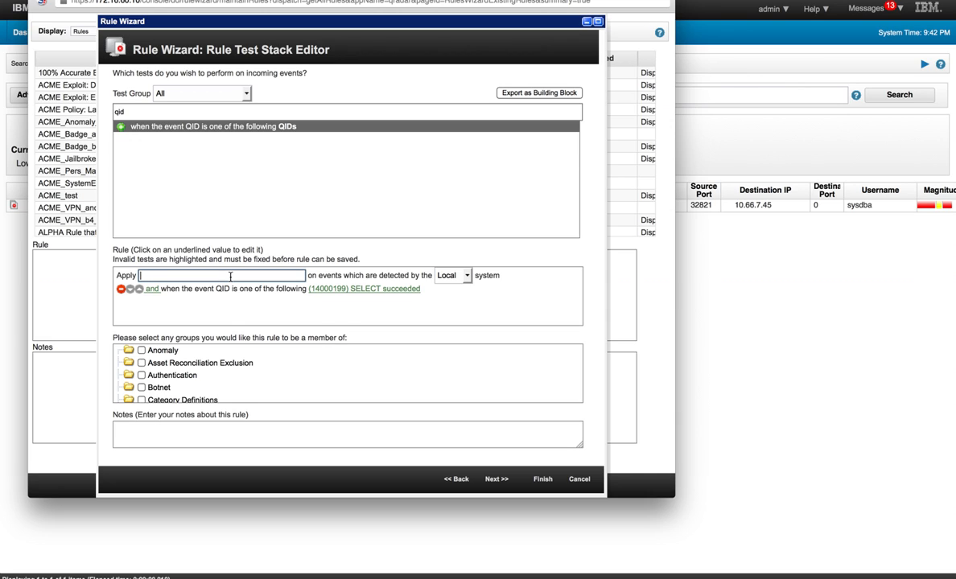
type("Rule that")
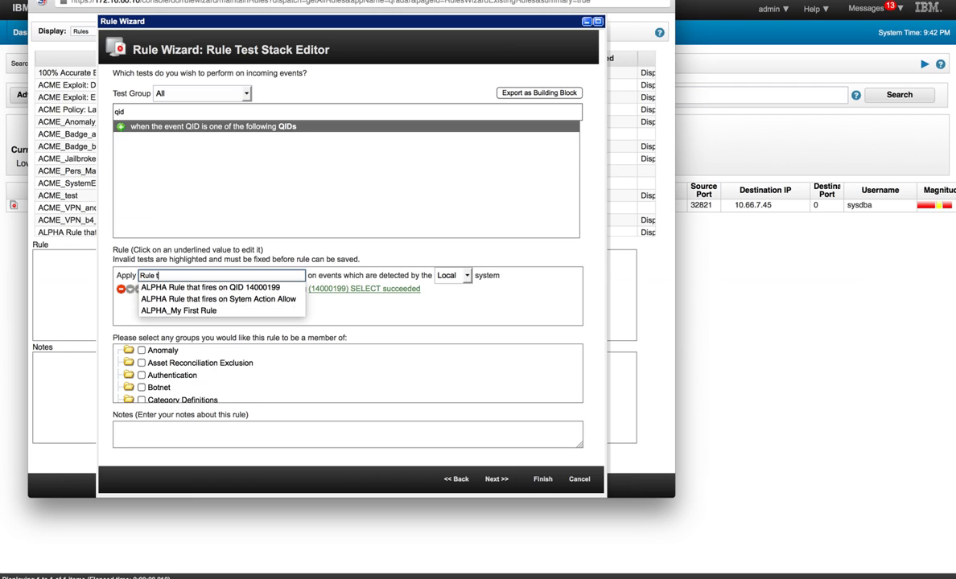
type("A")
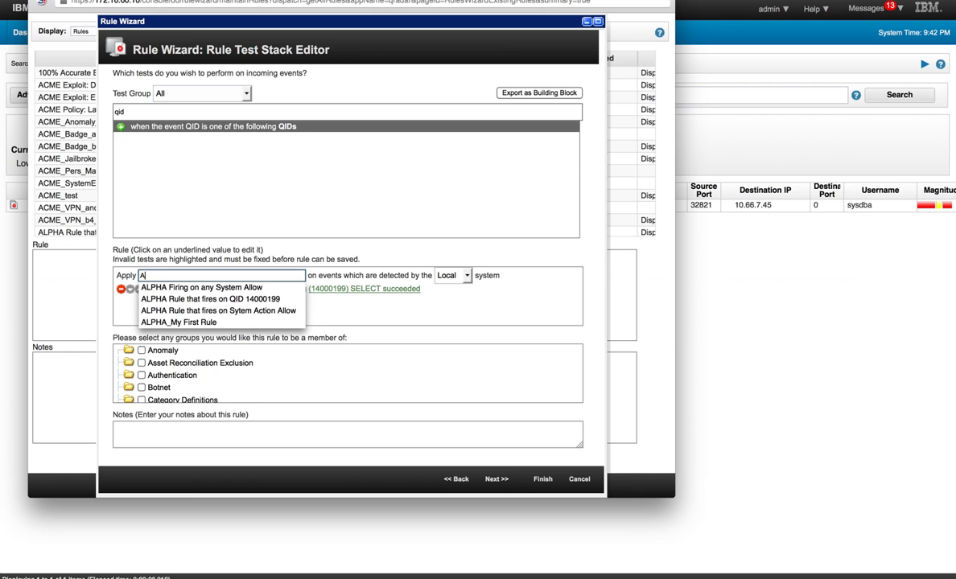
type("LPHA rule that fires")
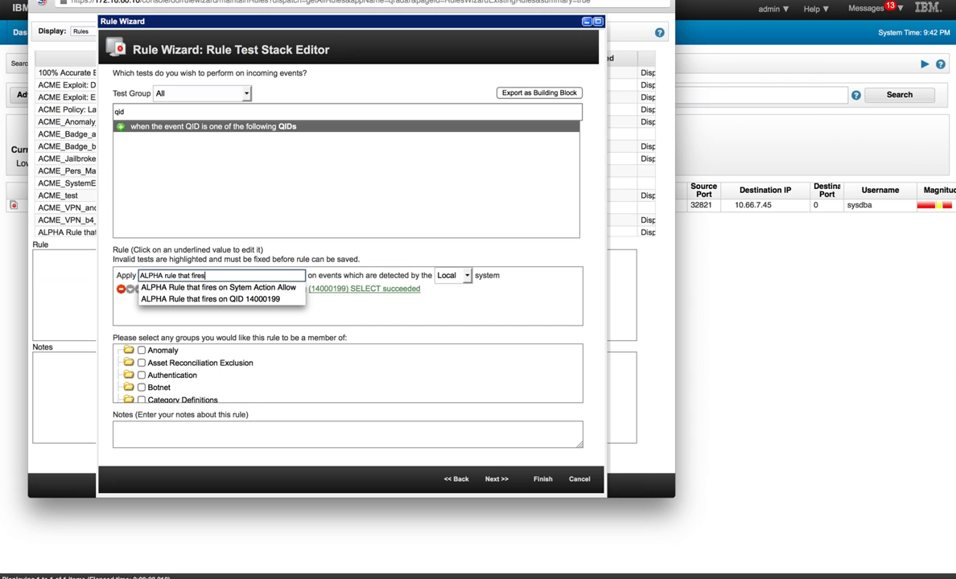
type("on QID 14000199")
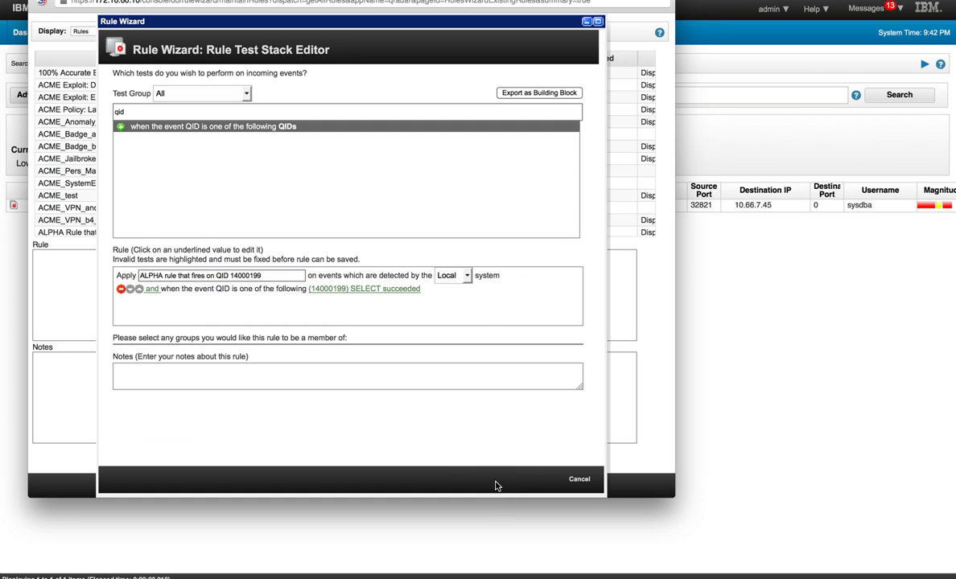
- On the responses page, make events part of an offense and dispatch a new event named 'Spefc Select Succeeded from Oracle'
left_click(496, 479)
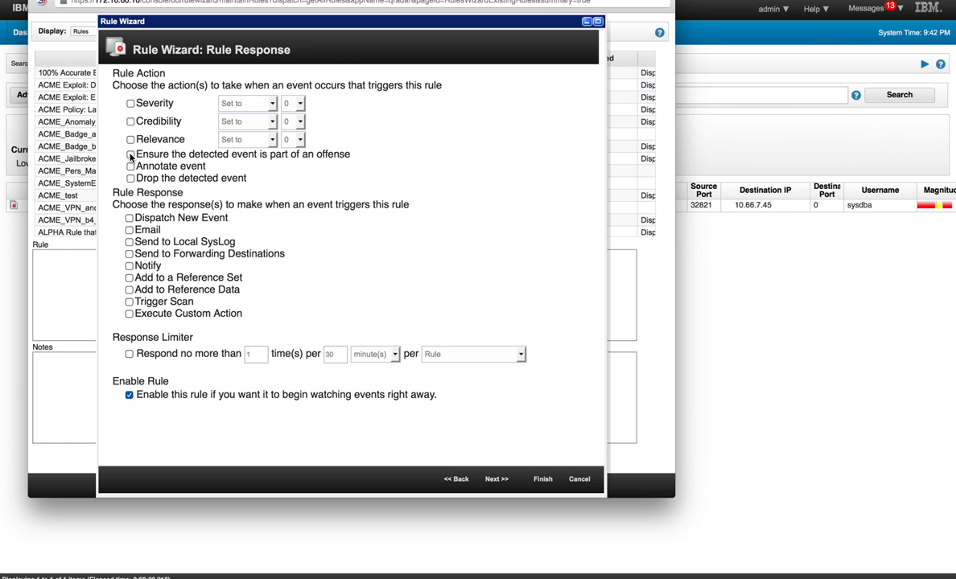
left_click(128, 155)
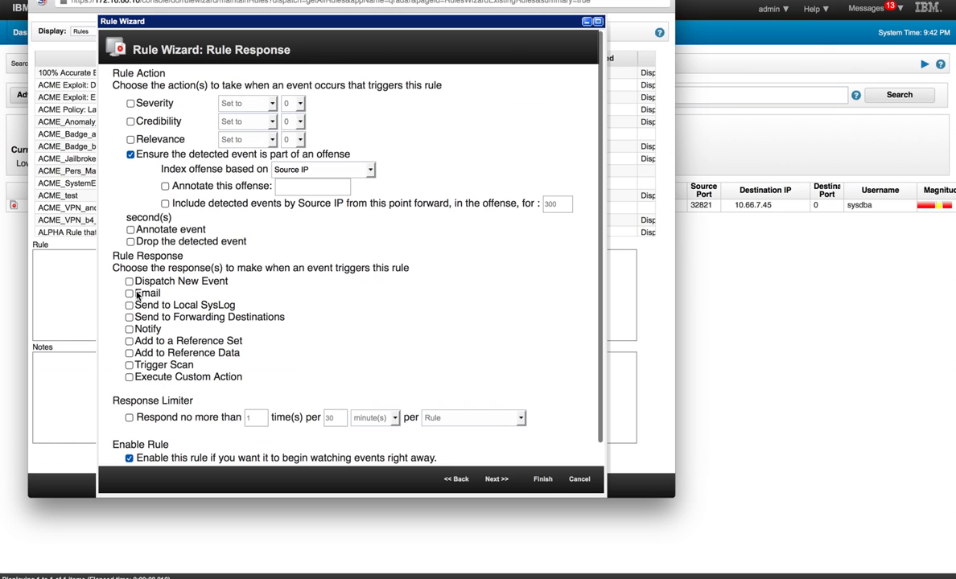
left_click(129, 280)
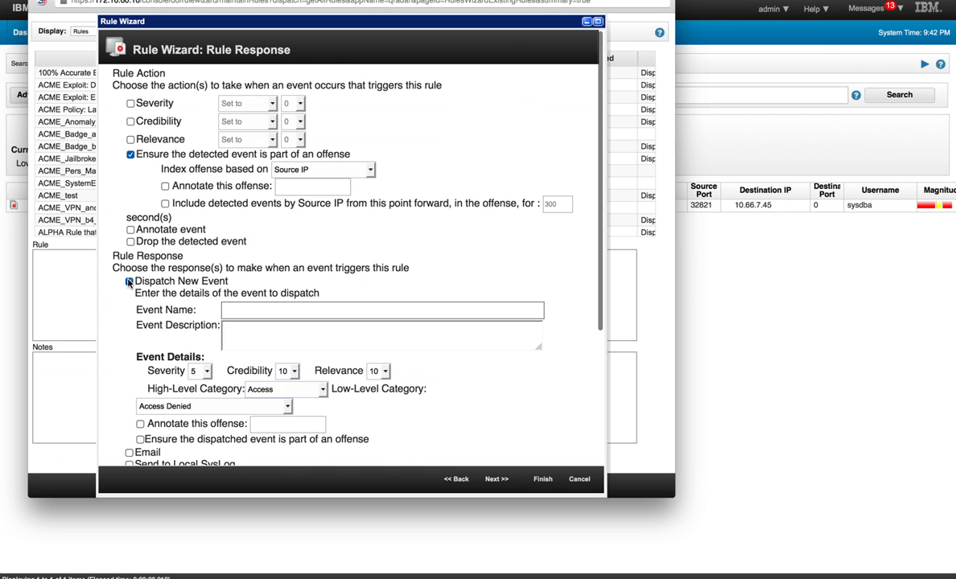
left_click(129, 280)
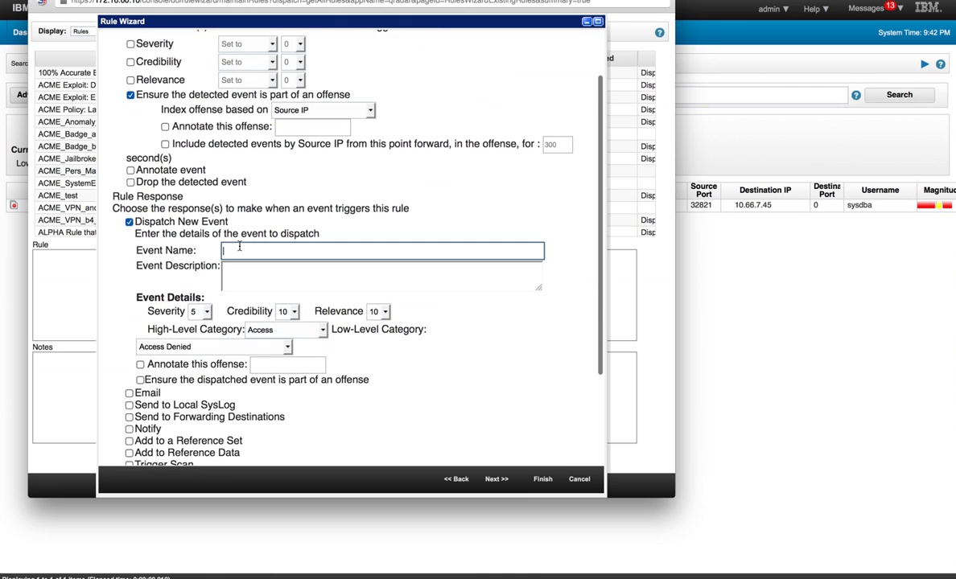
type("Spefic Q")
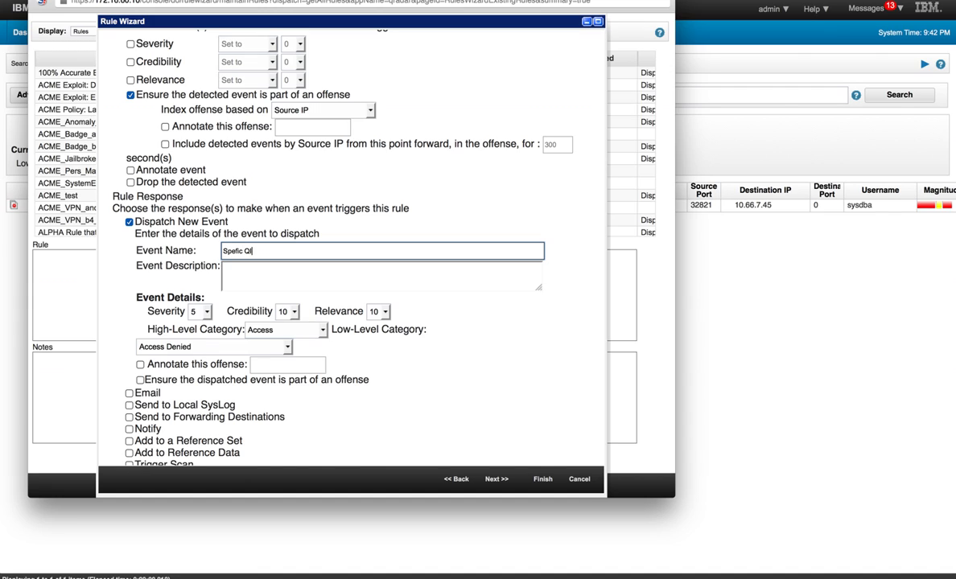
key("BackSpace")
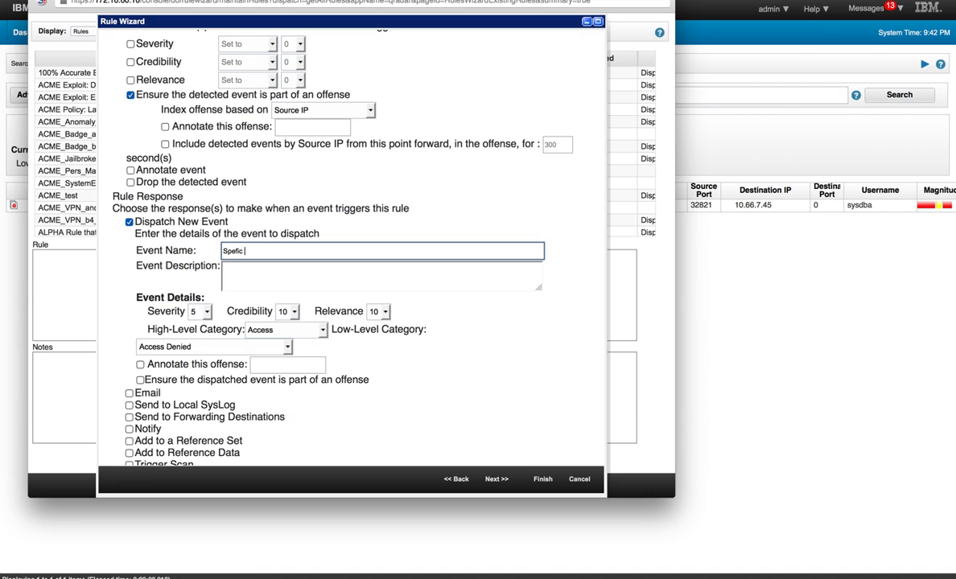
type("Select Succeeded fro")
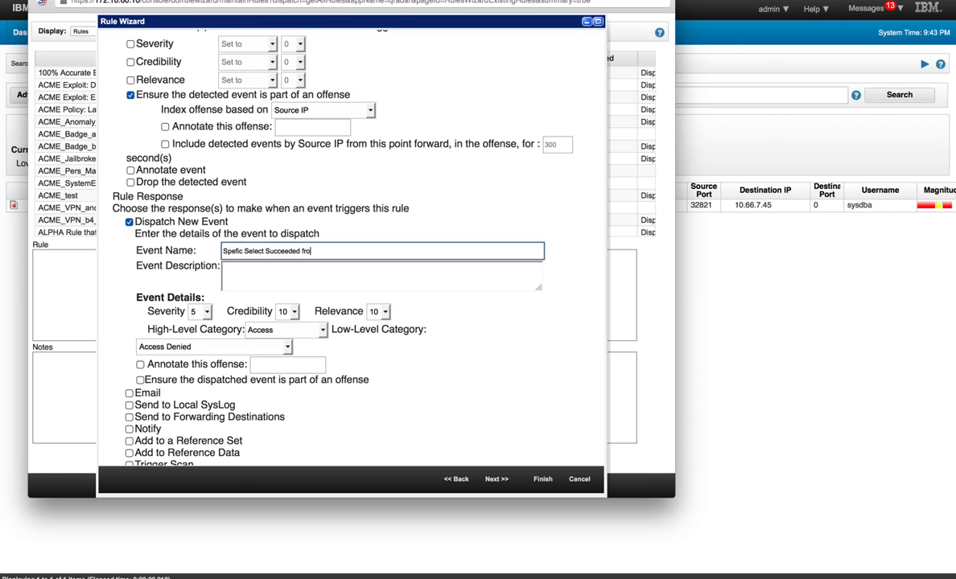
type("m Oracle")
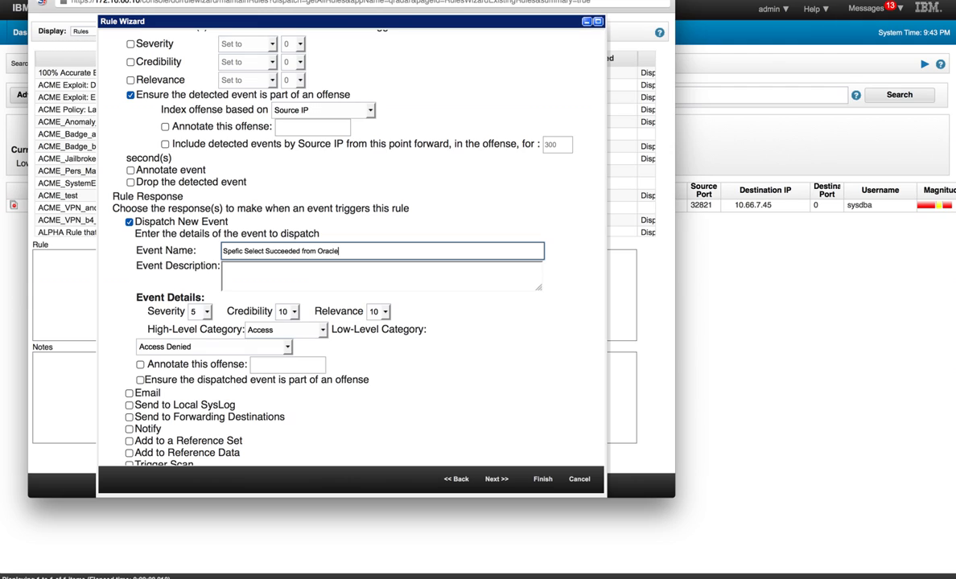
- Describe the dispatched event as 'see above', make it part of an offense, and finish the rule
left_click(383, 277)
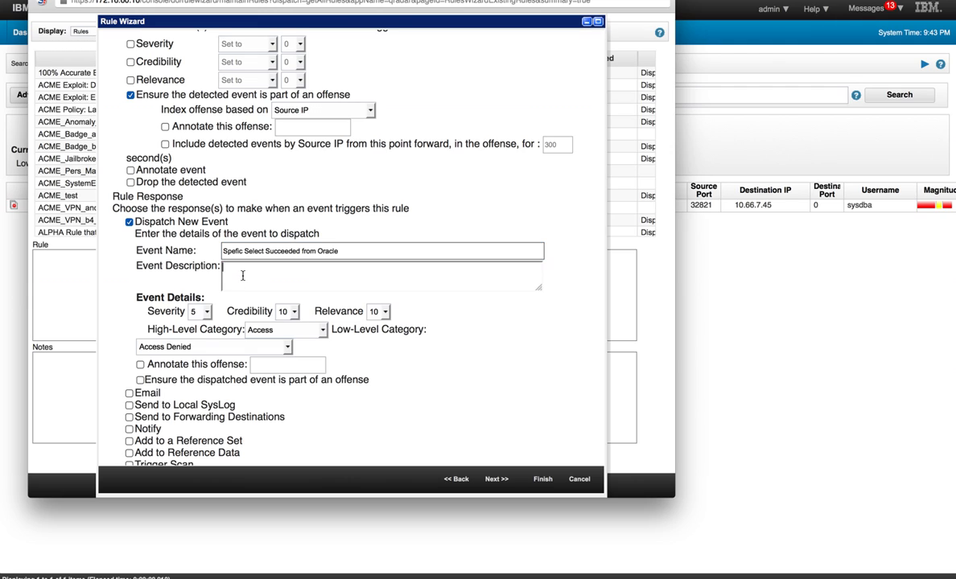
type("see")
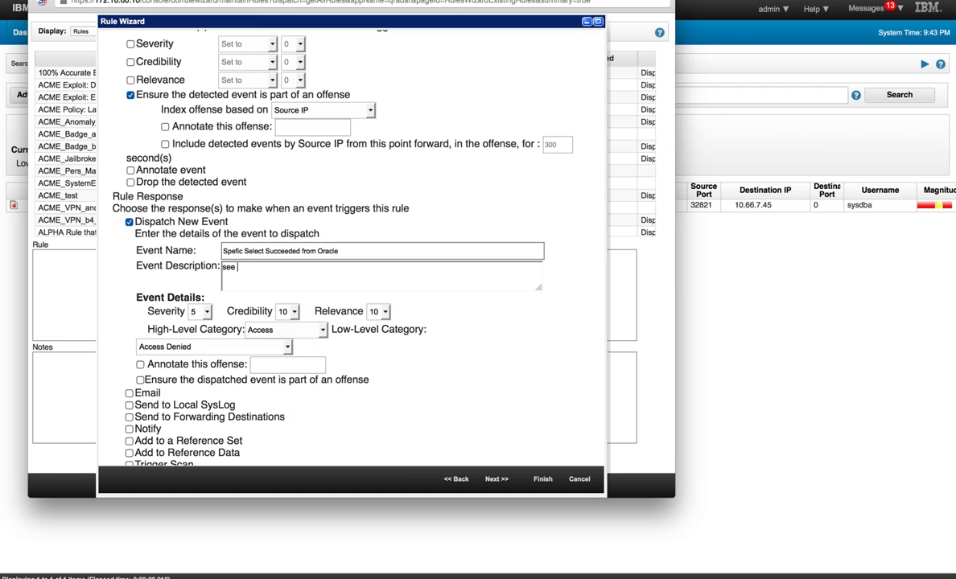
type("above")
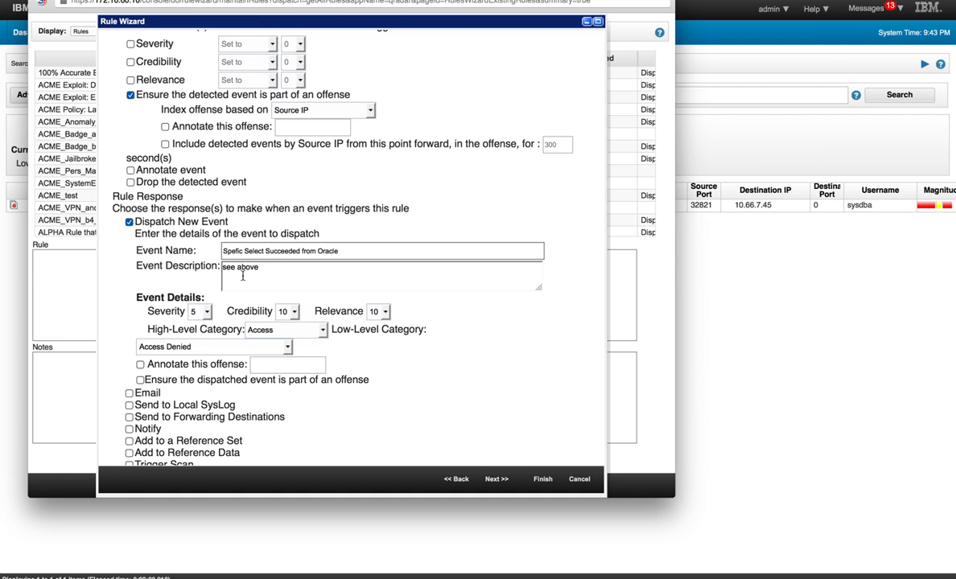
double_click(248, 267)
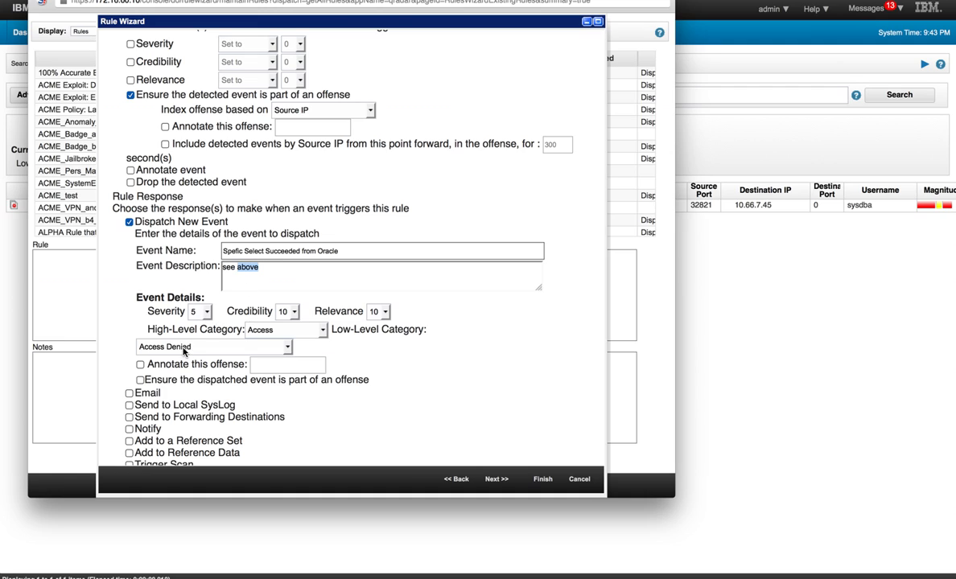
scroll("down", 3)
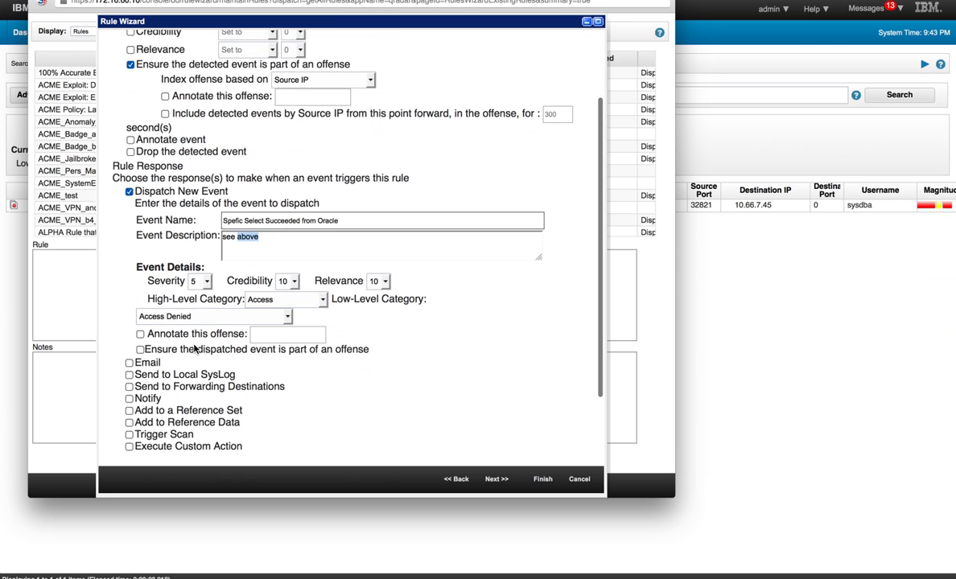
left_click(140, 349)
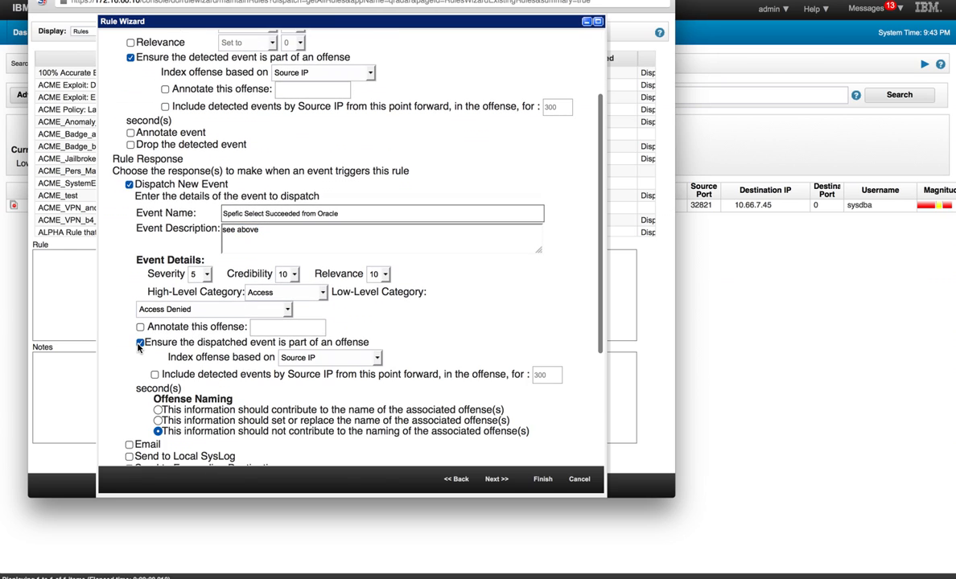
scroll("down", 3)
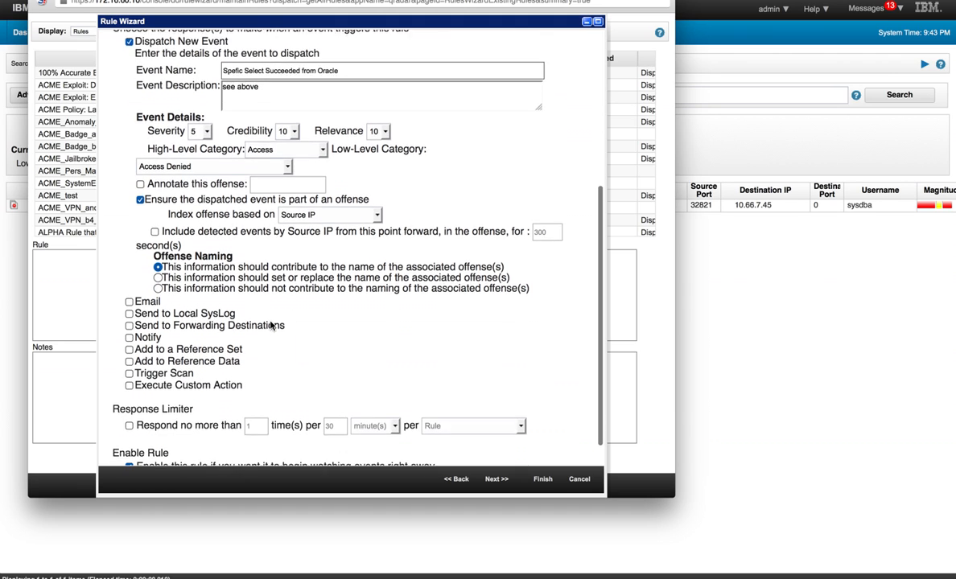
scroll("down", 3)
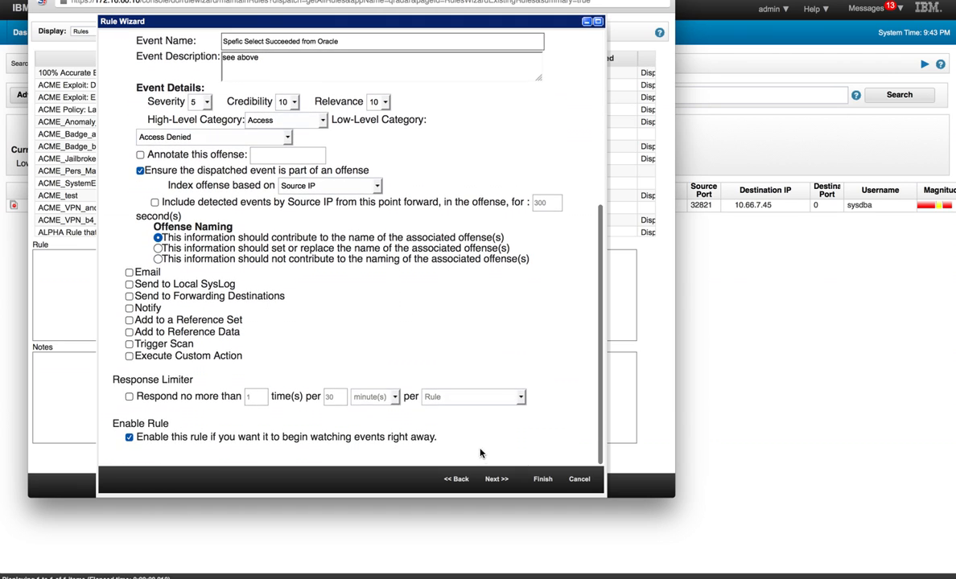
left_click(542, 480)
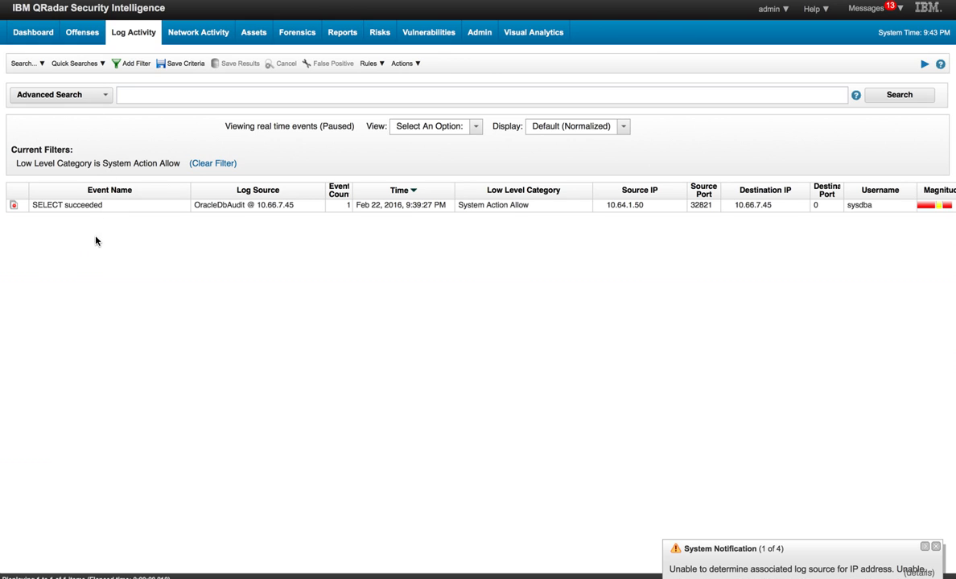
mouse_move(193, 233)
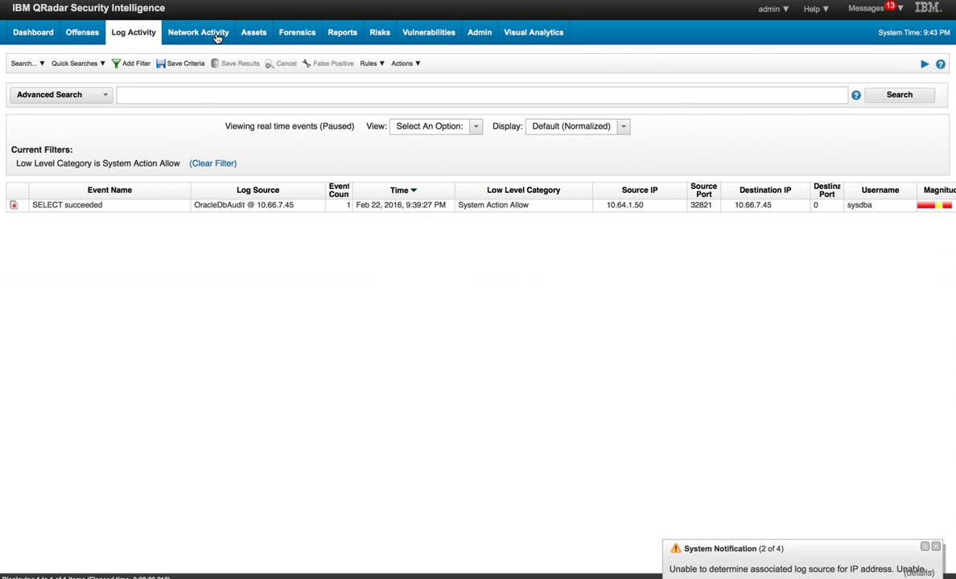
- Run the PersonnelRecords plugin on the first Network Activity flow from 172.16.60.30 and close its results
left_click(198, 32)
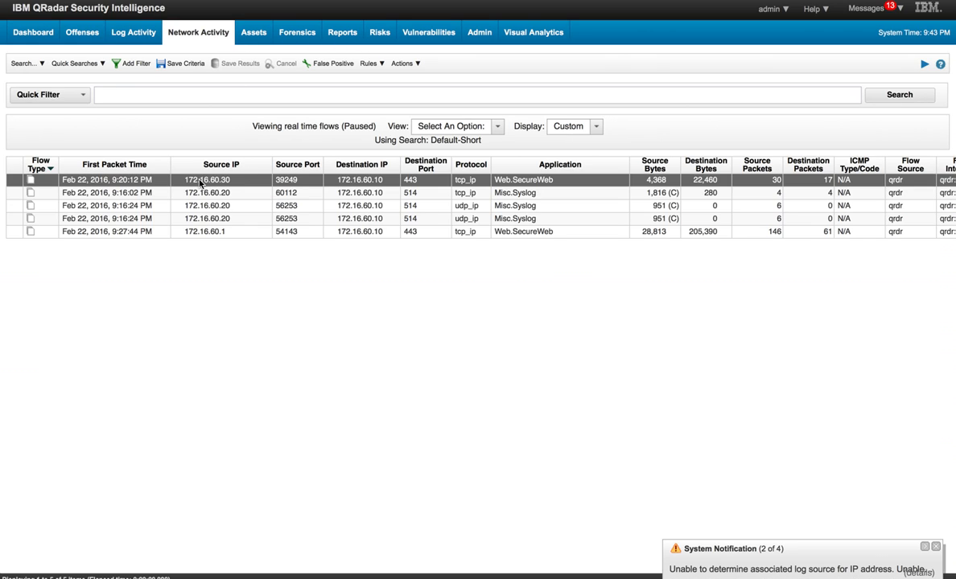
right_click(206, 181)
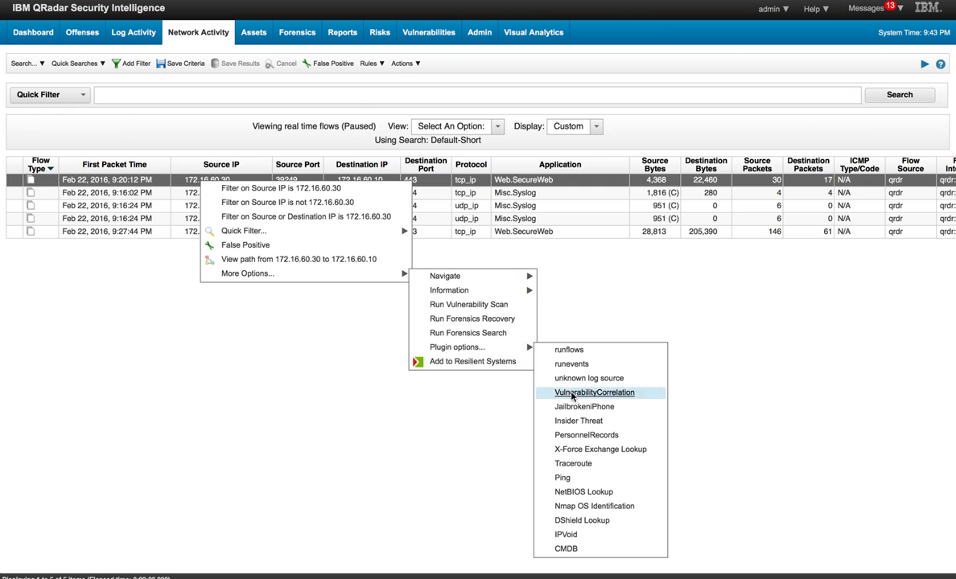
mouse_move(586, 435)
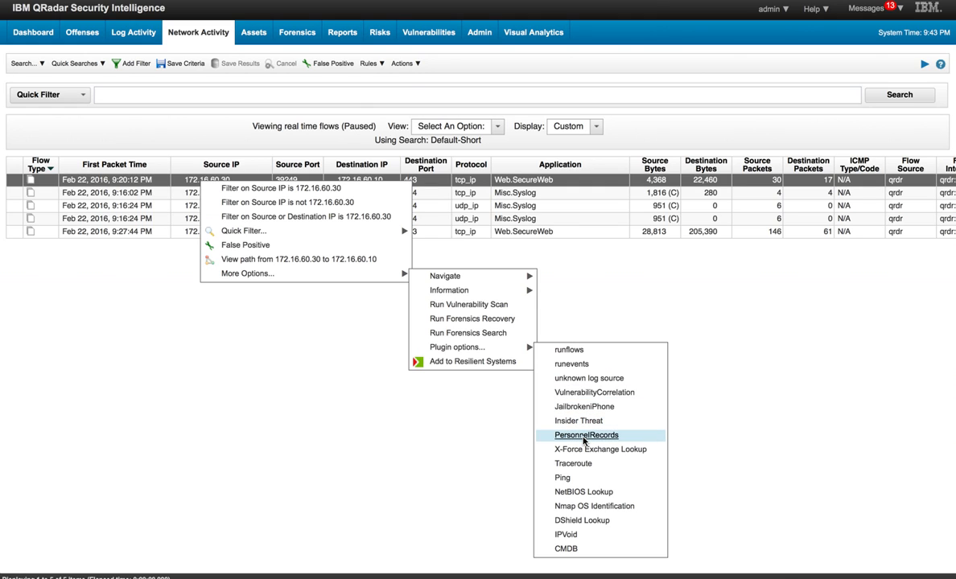
left_click(586, 434)
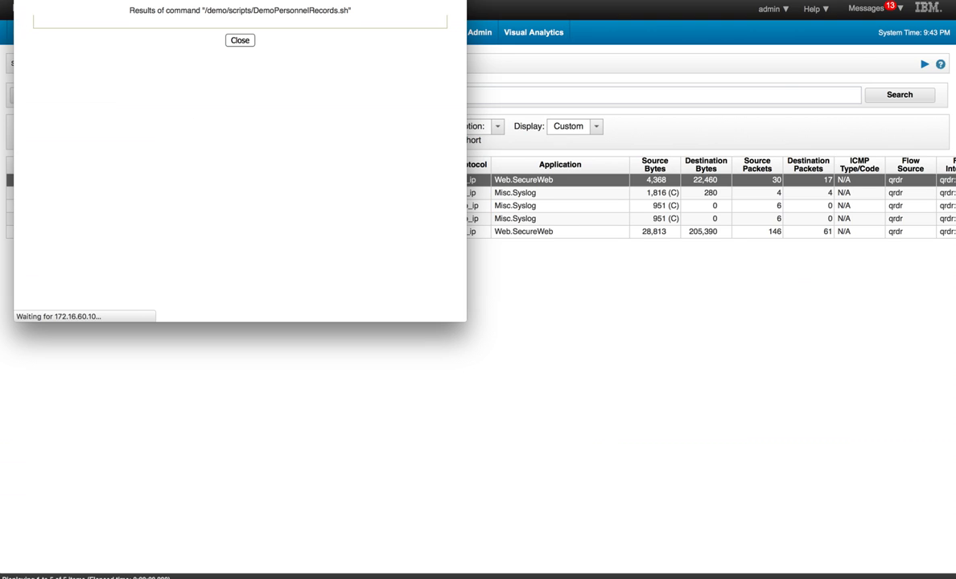
left_click(239, 40)
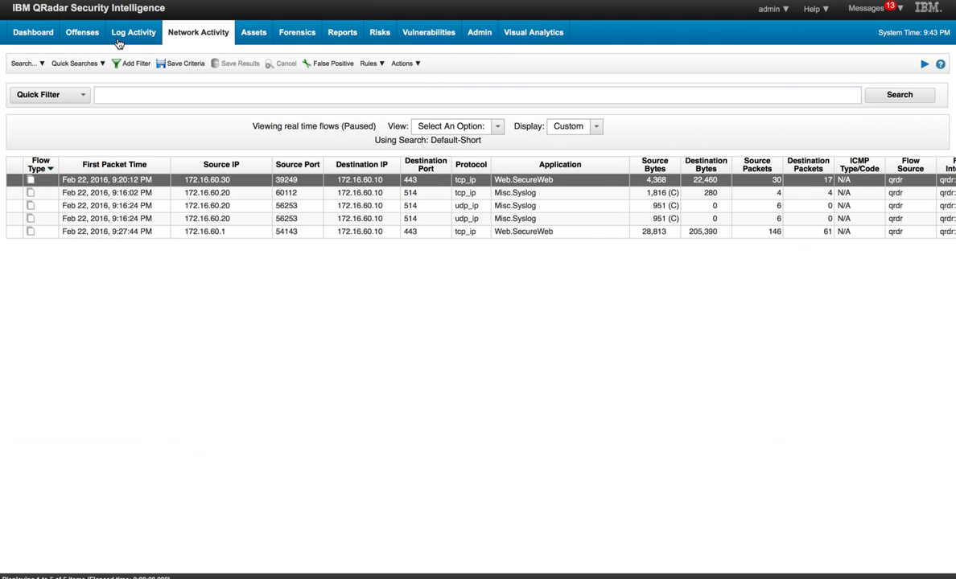
- Return to Log Activity and resume real-time event updates
left_click(133, 32)
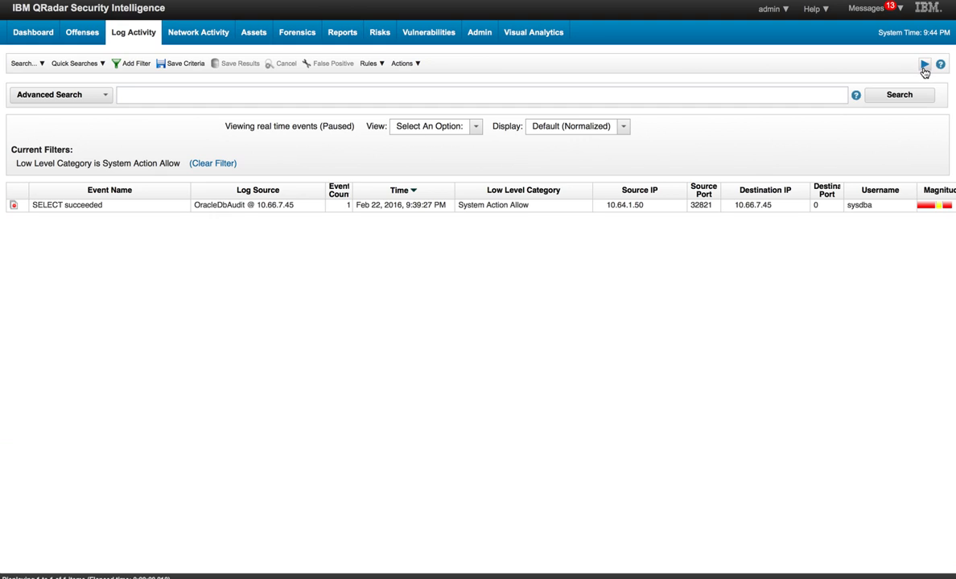
left_click(924, 64)
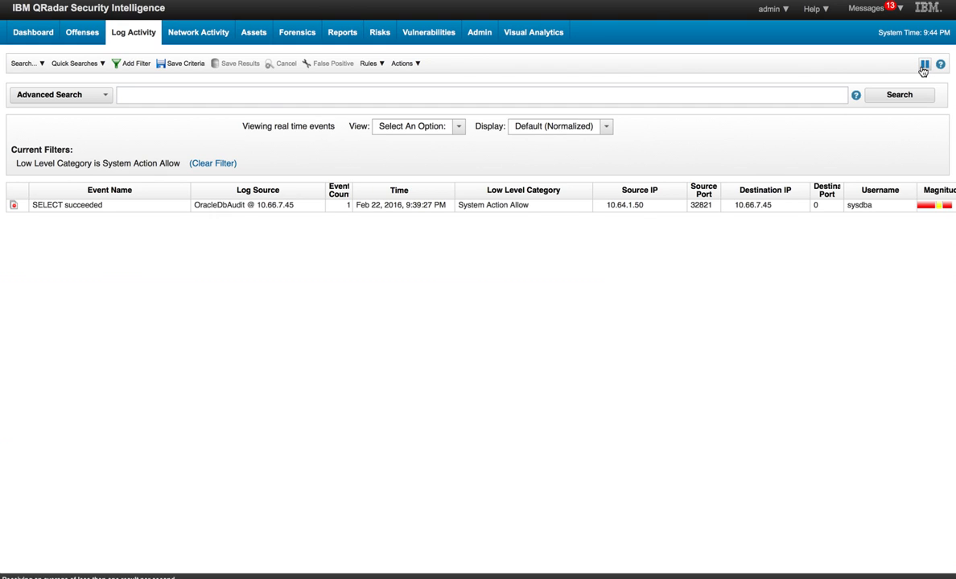
left_click(924, 65)
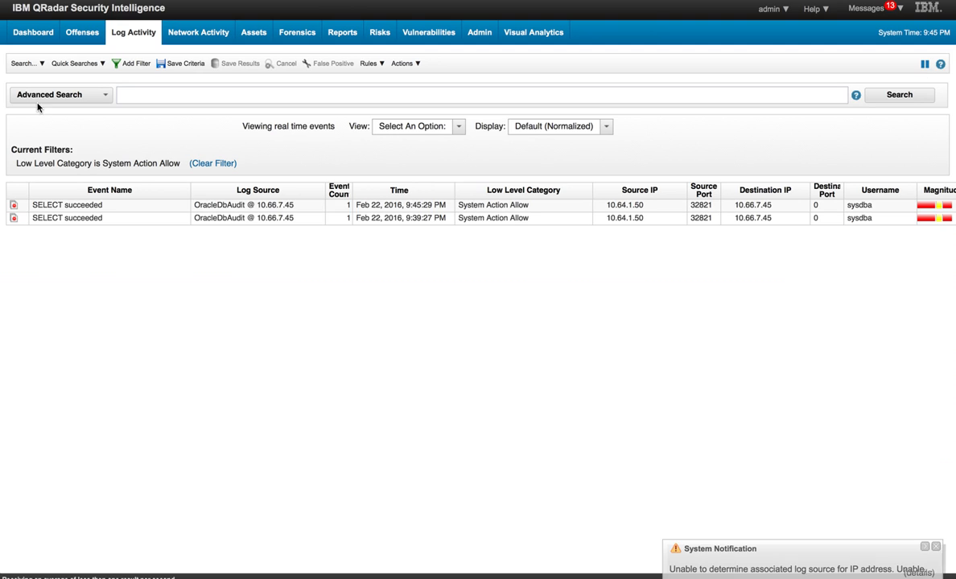
mouse_move(168, 229)
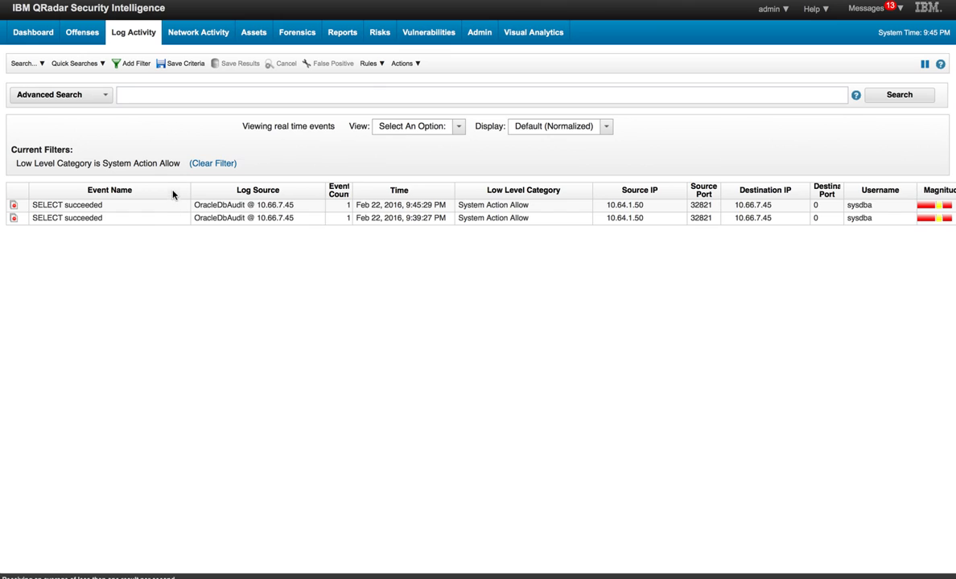
mouse_move(82, 32)
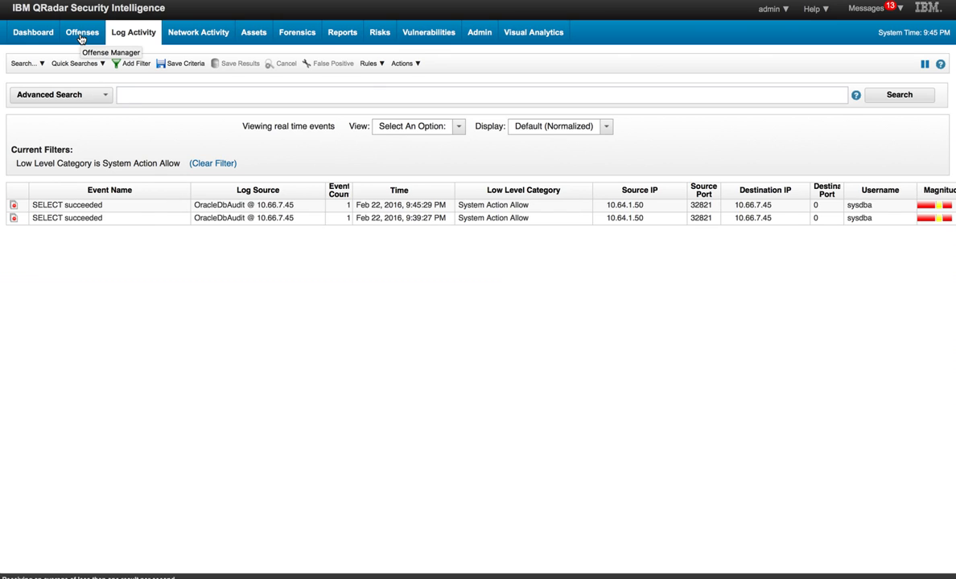
- Show All Offenses on the Offenses tab, listing new offense 187
left_click(82, 32)
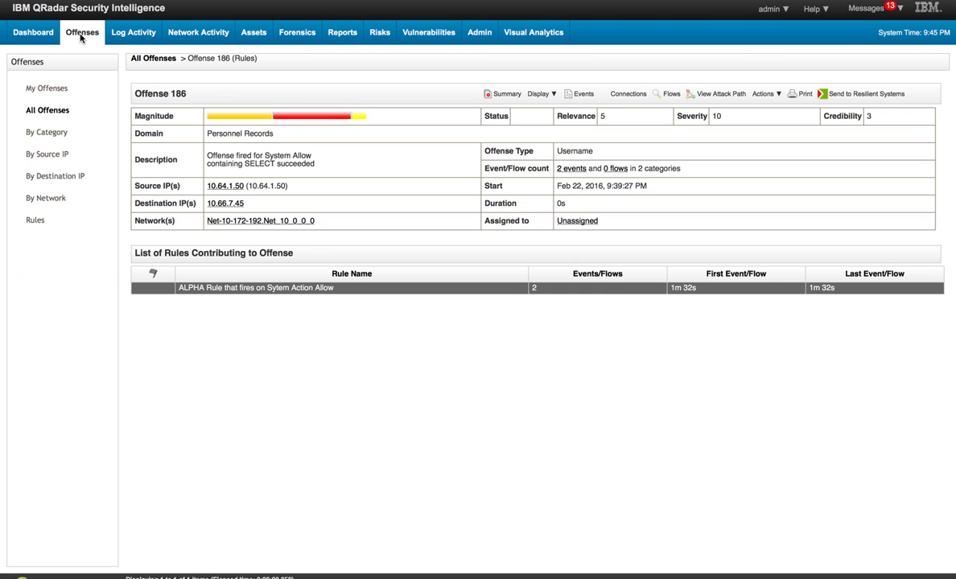
mouse_move(52, 106)
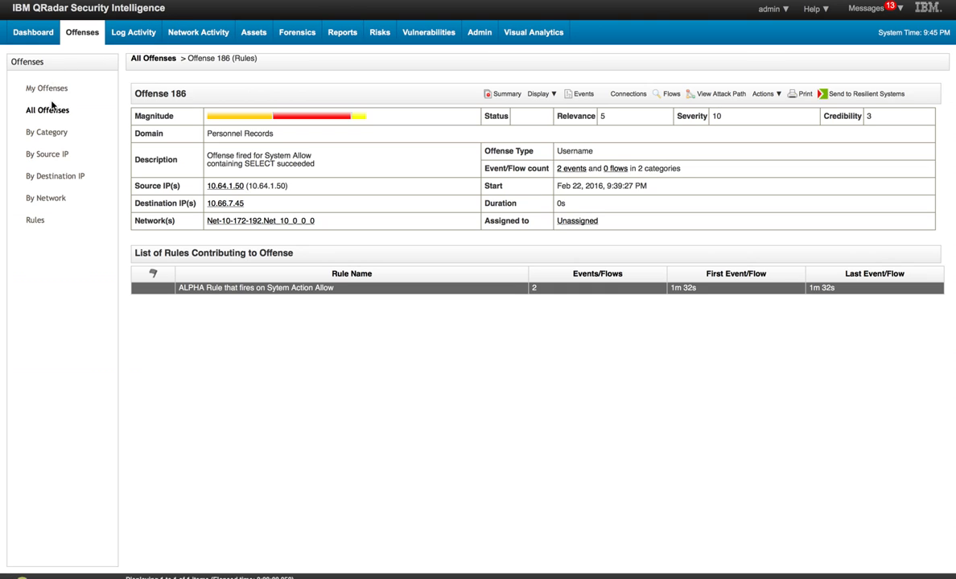
left_click(46, 110)
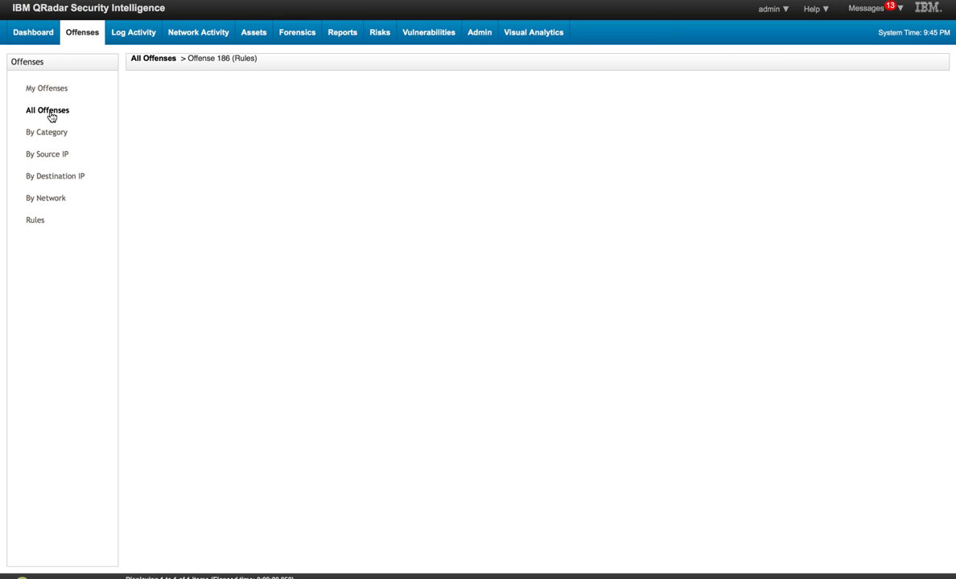
left_click(47, 110)
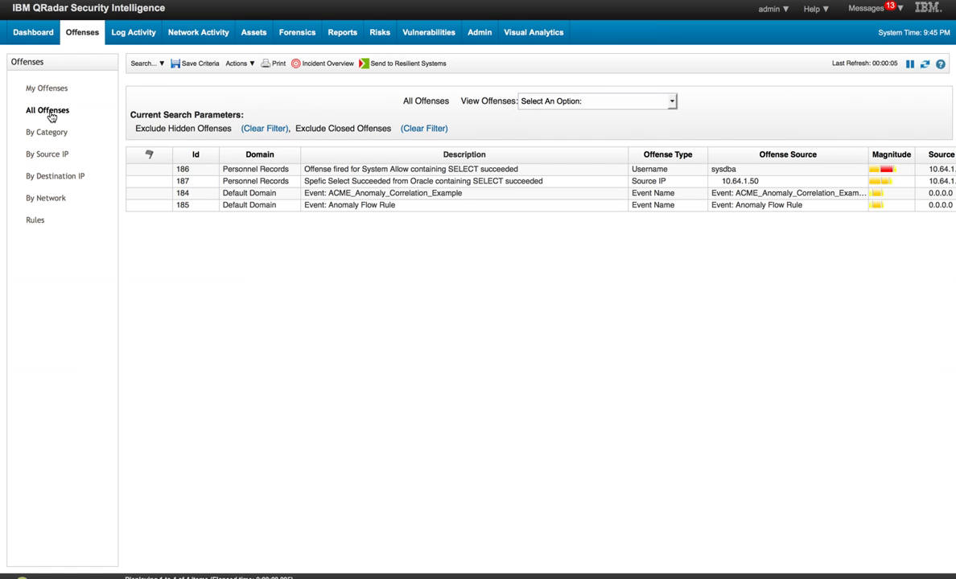
mouse_move(180, 155)
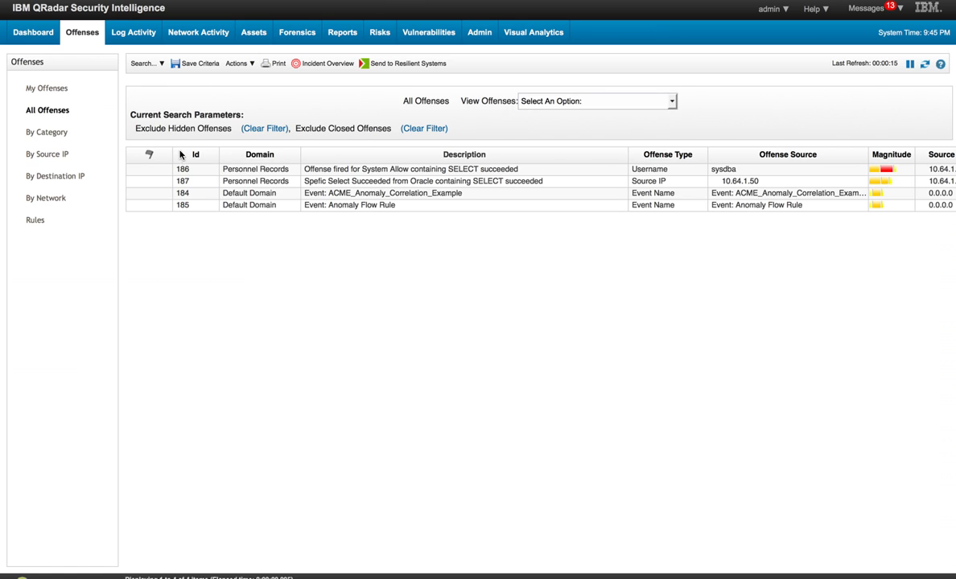
mouse_move(193, 185)
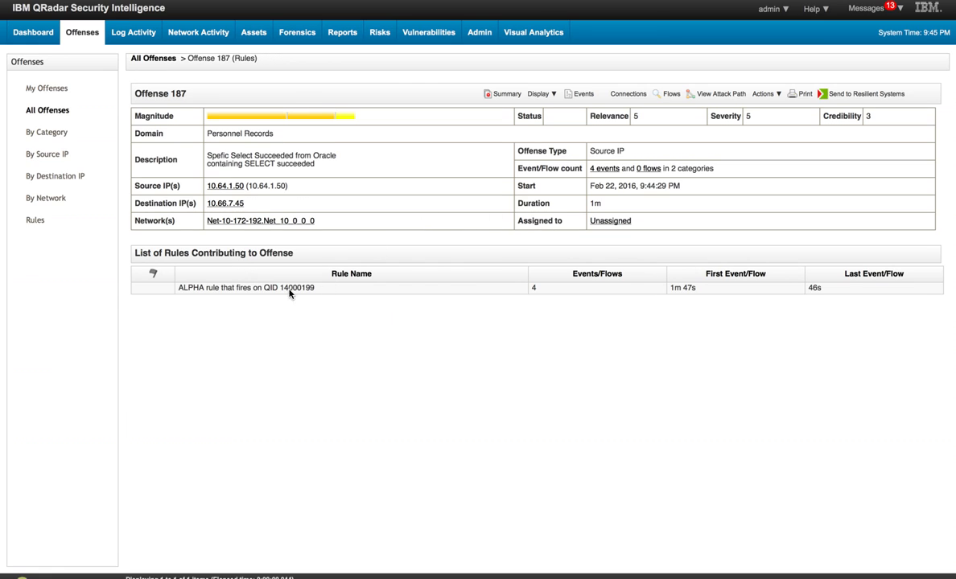
mouse_move(284, 302)
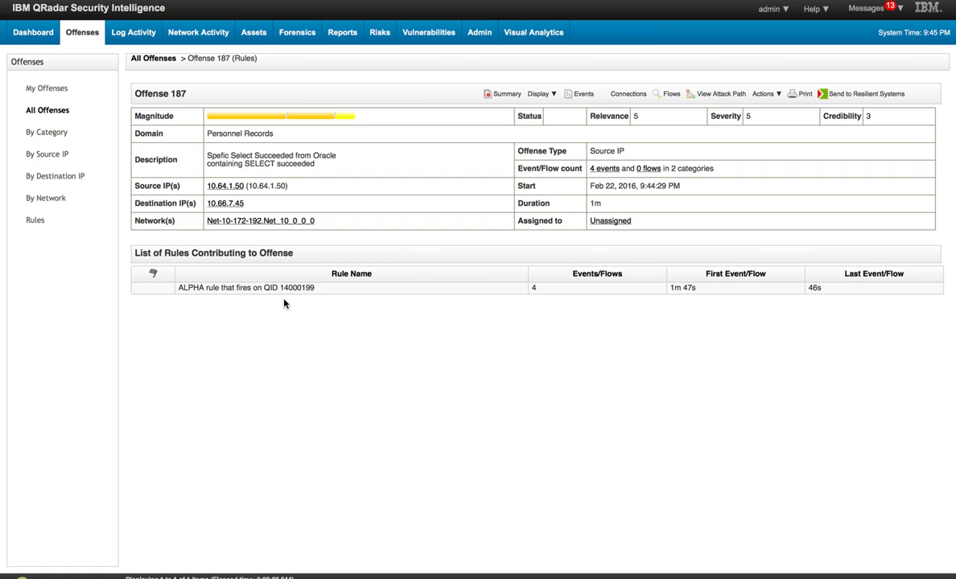